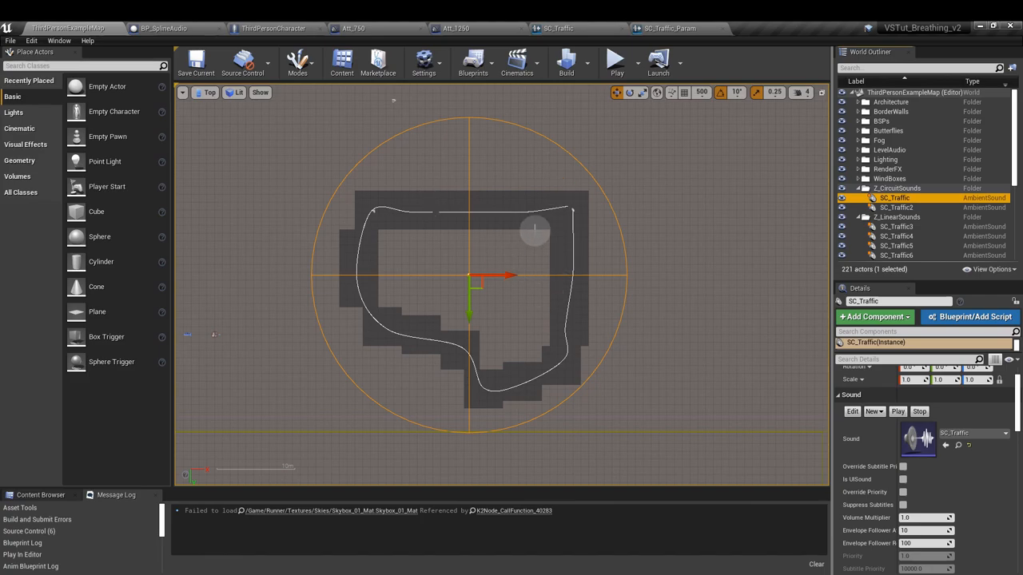
mouse_move(700, 378)
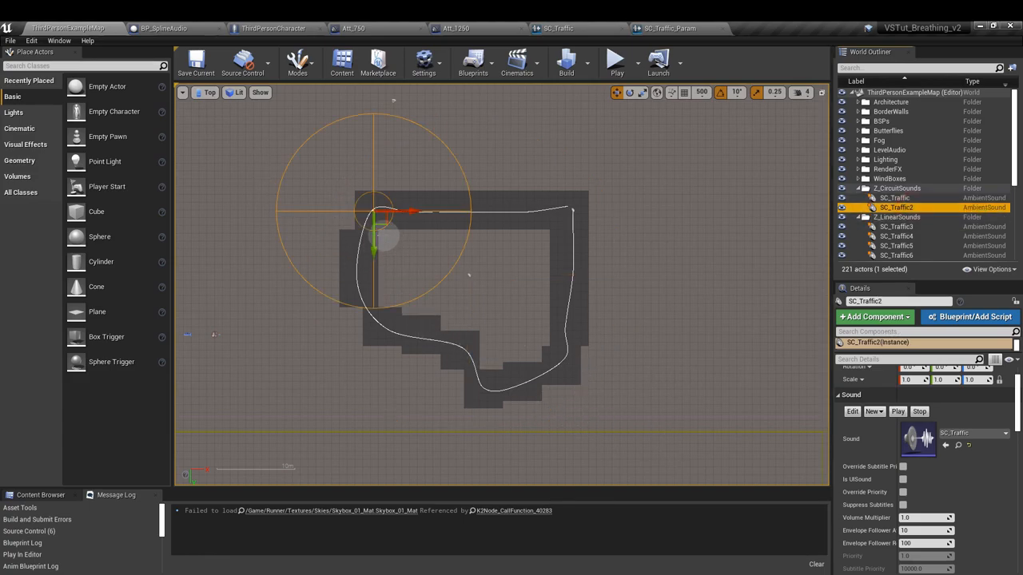
mouse_move(449, 217)
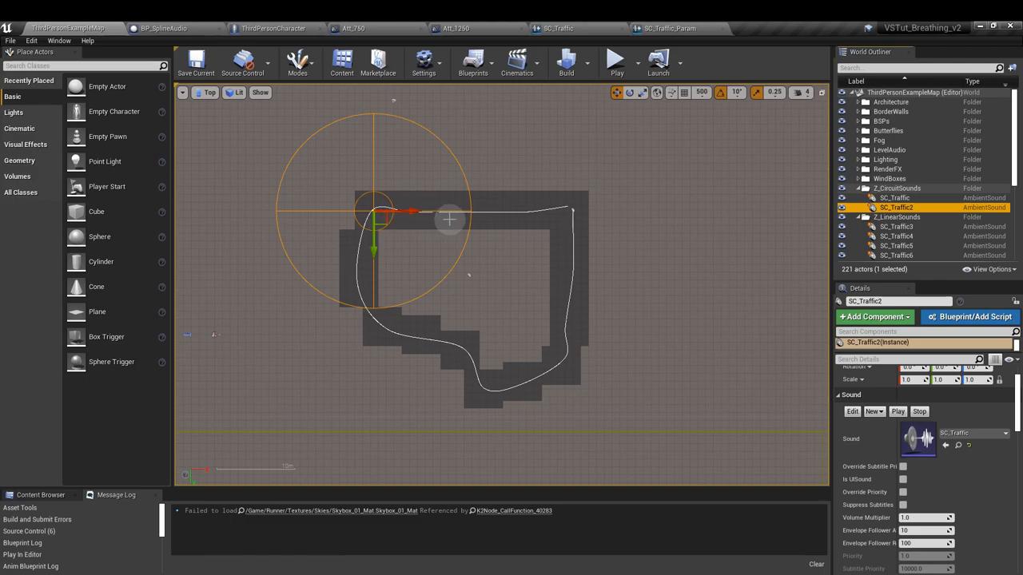
Step: Drag SC_Traffic2 along the track's top and right side, settling it near the top-left corner
left_click_drag(376, 212, 480, 220)
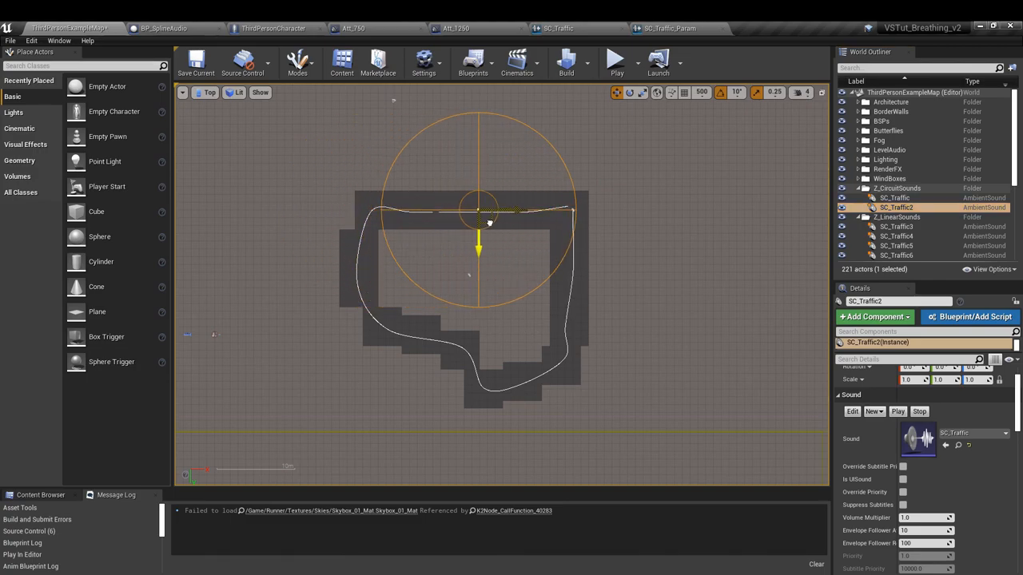
left_click_drag(480, 224, 583, 328)
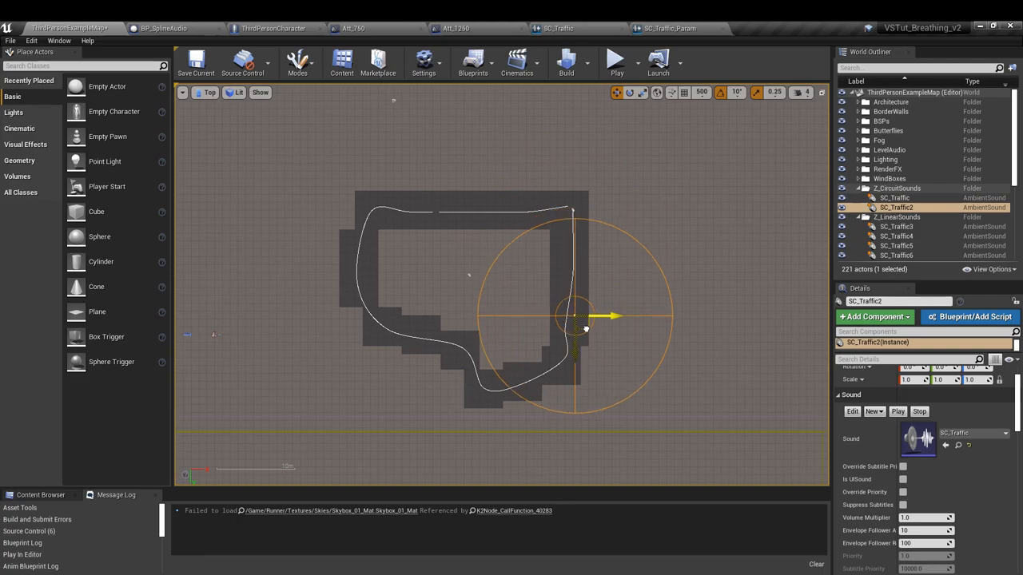
left_click_drag(580, 318, 471, 368)
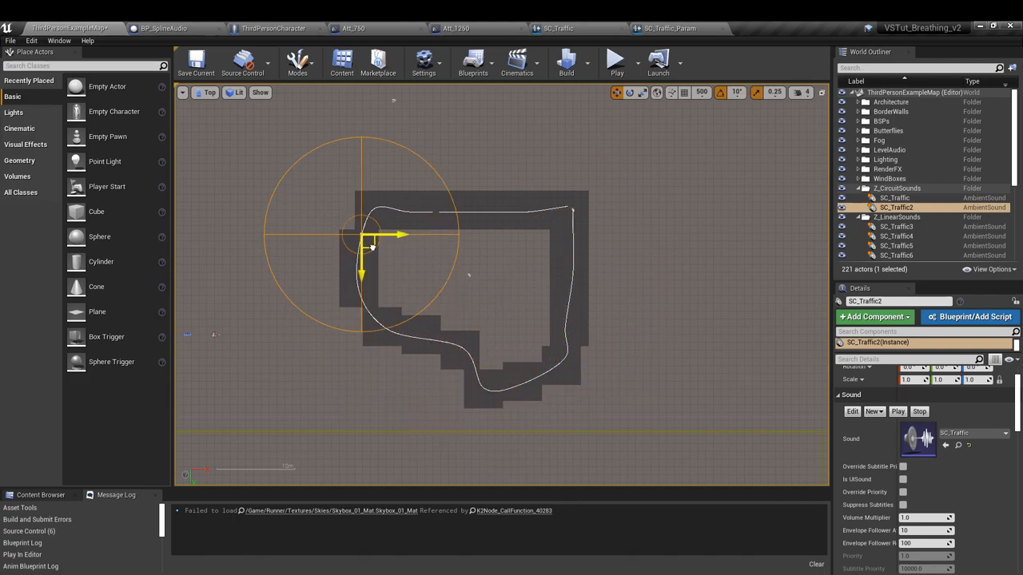
left_click_drag(370, 246, 386, 221)
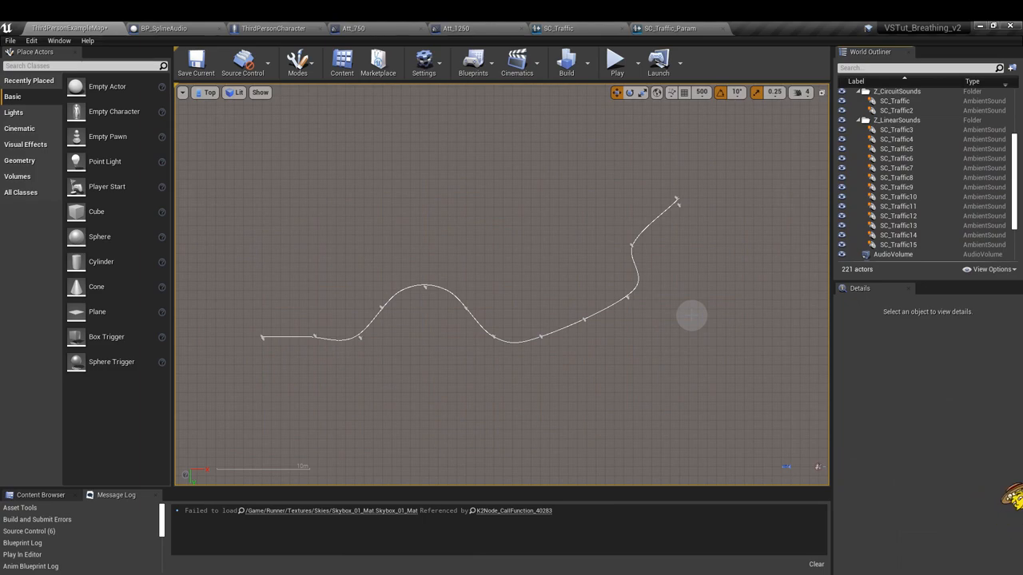
Step: Switch to the BP_SplineAudio blueprint tab to view its Event Graph
left_click(156, 26)
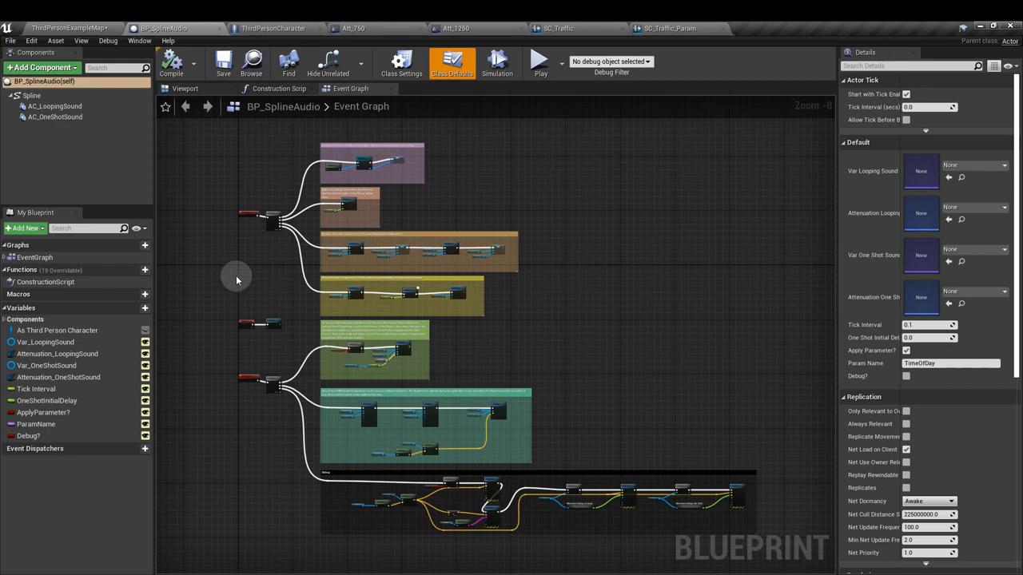
left_click(32, 95)
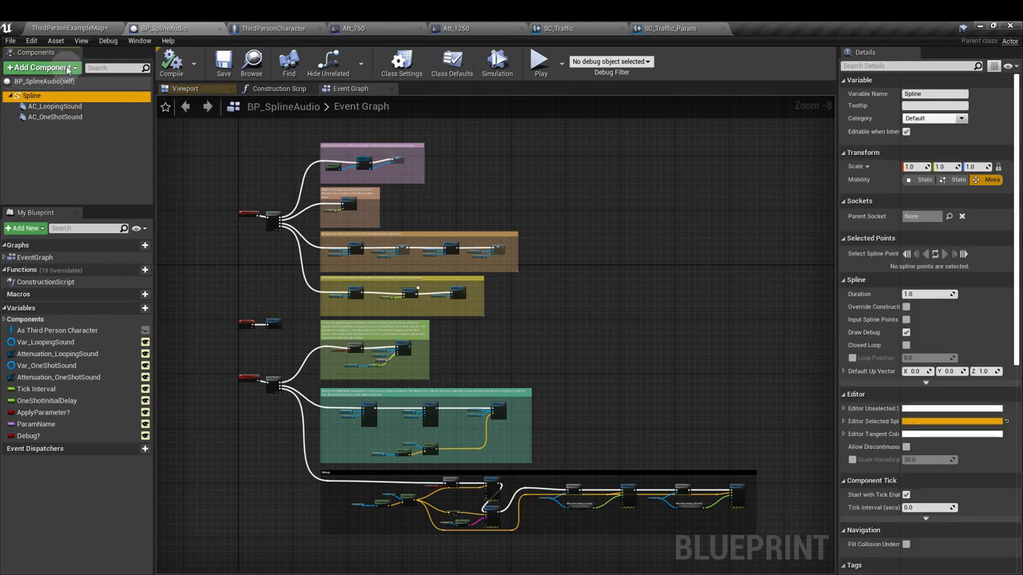
left_click(40, 65)
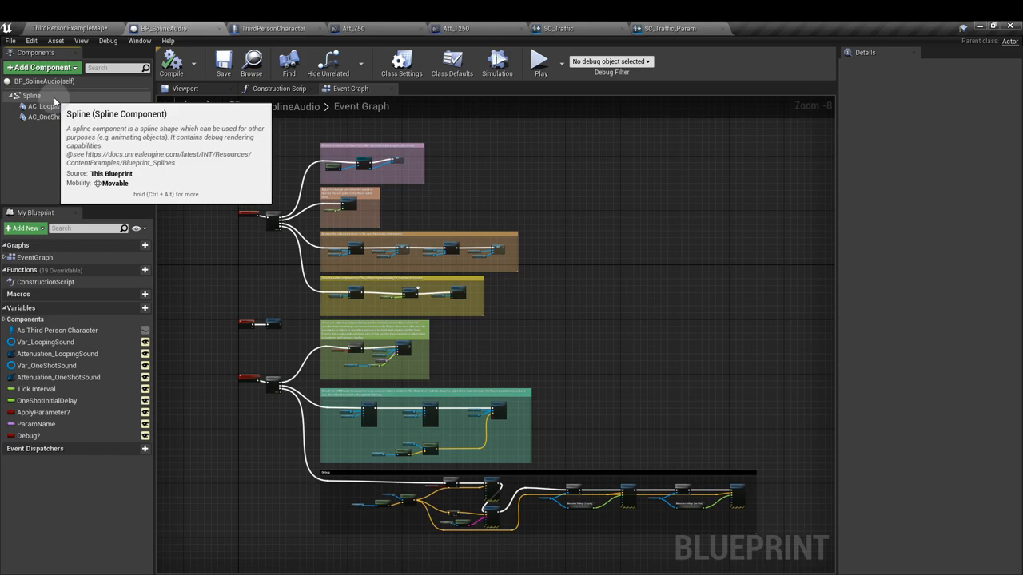
left_click(31, 95)
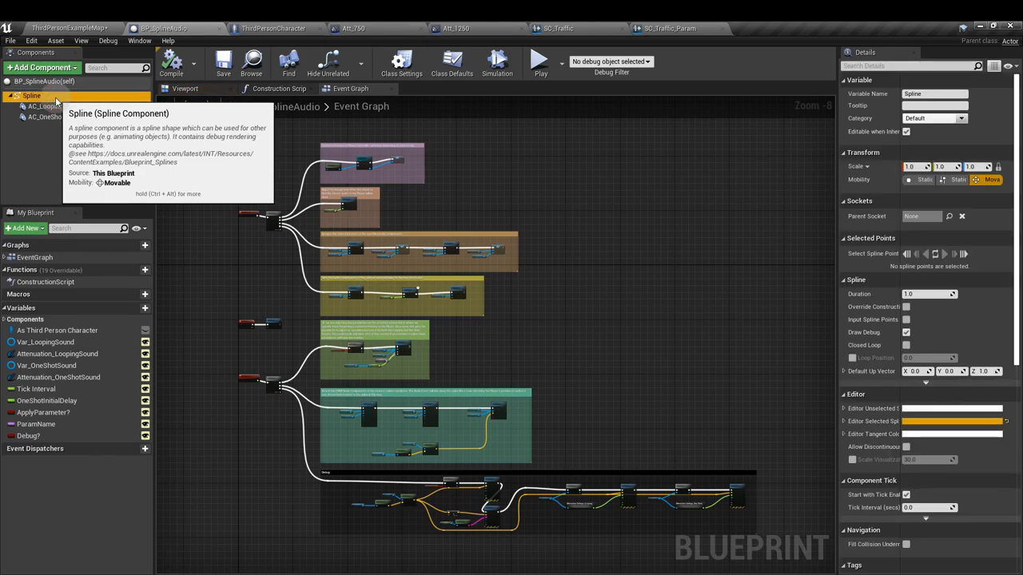
mouse_move(47, 107)
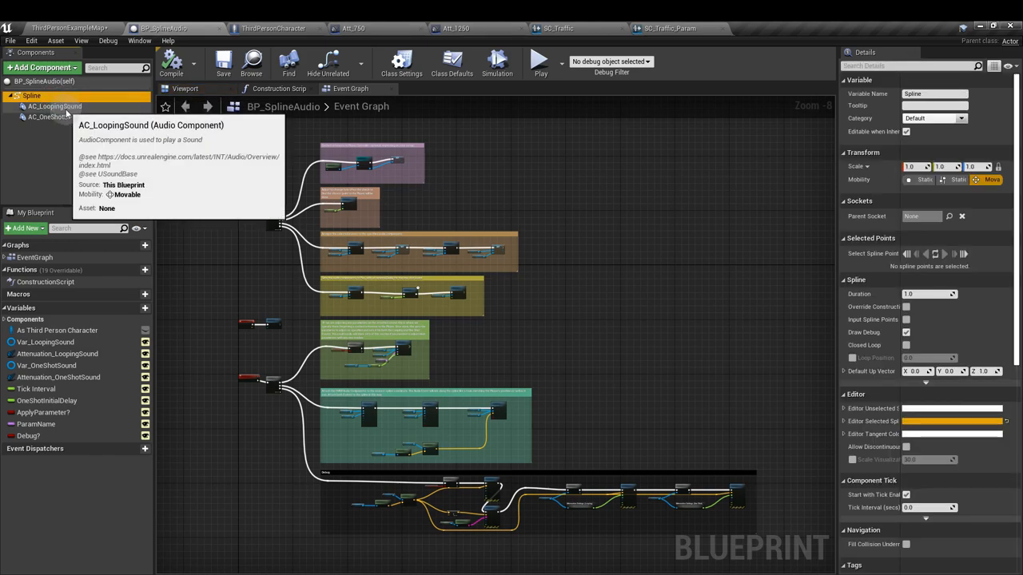
left_click(53, 106)
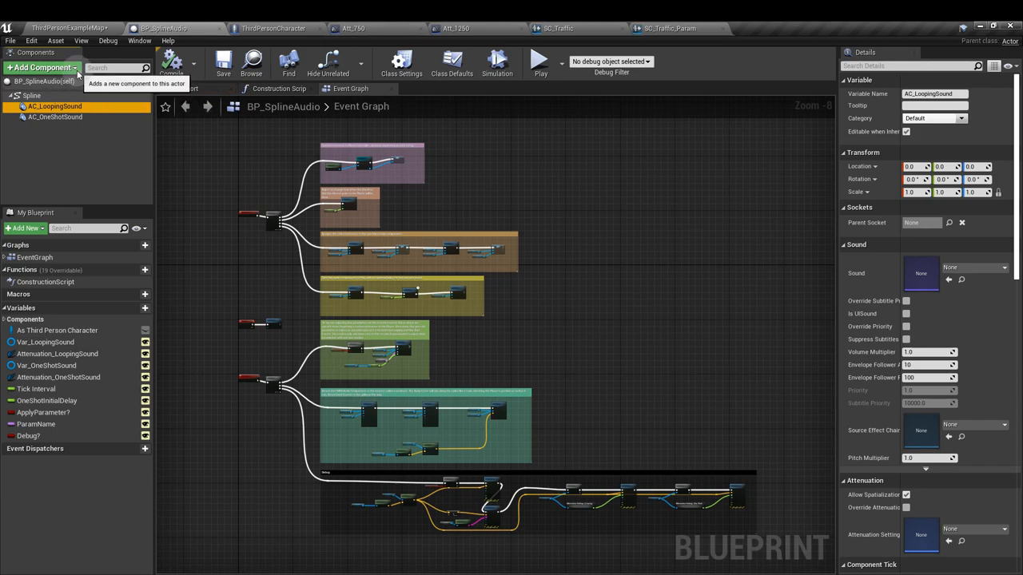
left_click(40, 67)
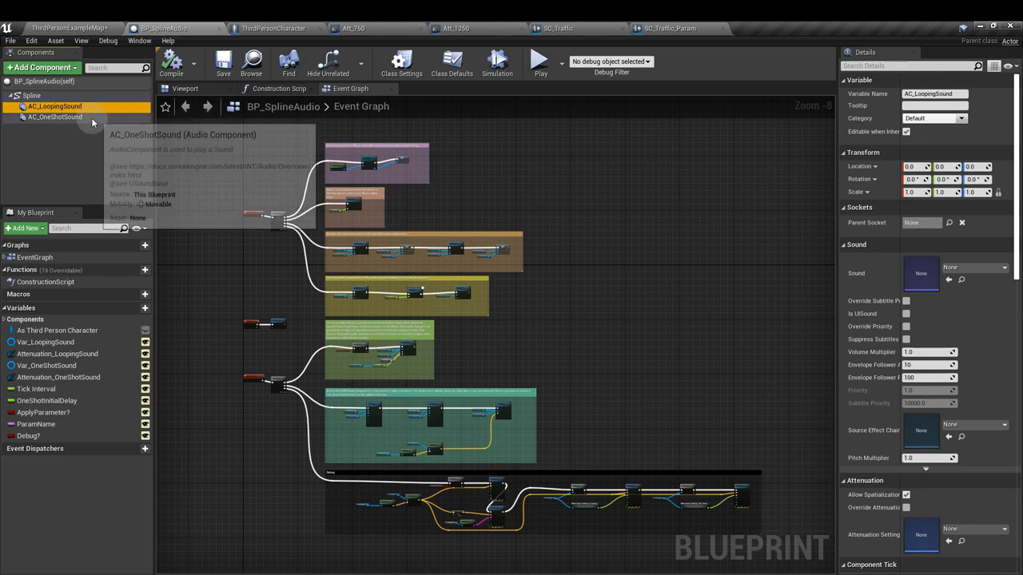
left_click(54, 117)
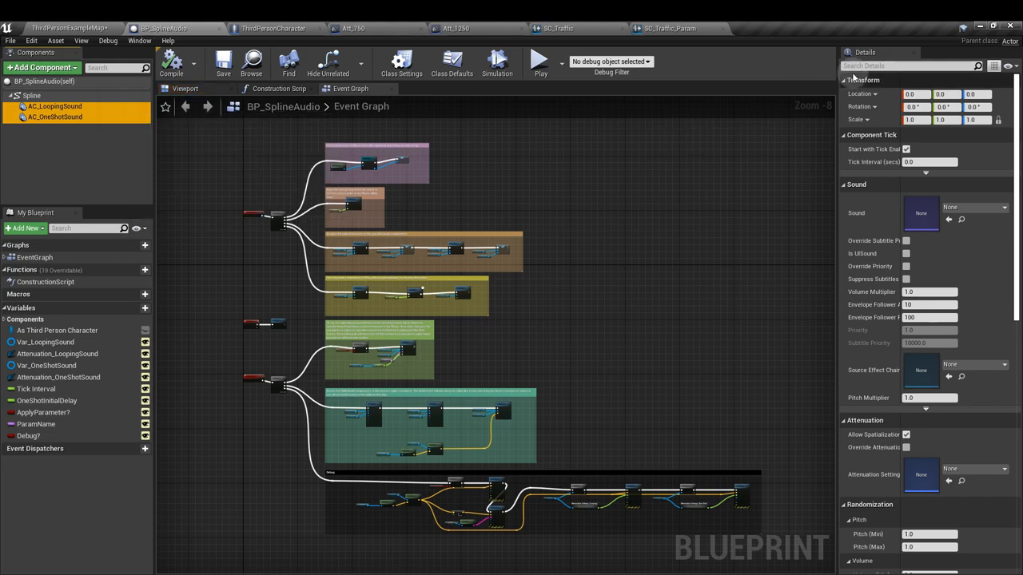
type("uto")
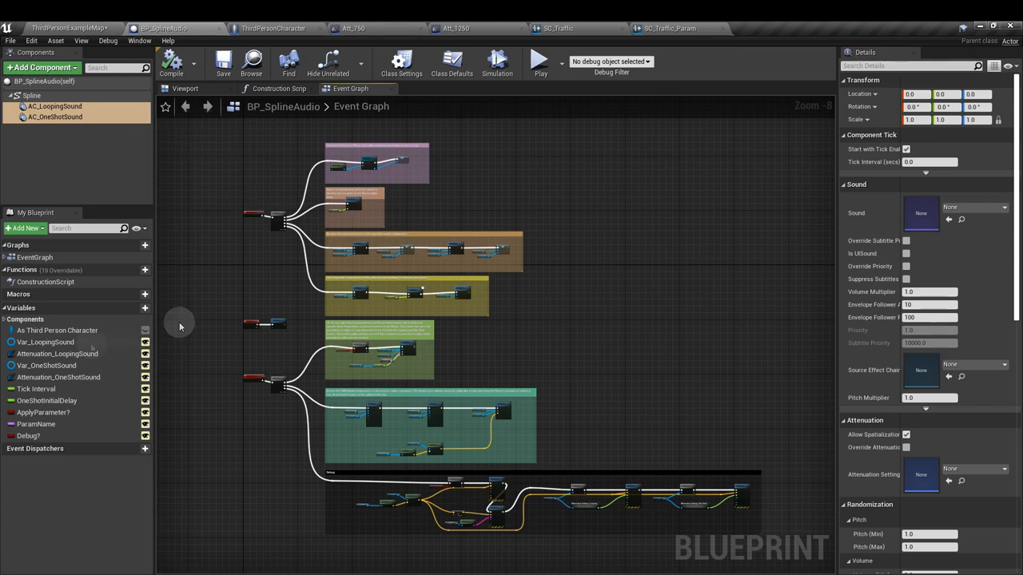
Step: Set Var_LoopingSound to a Sound Base object reference, then check Var_OneShotSound
left_click(46, 342)
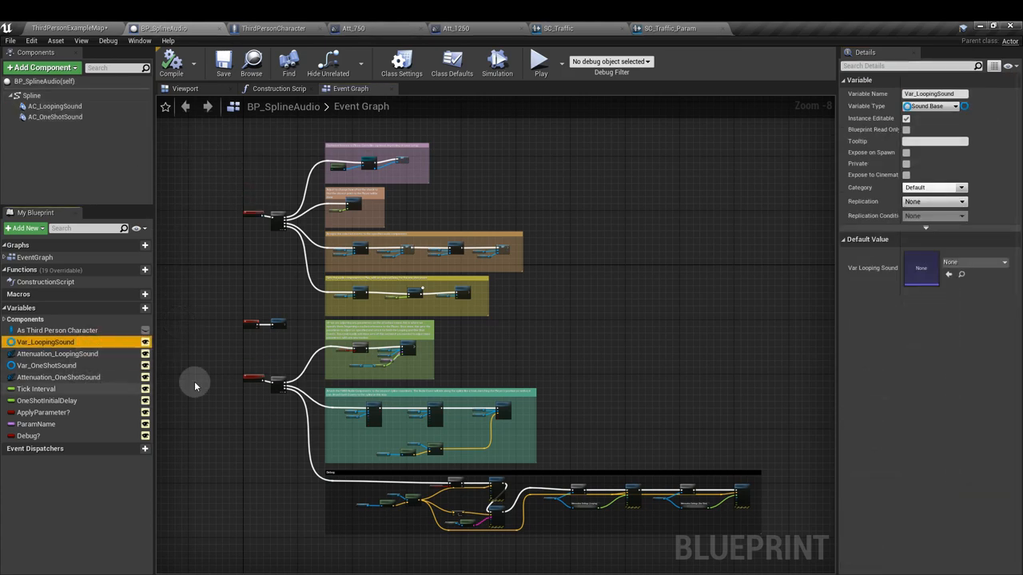
left_click(955, 106)
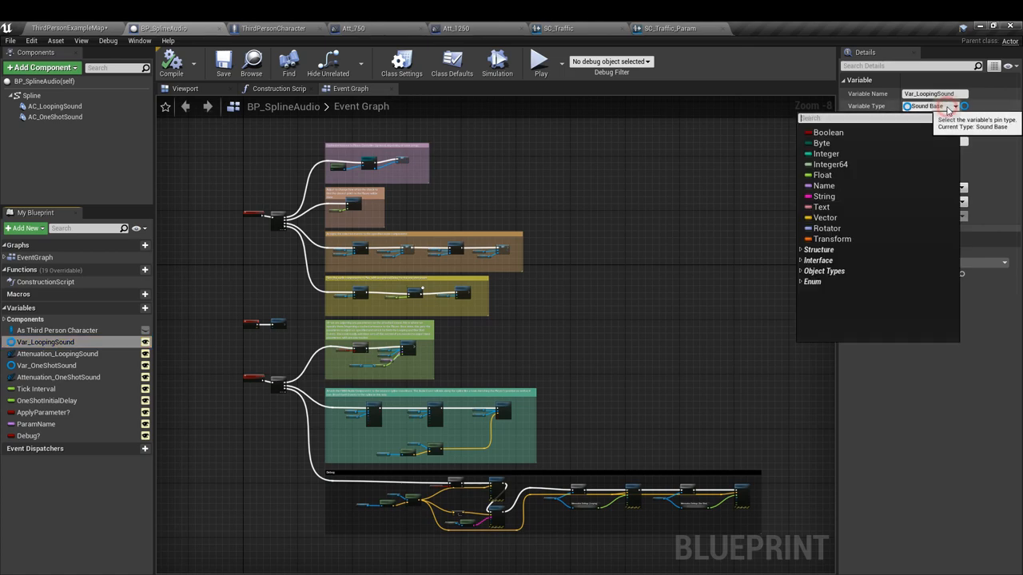
type("sound base")
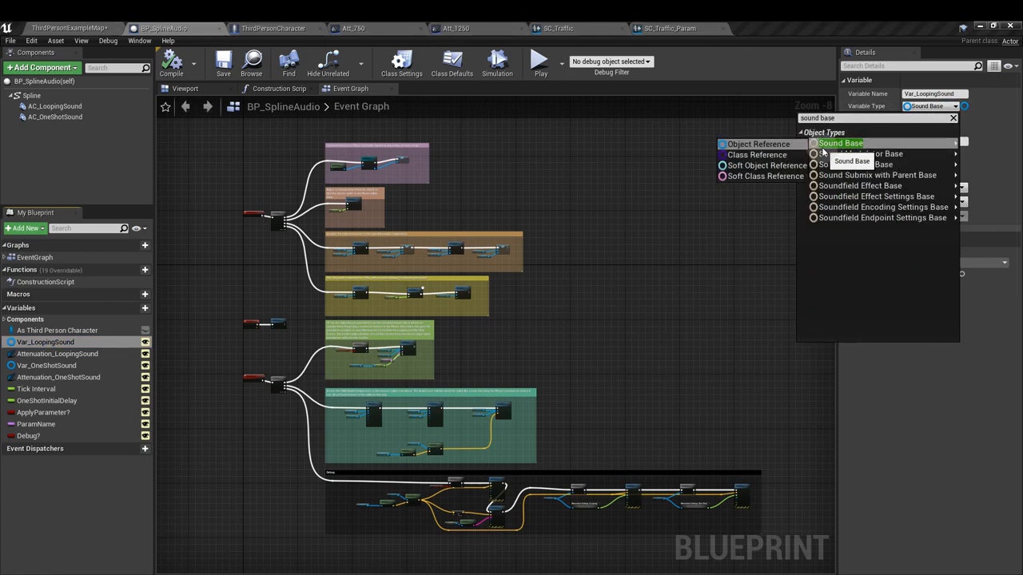
left_click(840, 142)
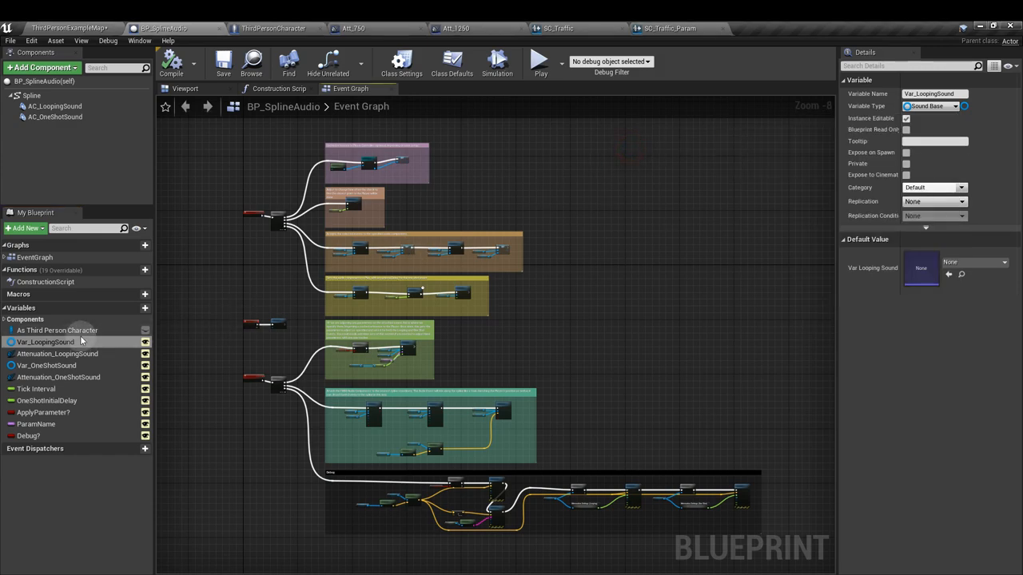
left_click(46, 365)
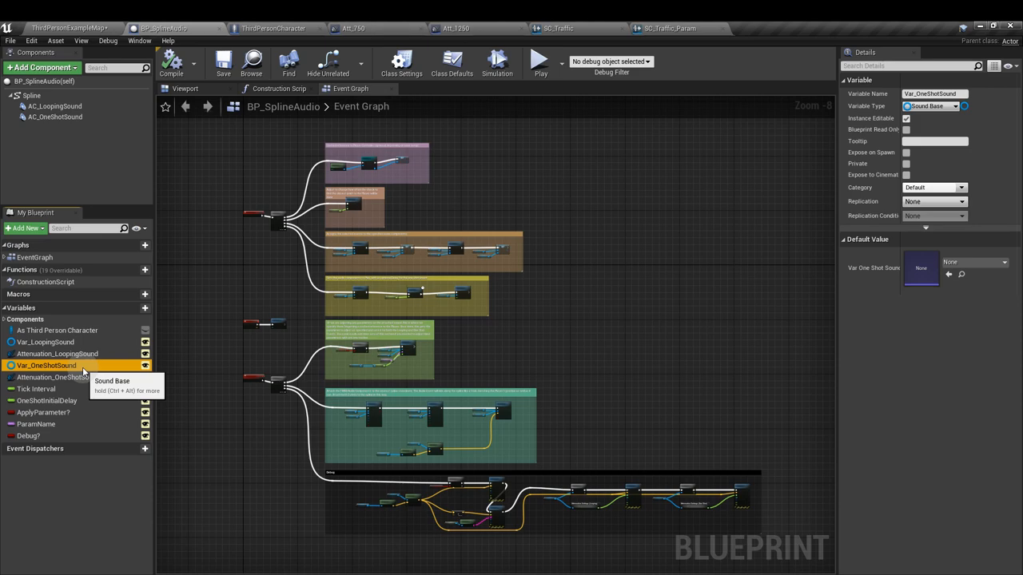
Step: Set Attenuation_LoopingSound to a Sound Attenuation object reference, then check Attenuation_OneShotSound
left_click(62, 354)
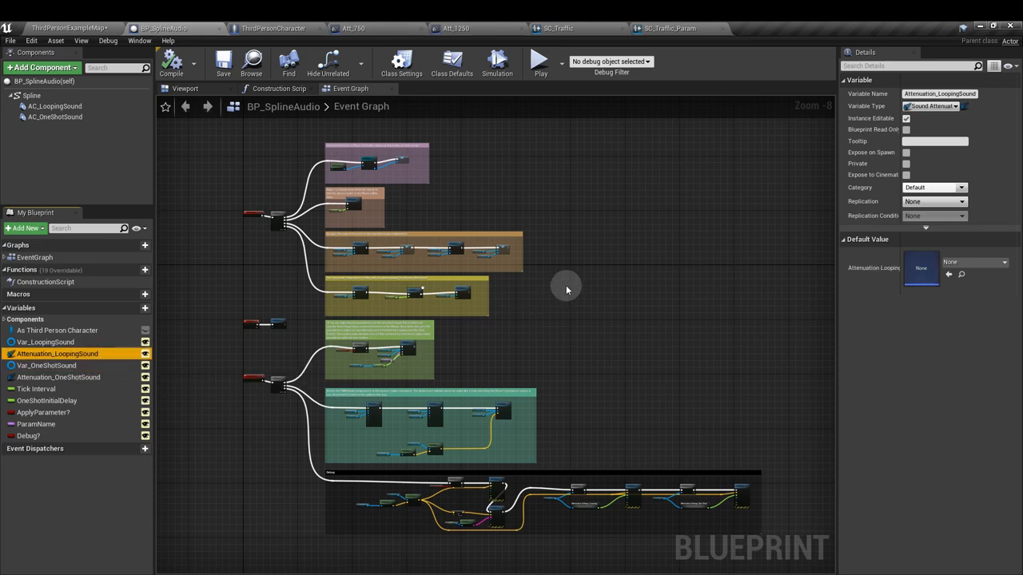
left_click(960, 106)
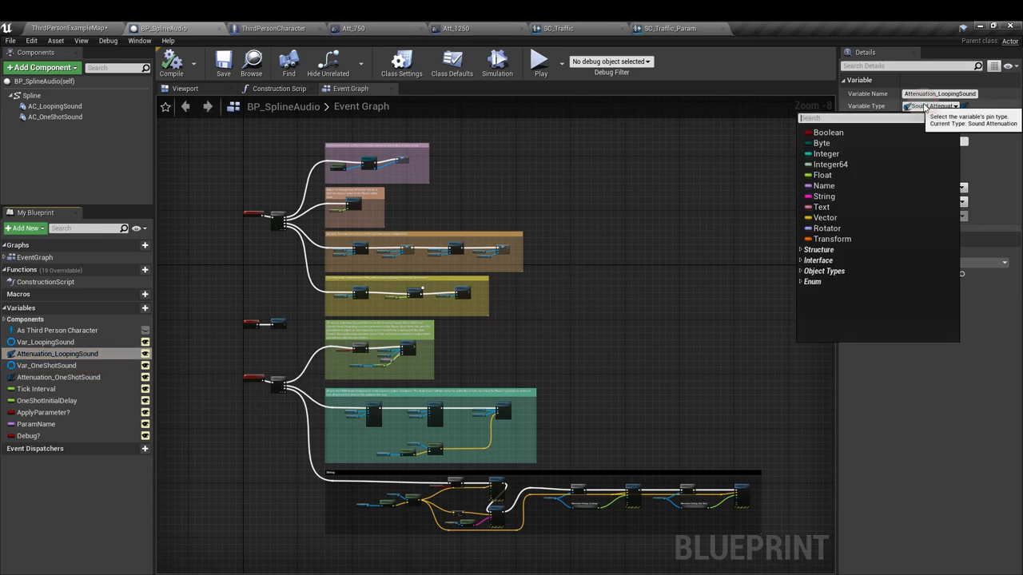
type("sound att")
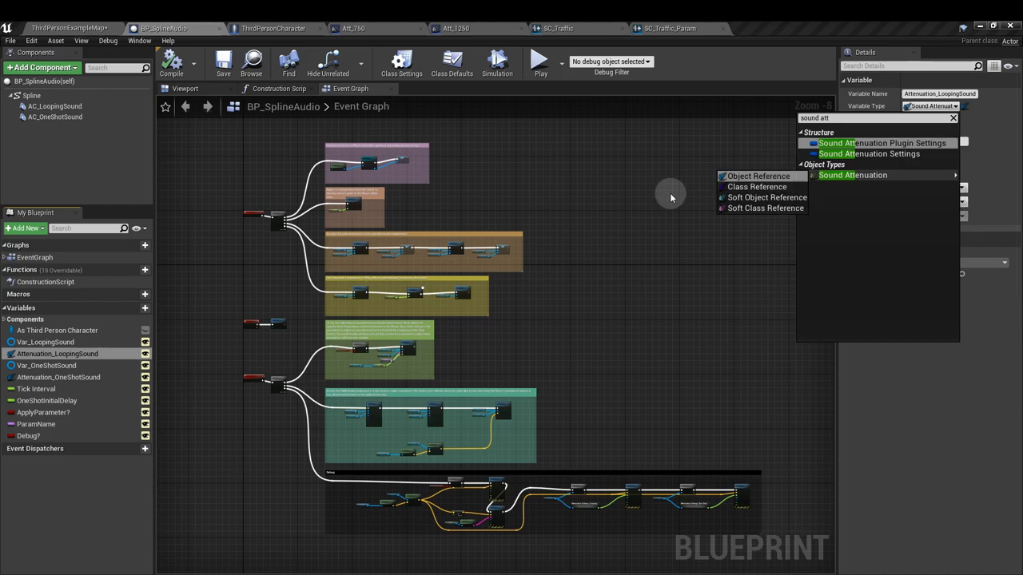
left_click(56, 376)
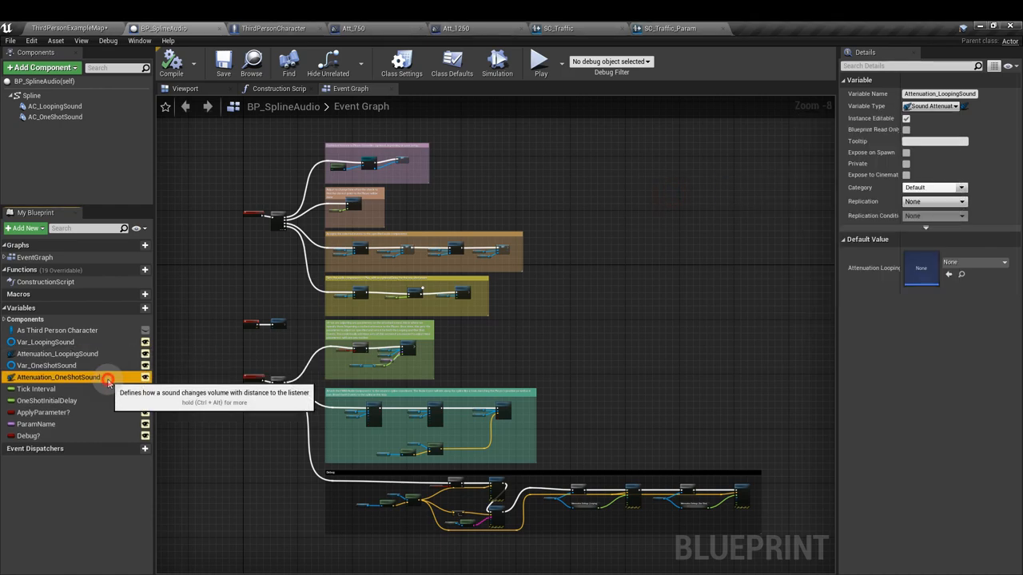
left_click(57, 377)
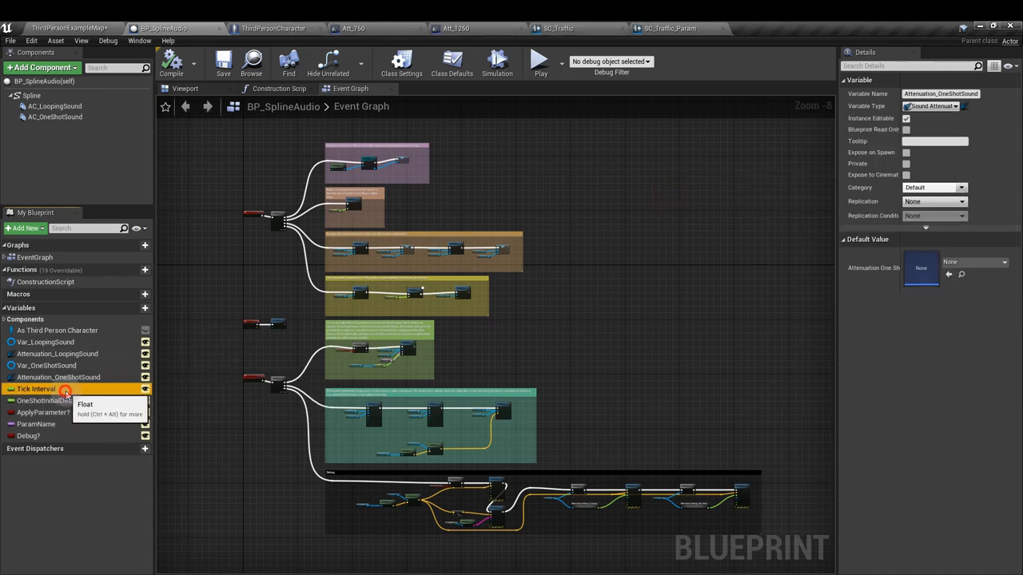
left_click(36, 384)
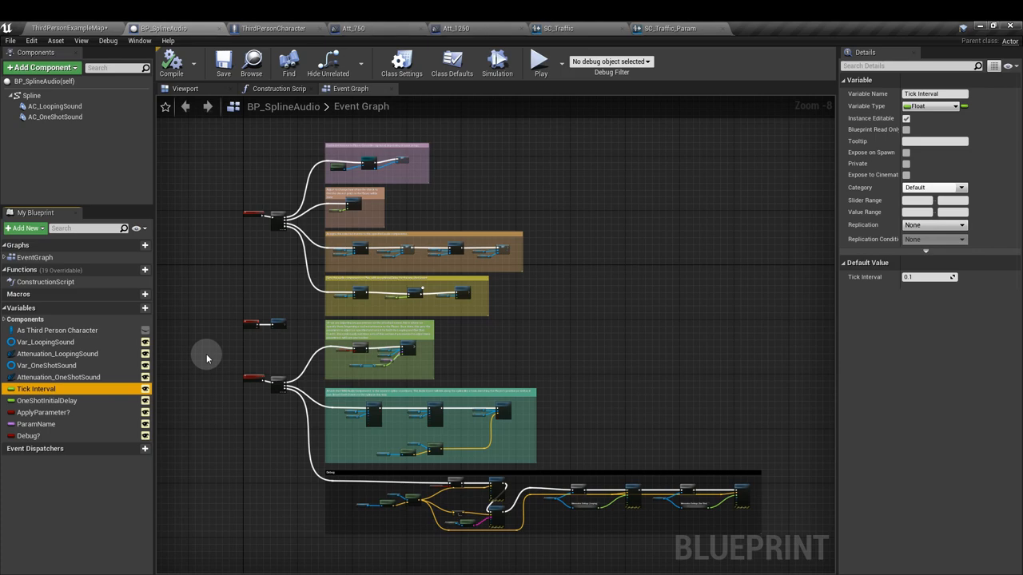
left_click(47, 400)
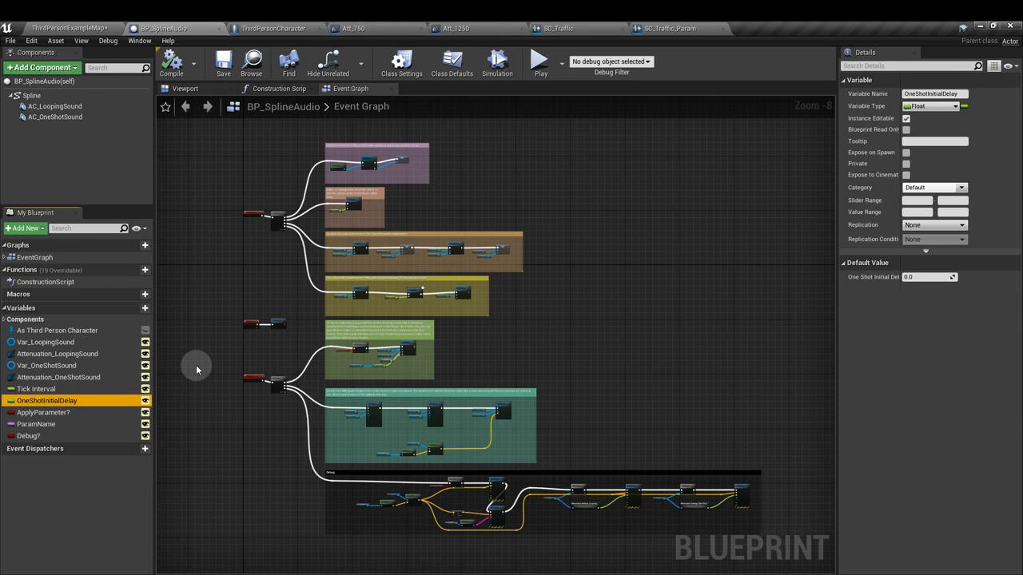
left_click(44, 412)
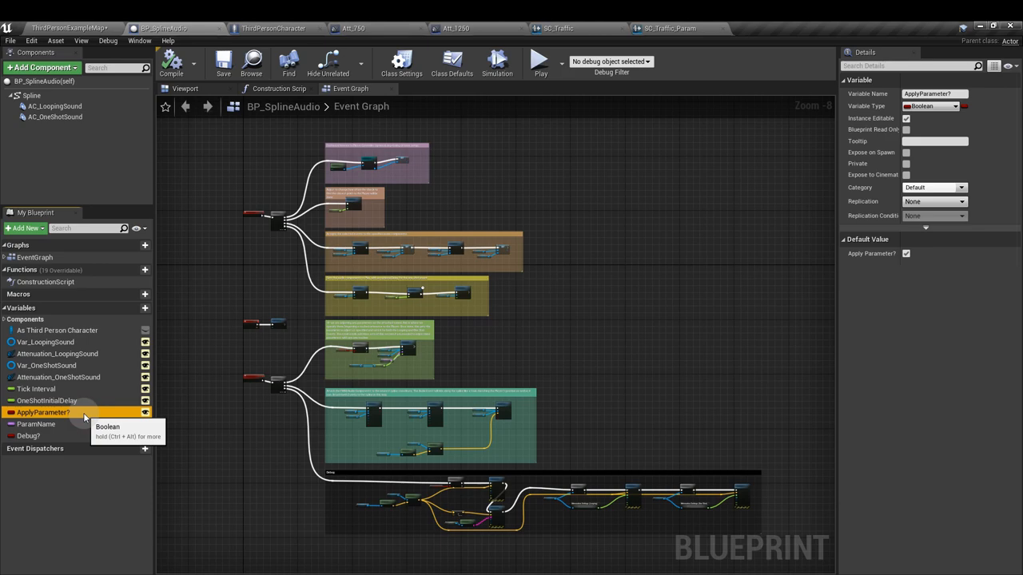
left_click(35, 424)
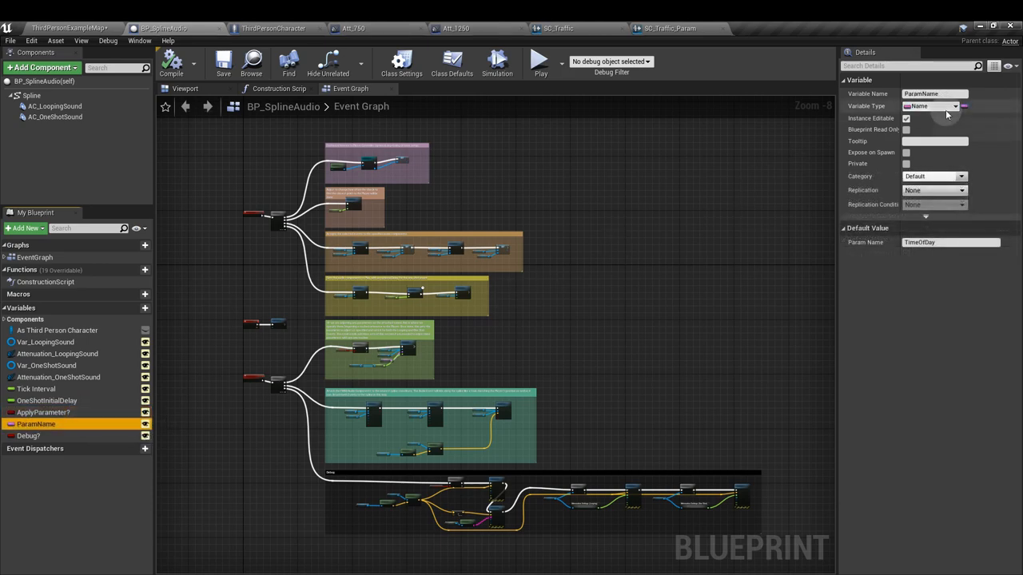
left_click(933, 106)
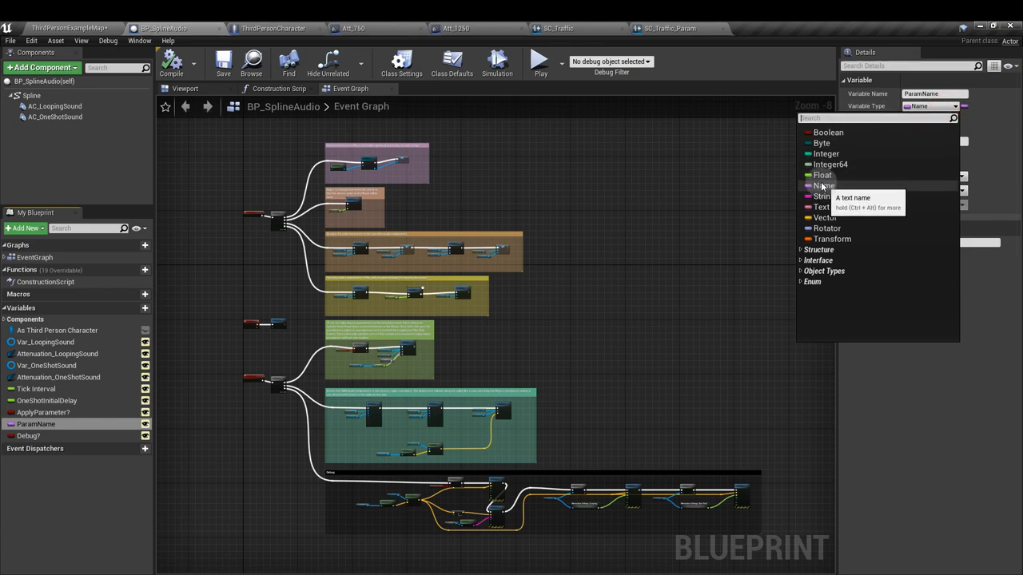
mouse_move(823, 188)
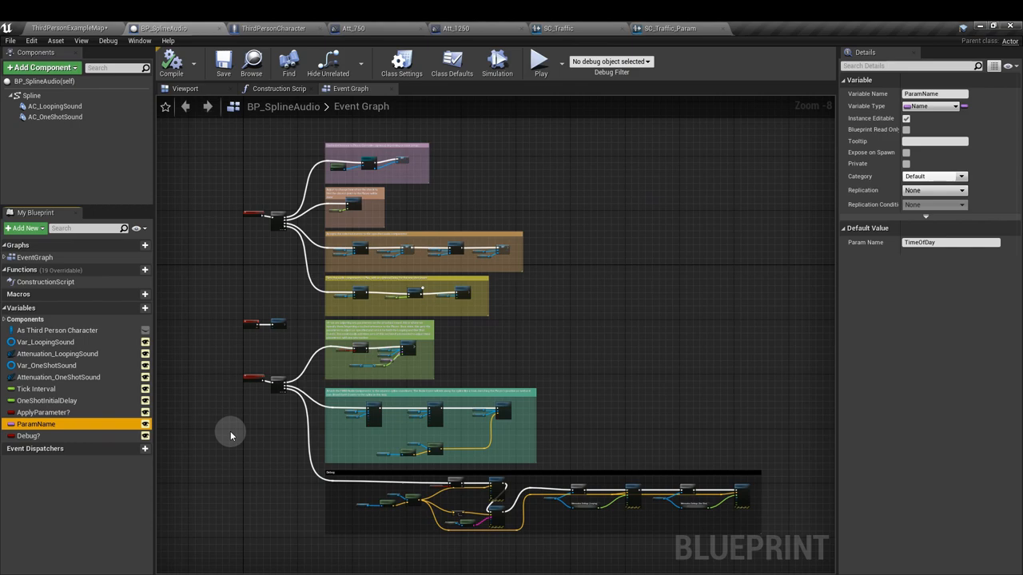
left_click(28, 436)
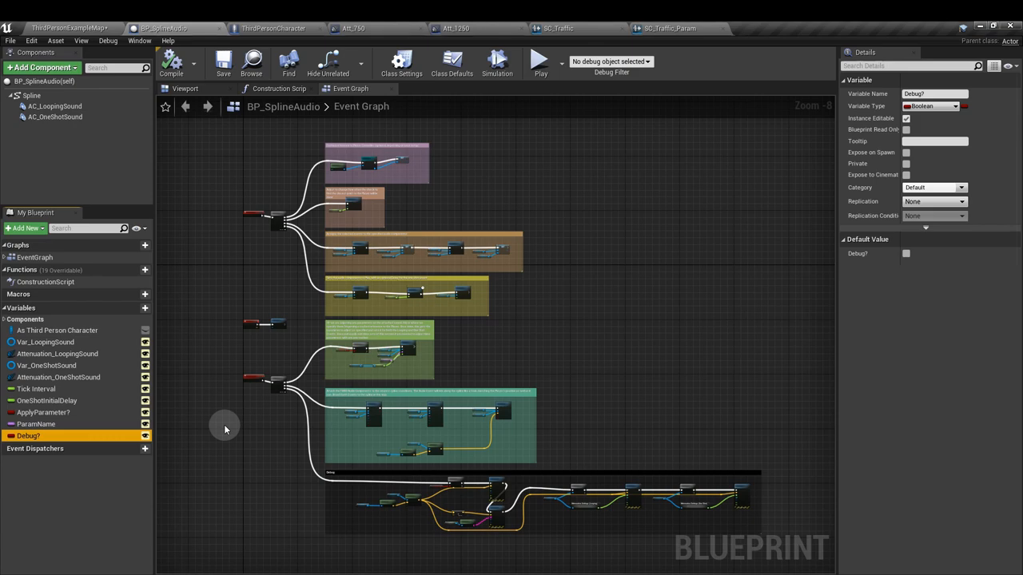
mouse_move(127, 361)
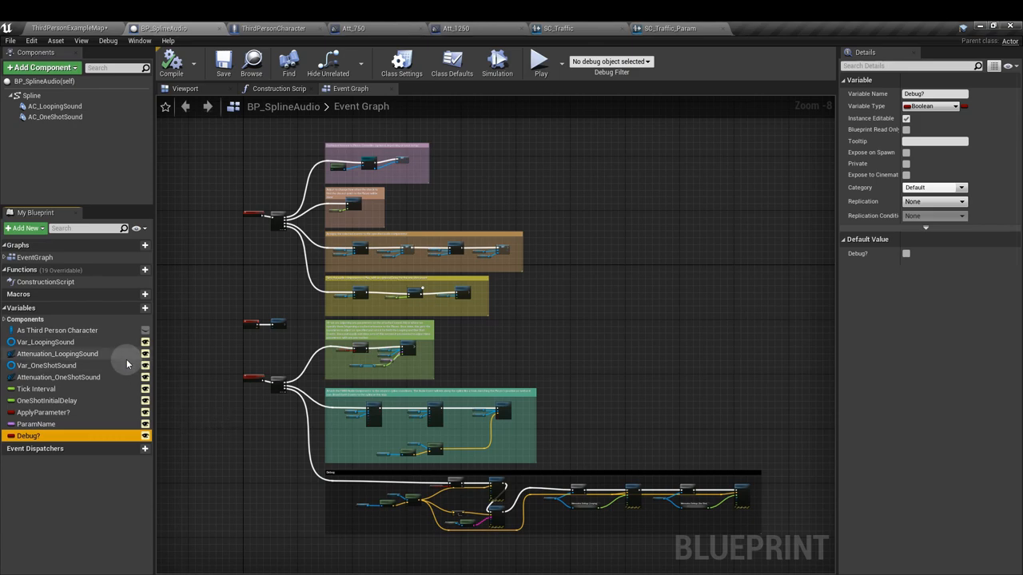
mouse_move(147, 411)
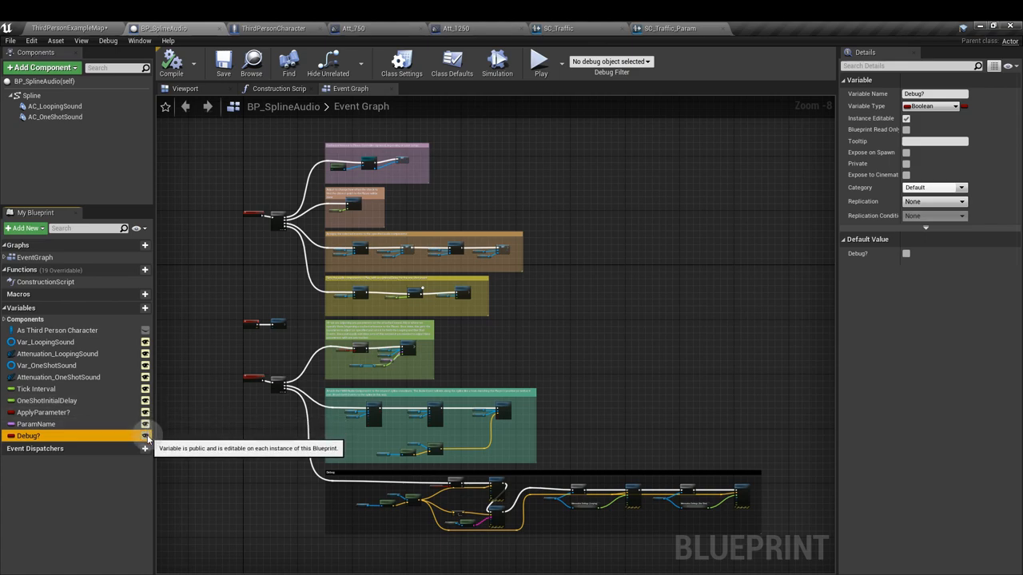
mouse_move(210, 413)
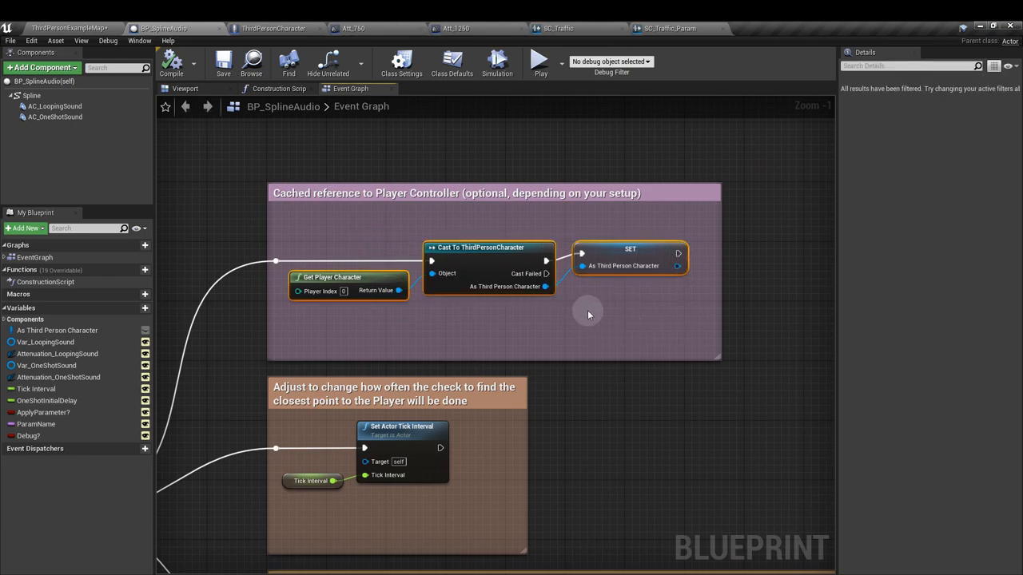
mouse_move(629, 254)
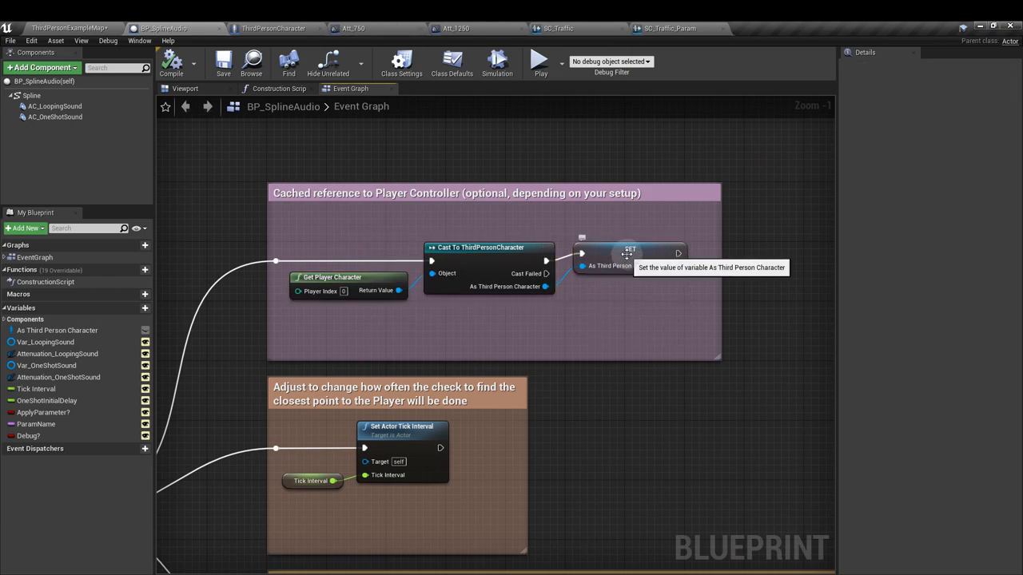
left_click(629, 257)
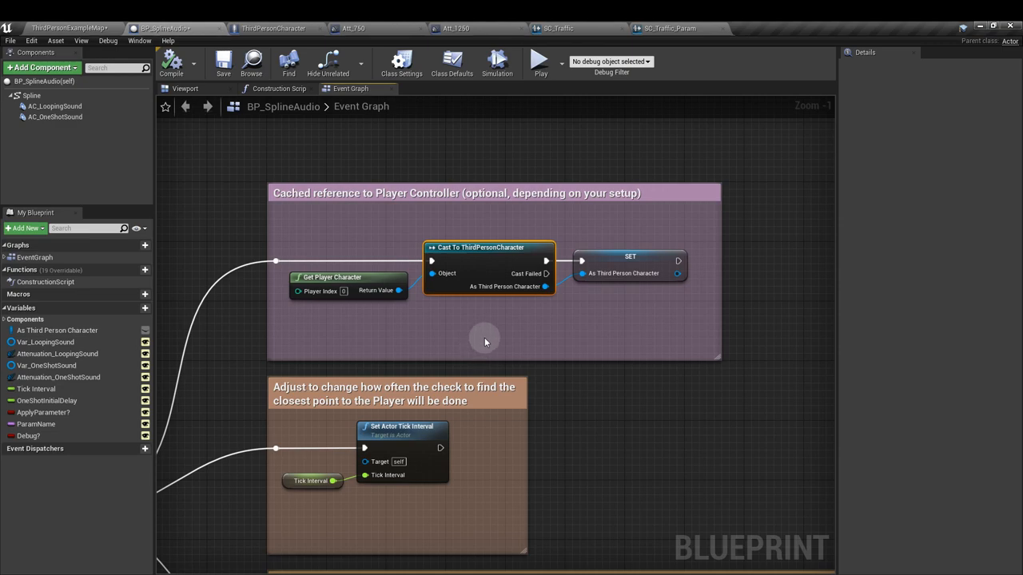
right_click(545, 286)
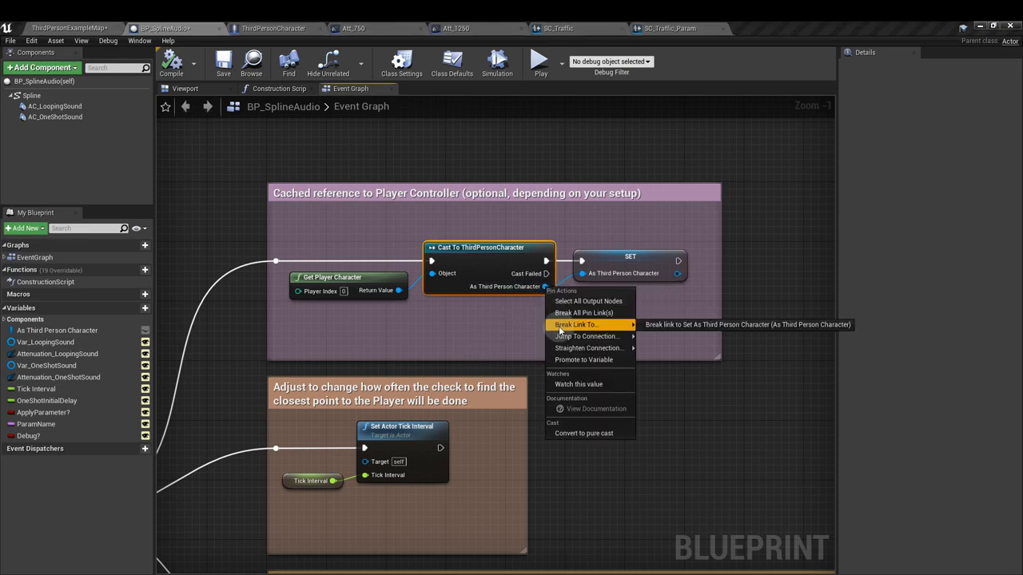
mouse_move(590, 361)
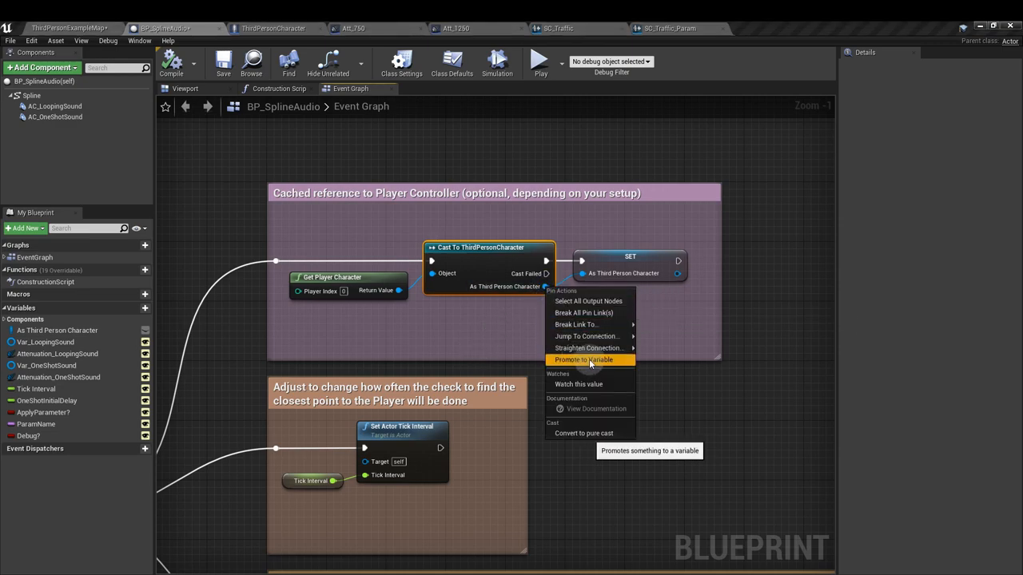
left_click(581, 360)
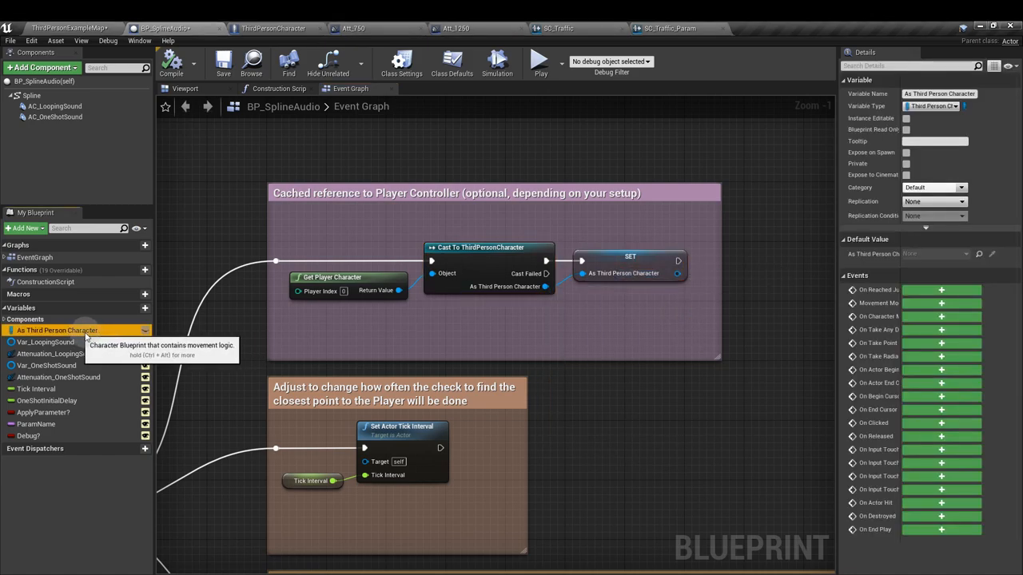
mouse_move(493, 339)
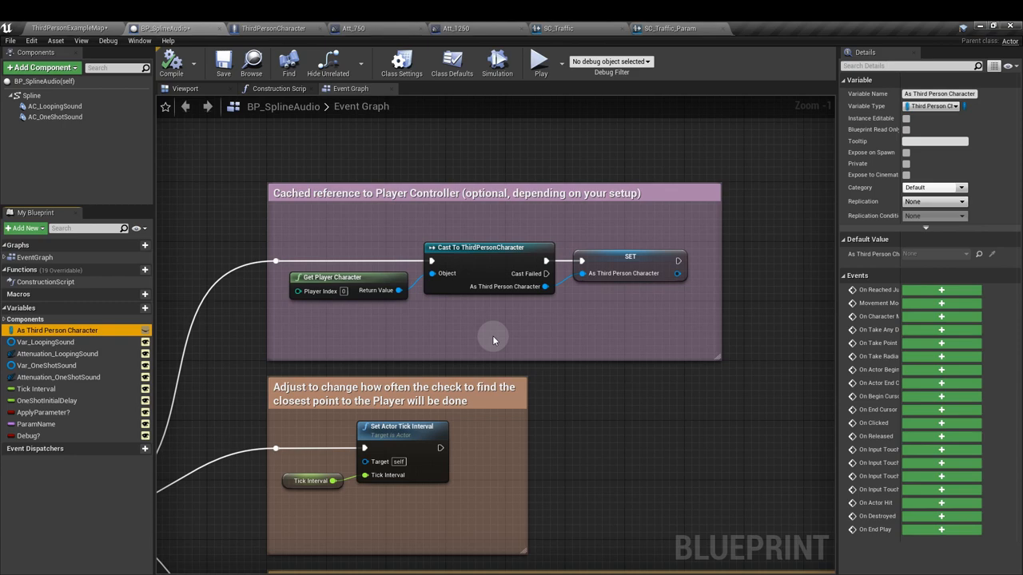
scroll("down", 3)
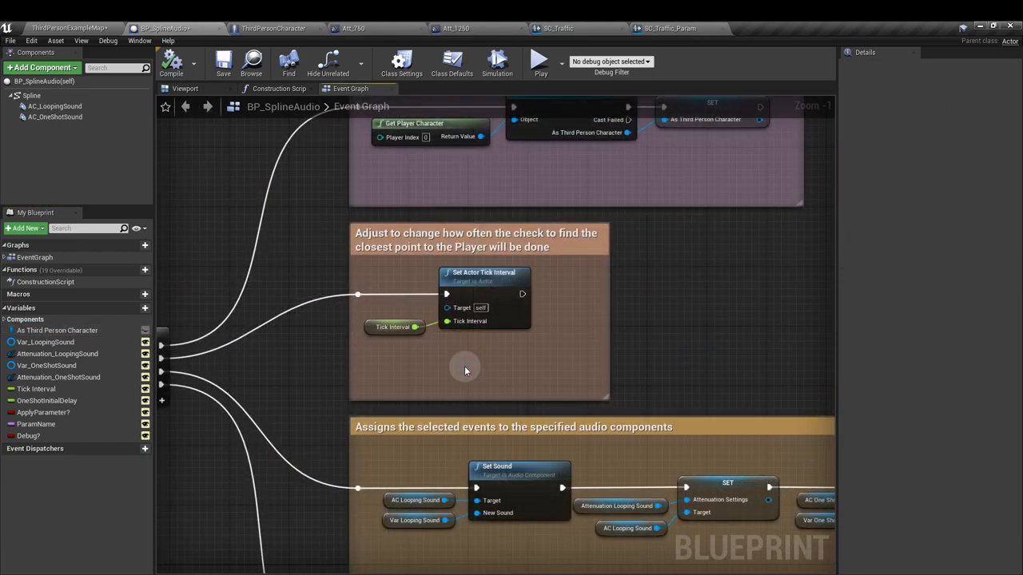
left_click(392, 327)
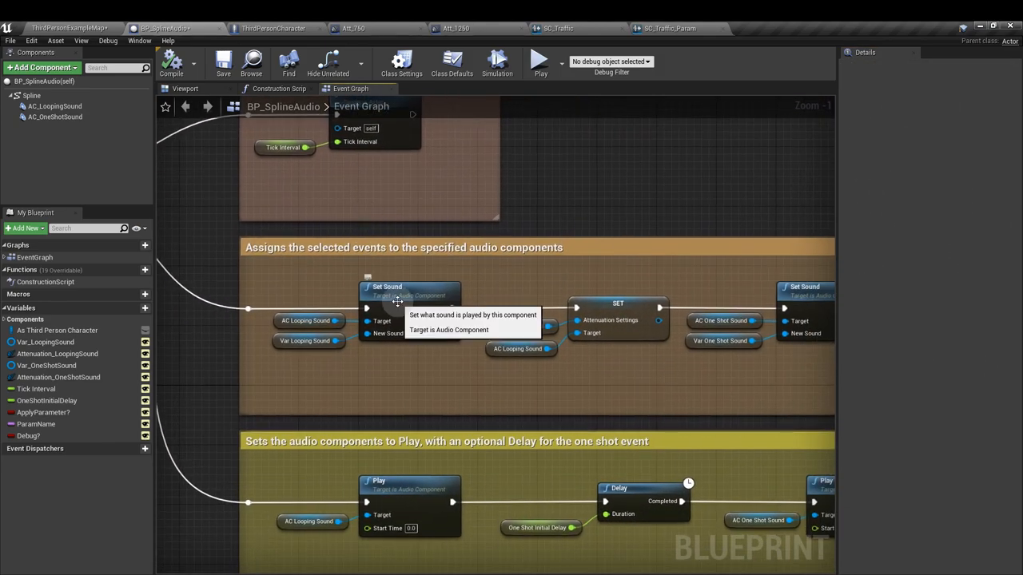
left_click(54, 106)
type("set")
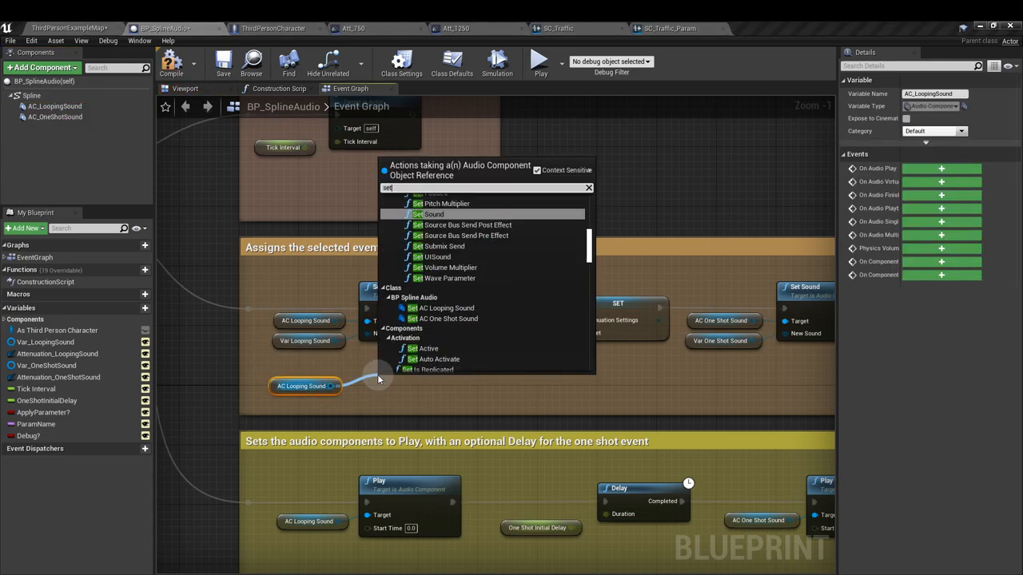
mouse_move(432, 214)
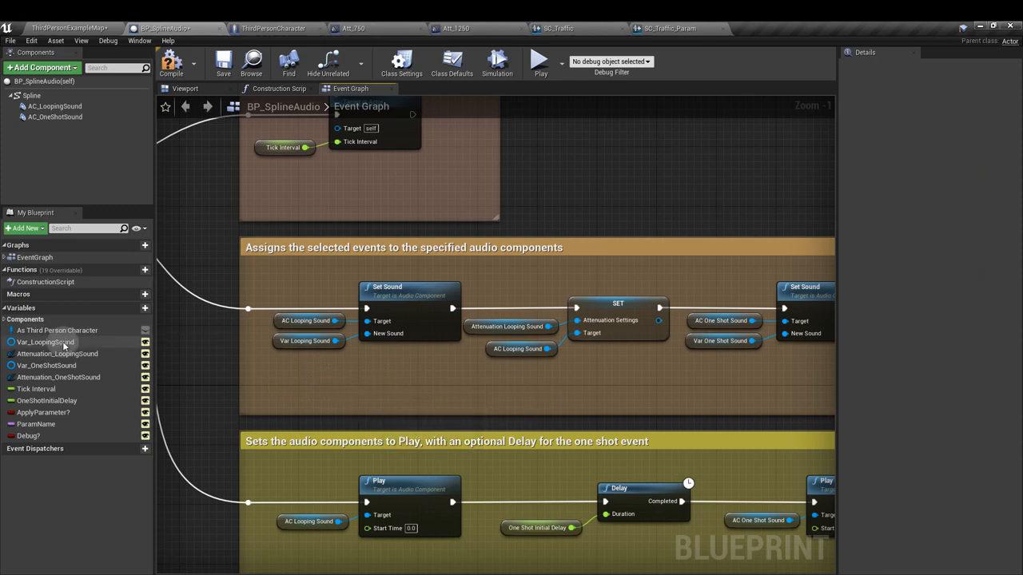
left_click(44, 341)
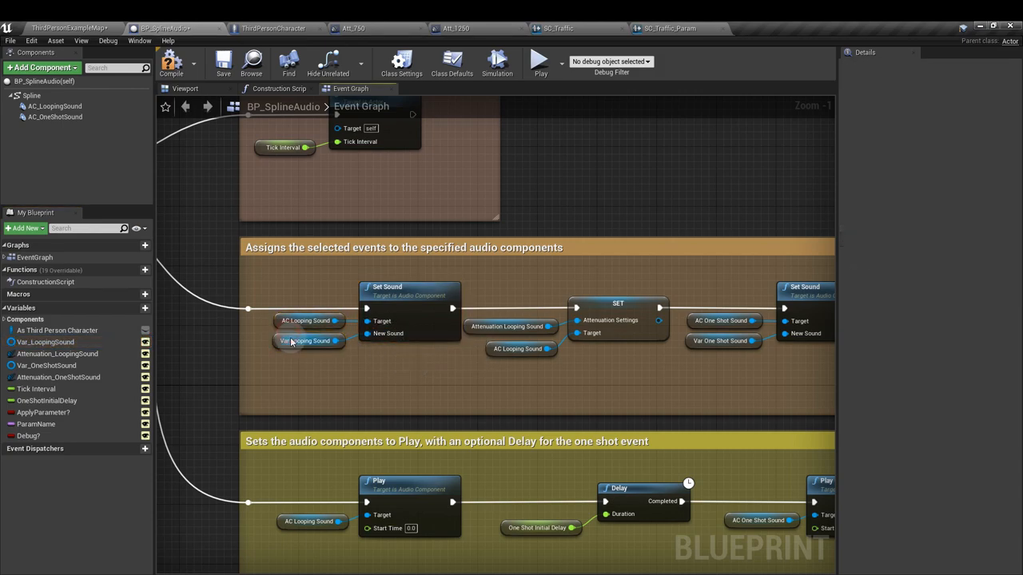
left_click(305, 320)
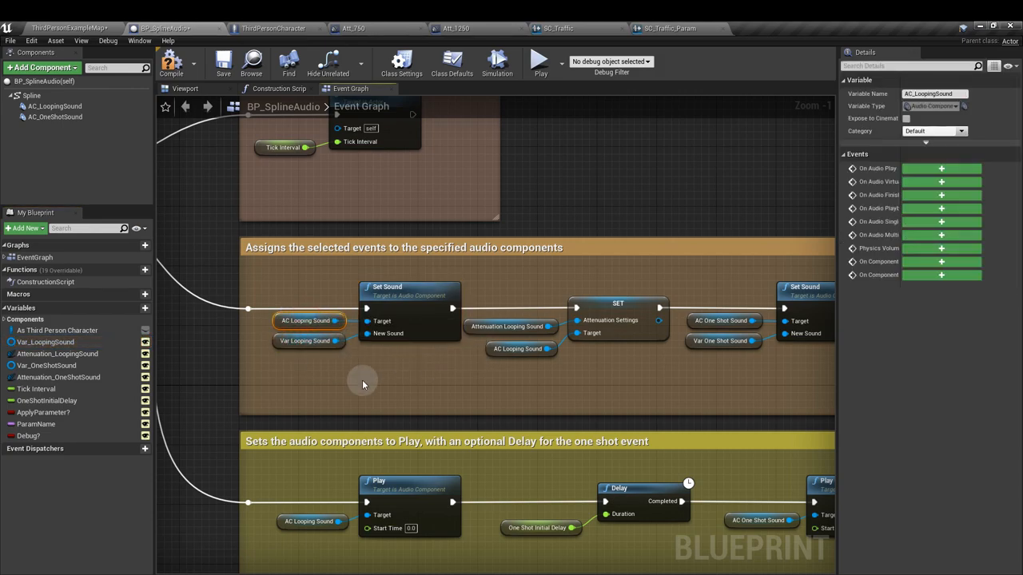
mouse_move(330, 371)
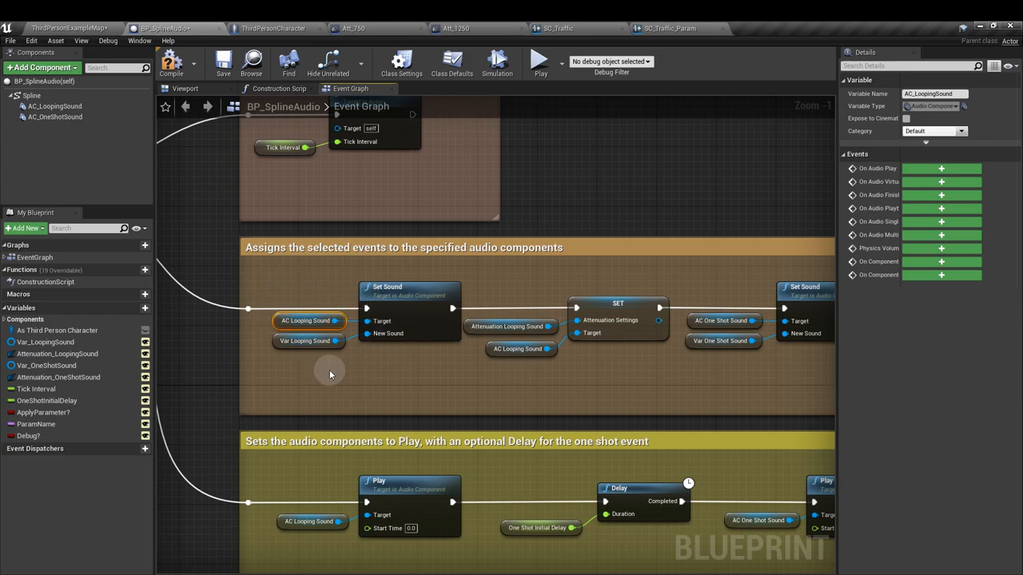
mouse_move(389, 362)
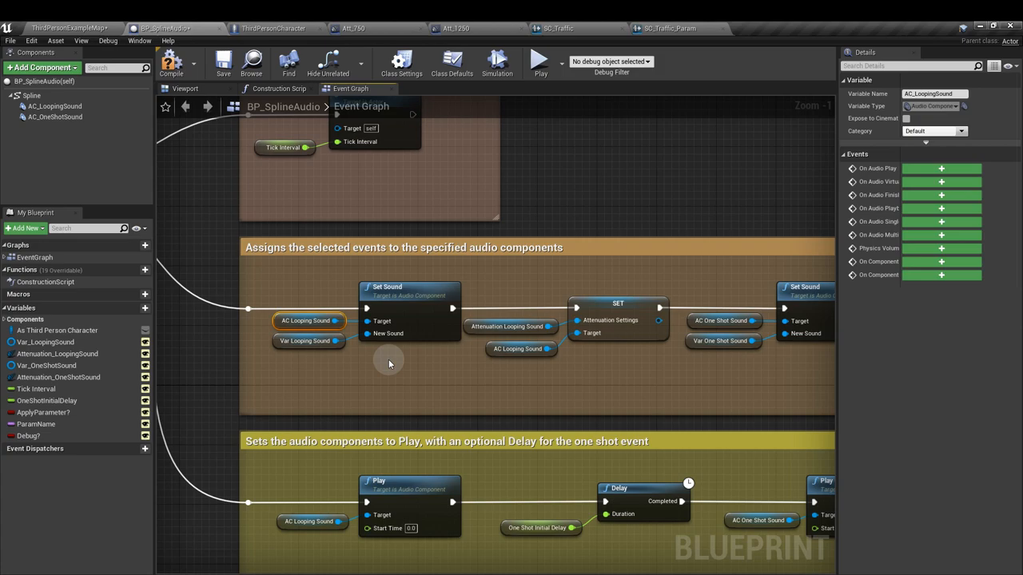
left_click_drag(389, 364, 477, 397)
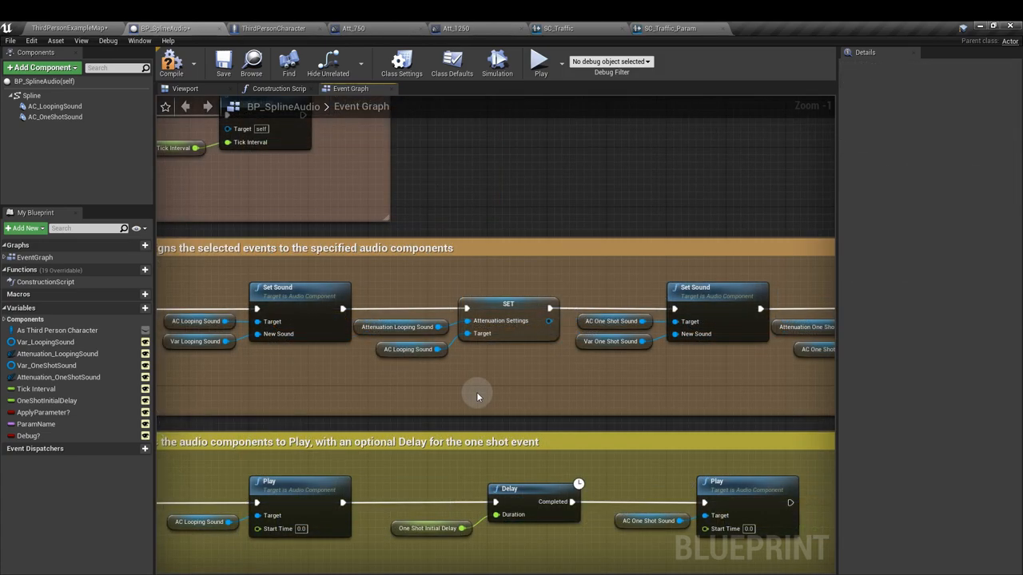
Step: Add a Set Attenuation Settings node targeting the AC Looping Sound component
left_click(54, 107)
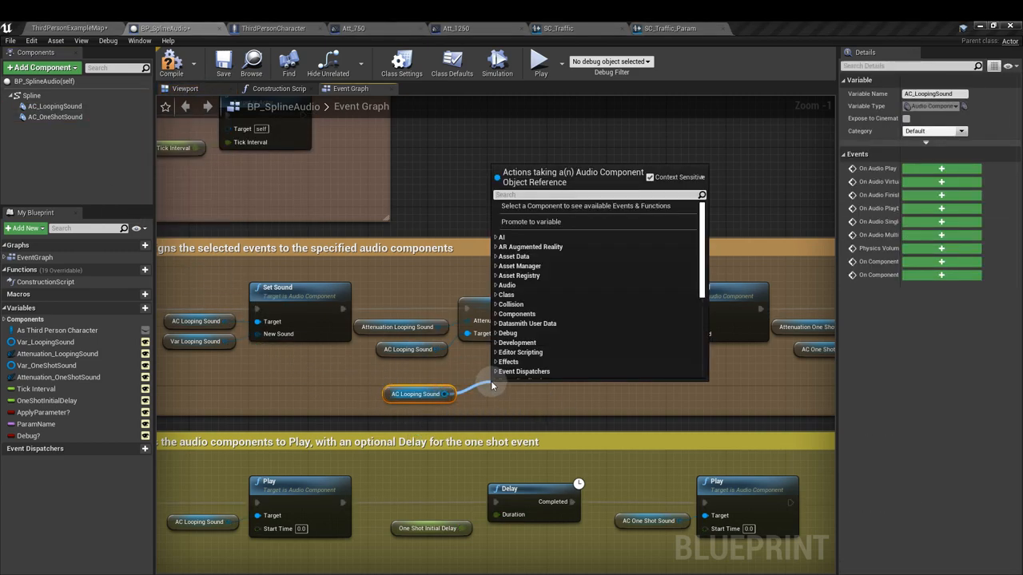
type("set atte")
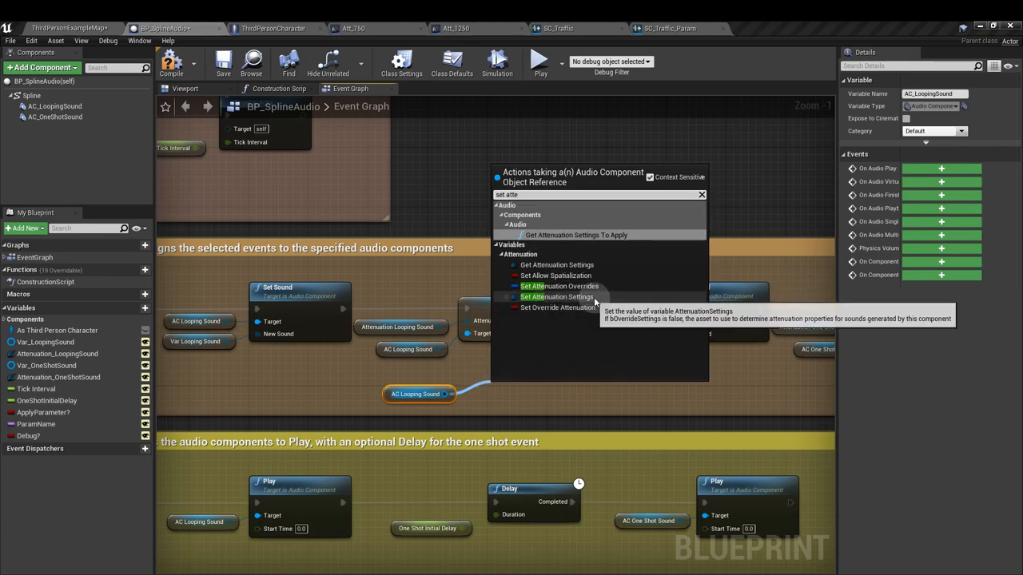
left_click(553, 297)
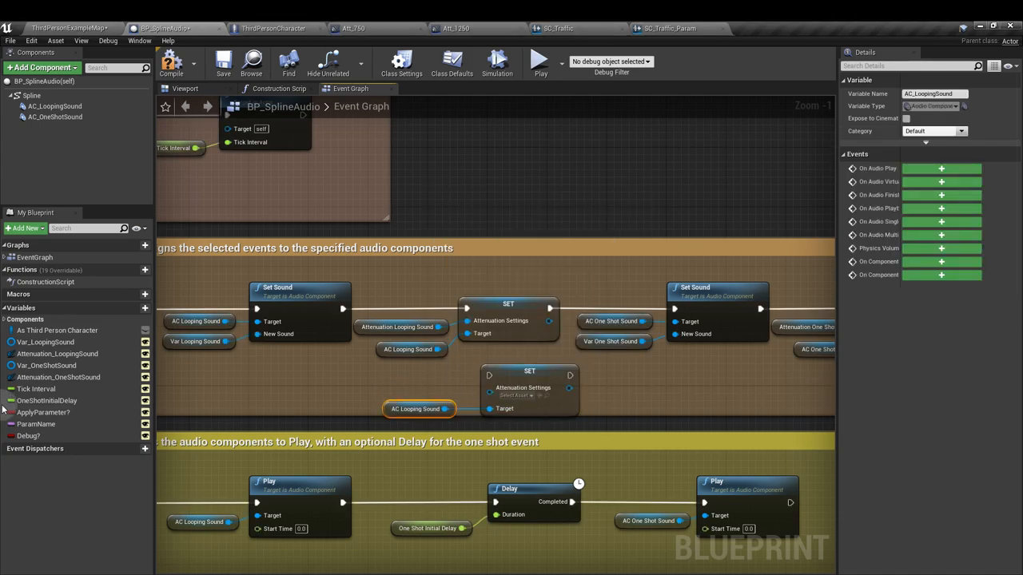
left_click(57, 354)
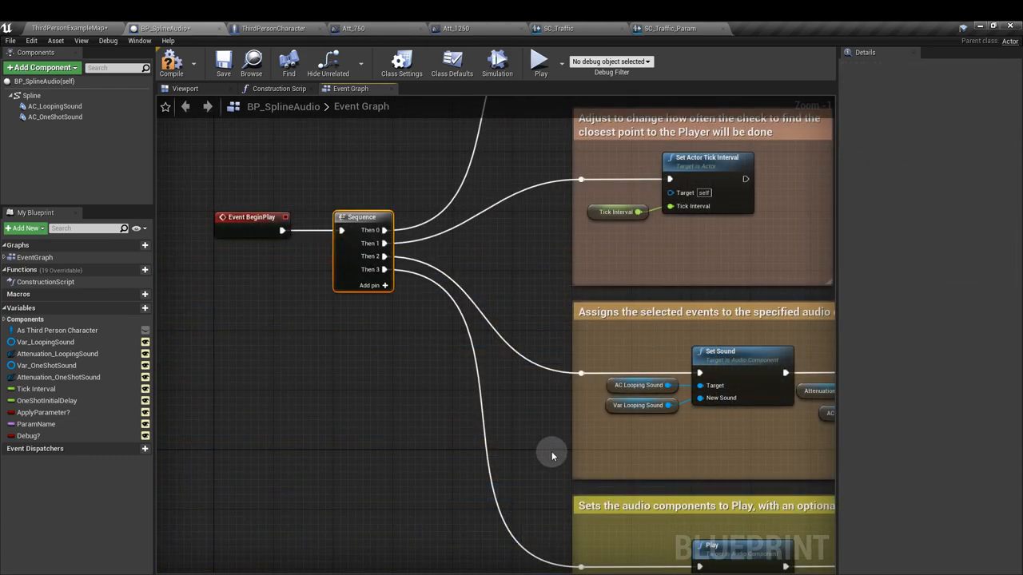
left_click_drag(552, 456, 427, 412)
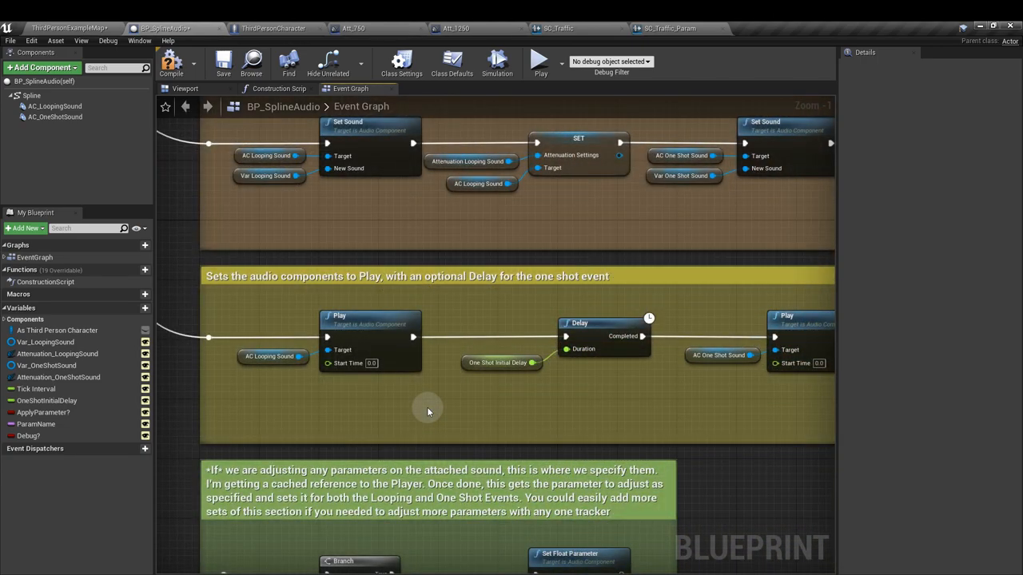
left_click(271, 358)
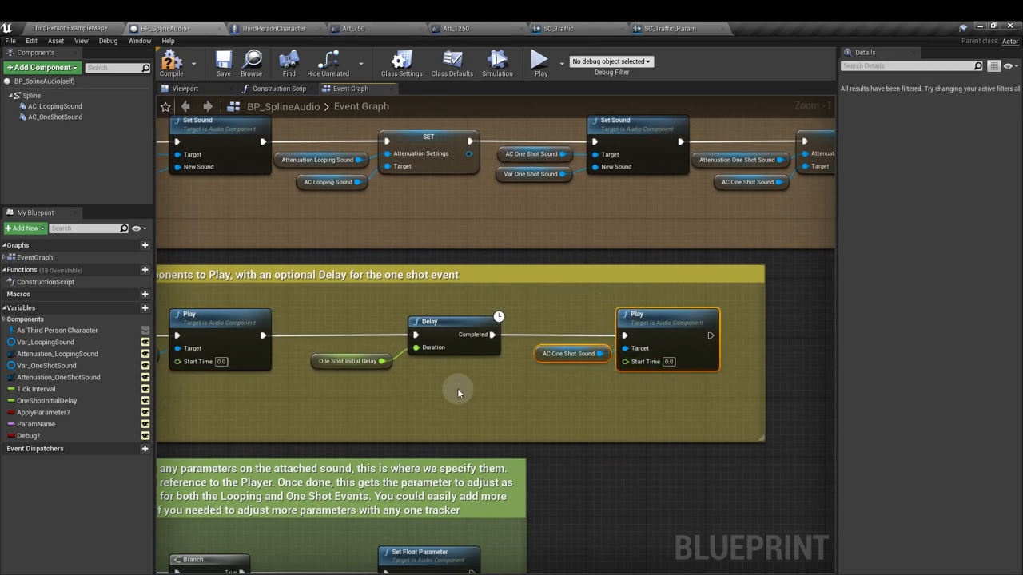
left_click(453, 322)
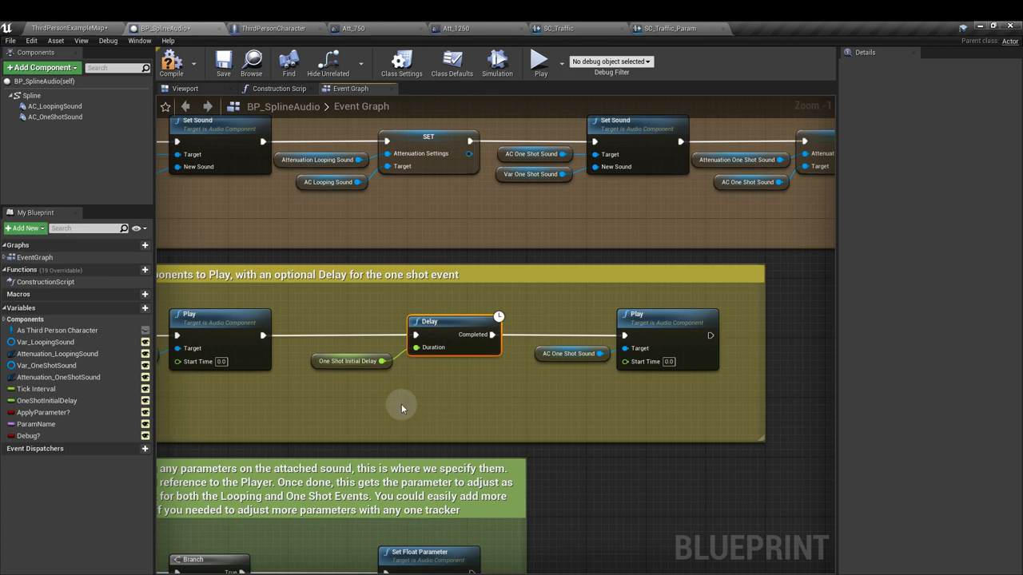
left_click(346, 361)
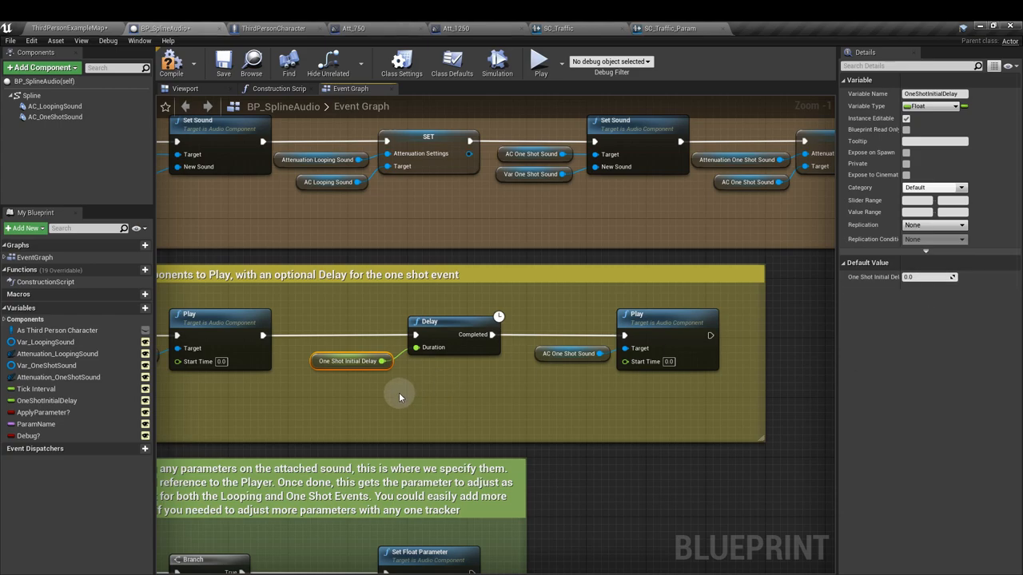
scroll("down", 3)
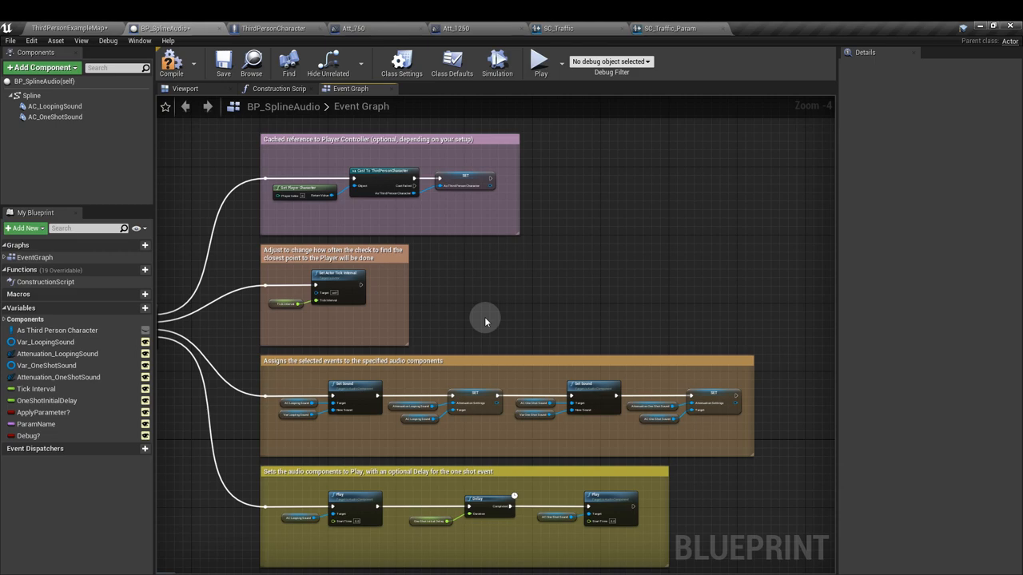
mouse_move(559, 287)
type("cr")
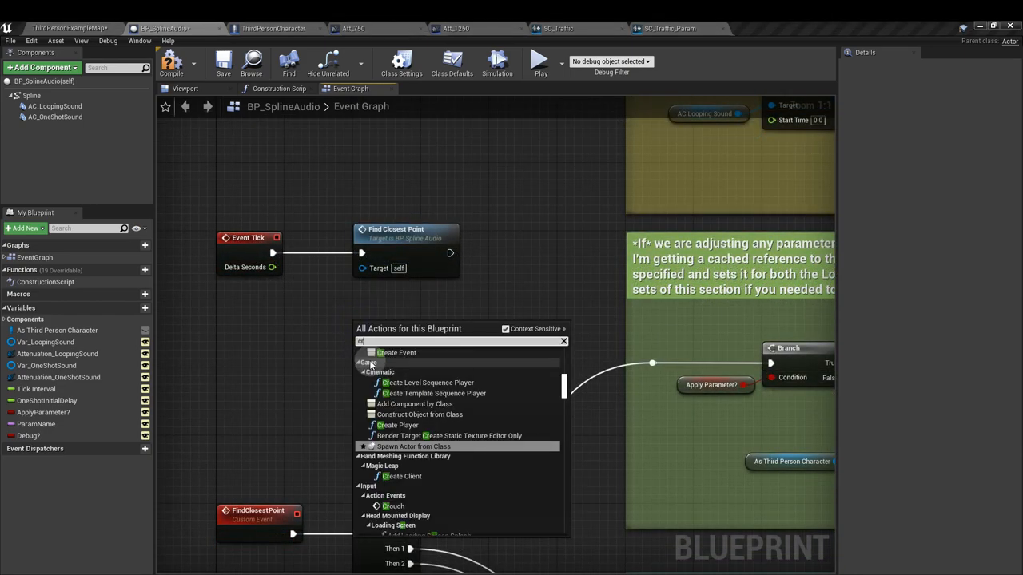
Step: Add a FindClosestPoint custom event and call Find Closest Point from Event Tick
type("us")
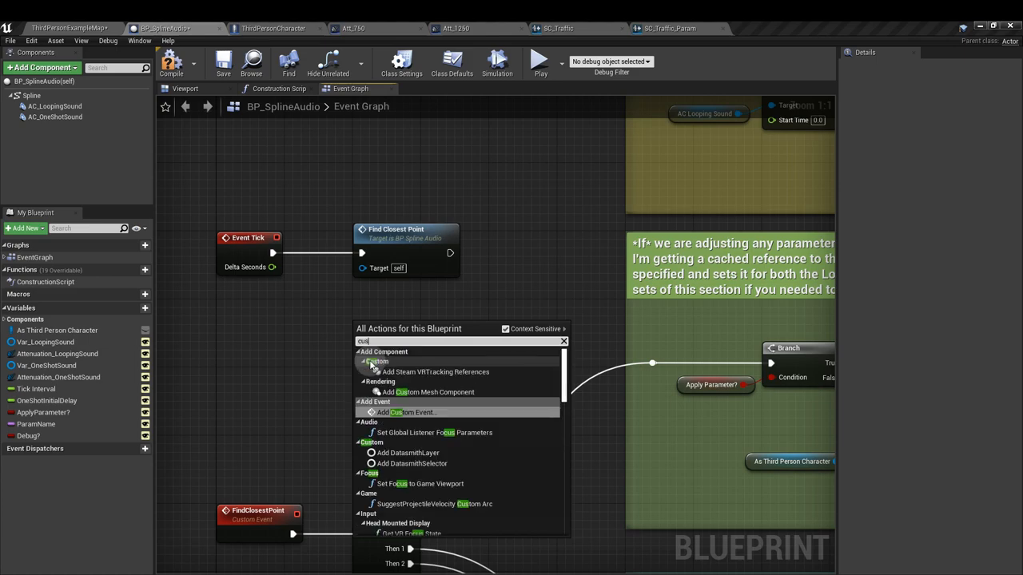
left_click(403, 412)
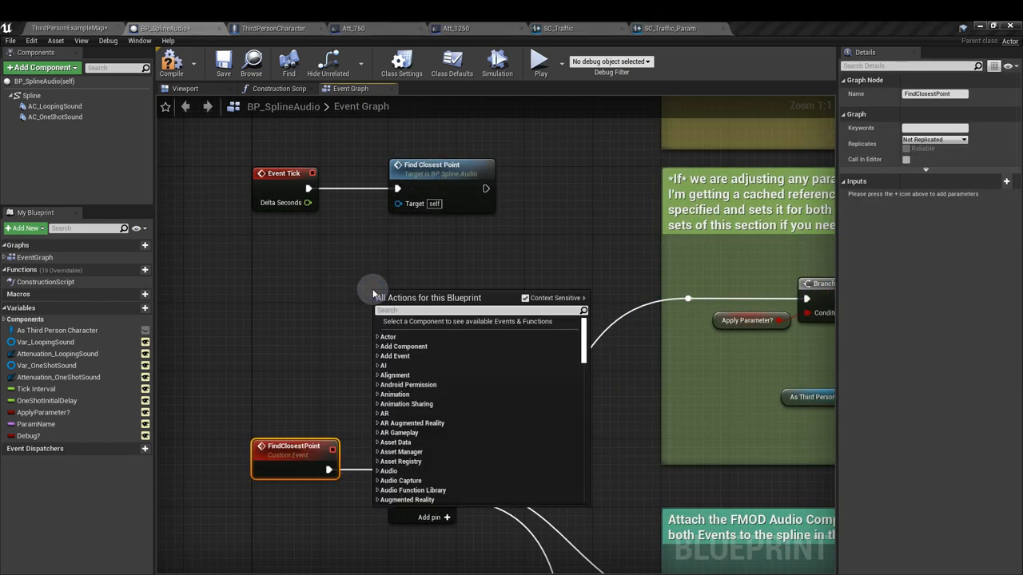
type("find closest")
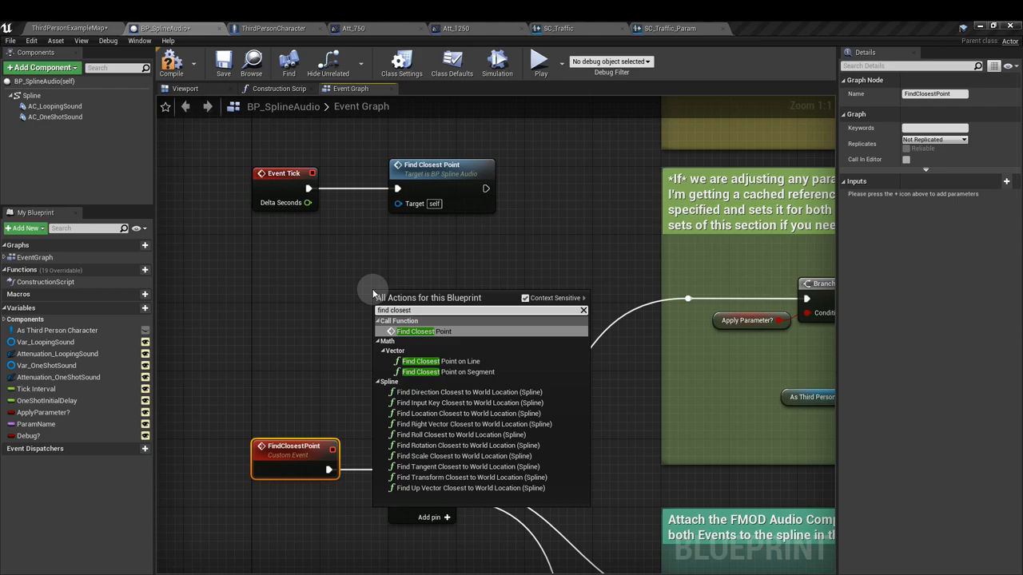
left_click(415, 330)
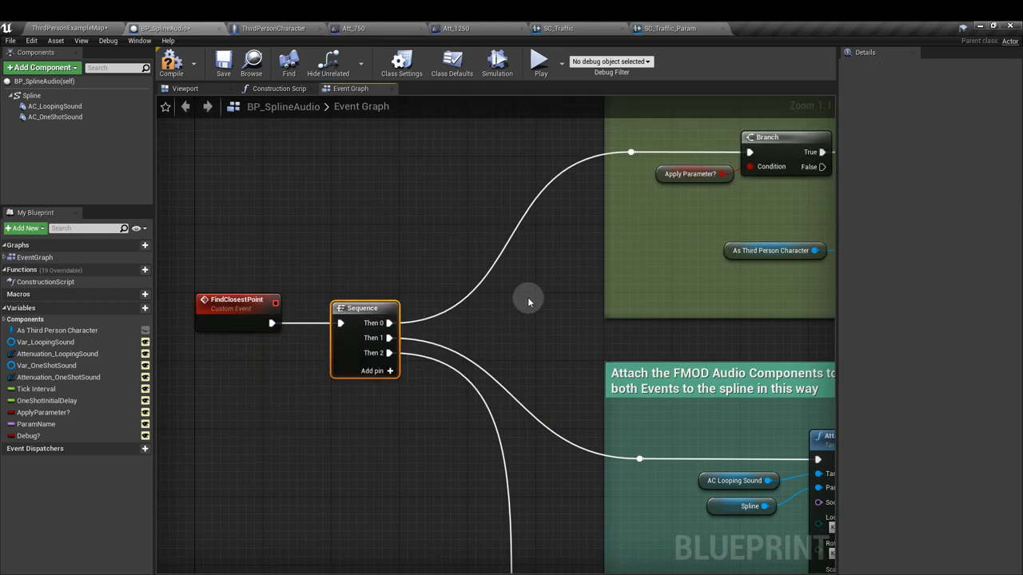
mouse_move(668, 261)
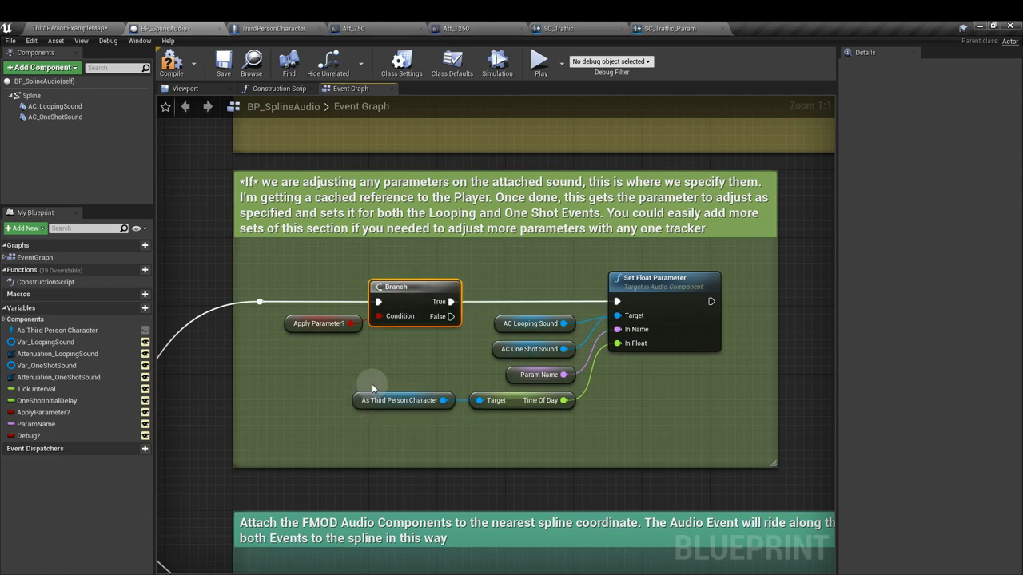
Step: Add a Set Float Parameter node for the looping sound and another As Third Person Character reference
left_click(323, 324)
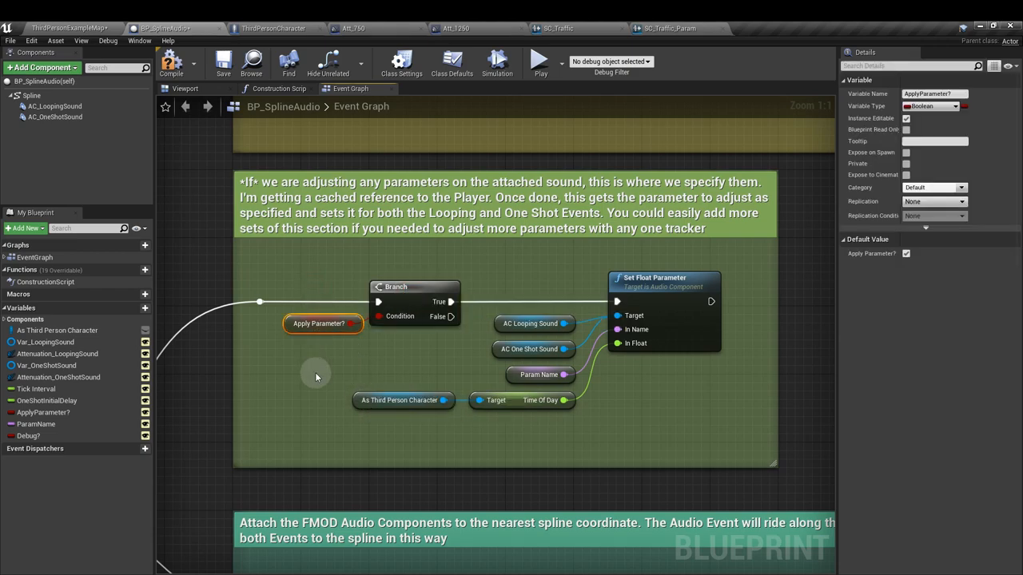
mouse_move(54, 106)
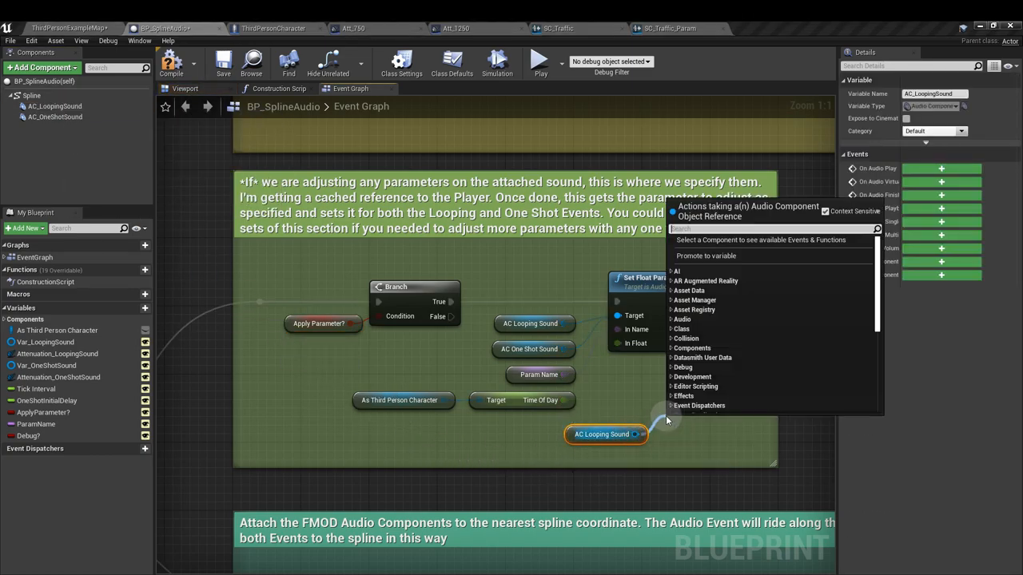
type("set flo")
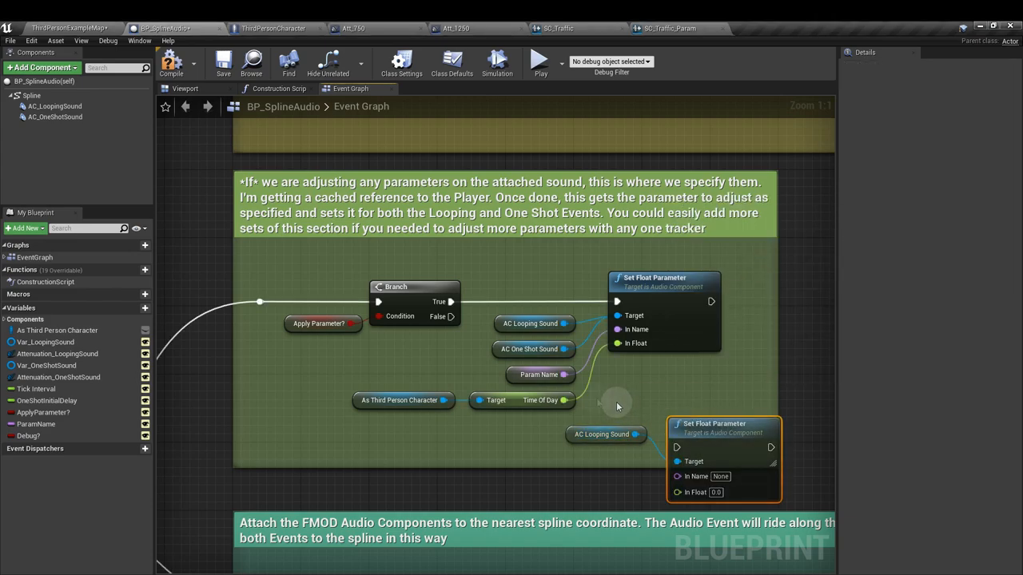
left_click(533, 349)
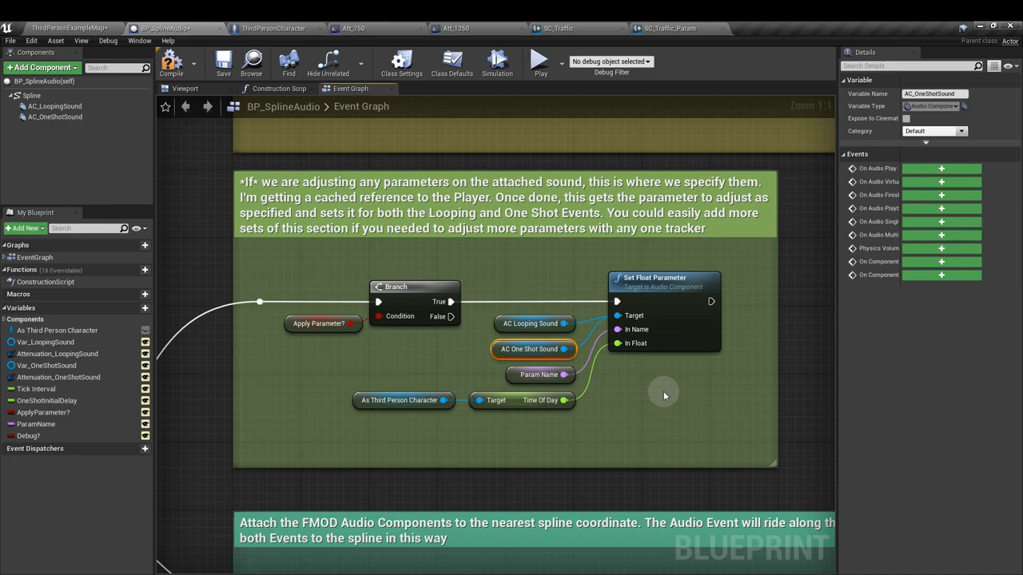
mouse_move(620, 315)
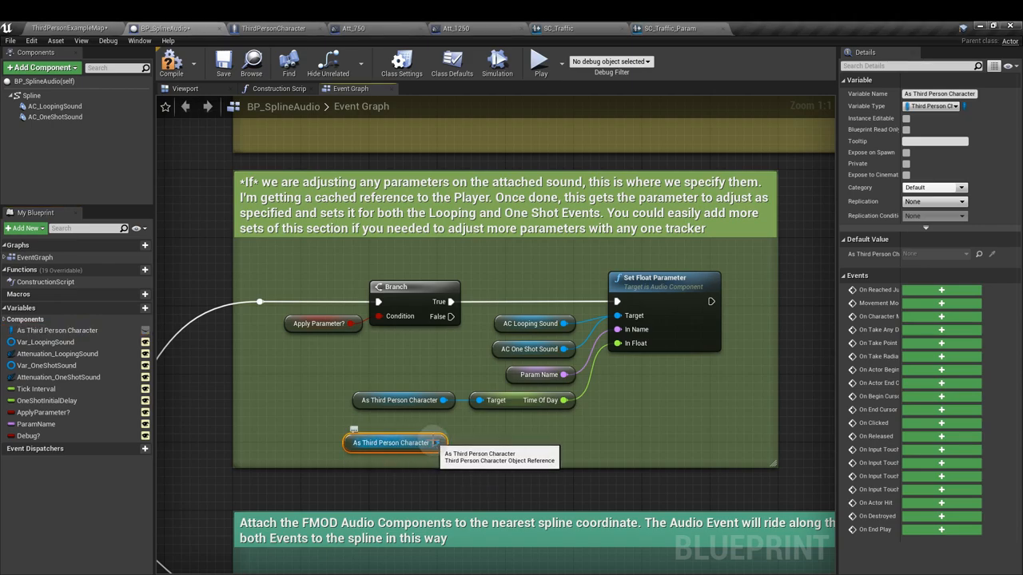
left_click(539, 400)
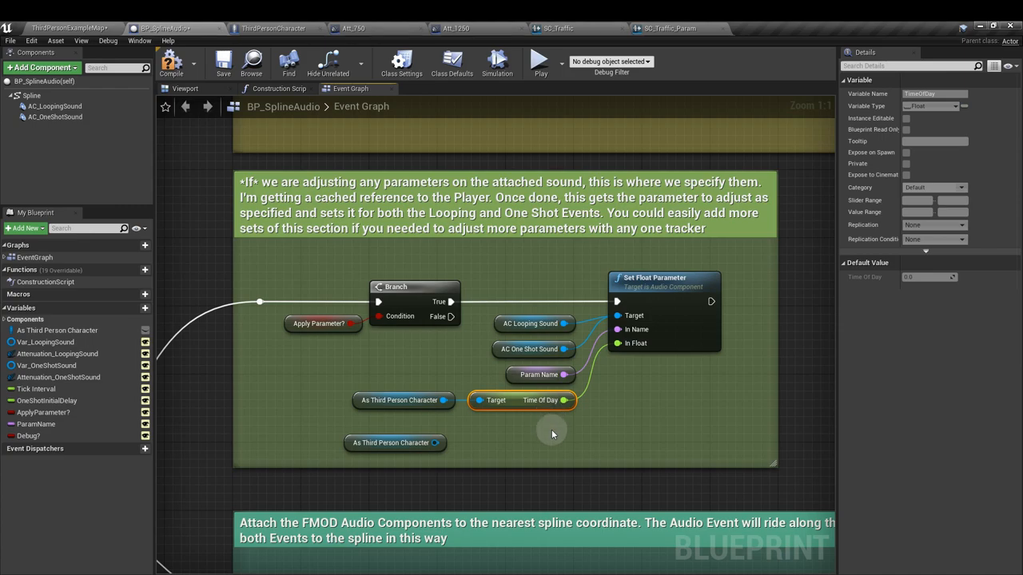
left_click(274, 26)
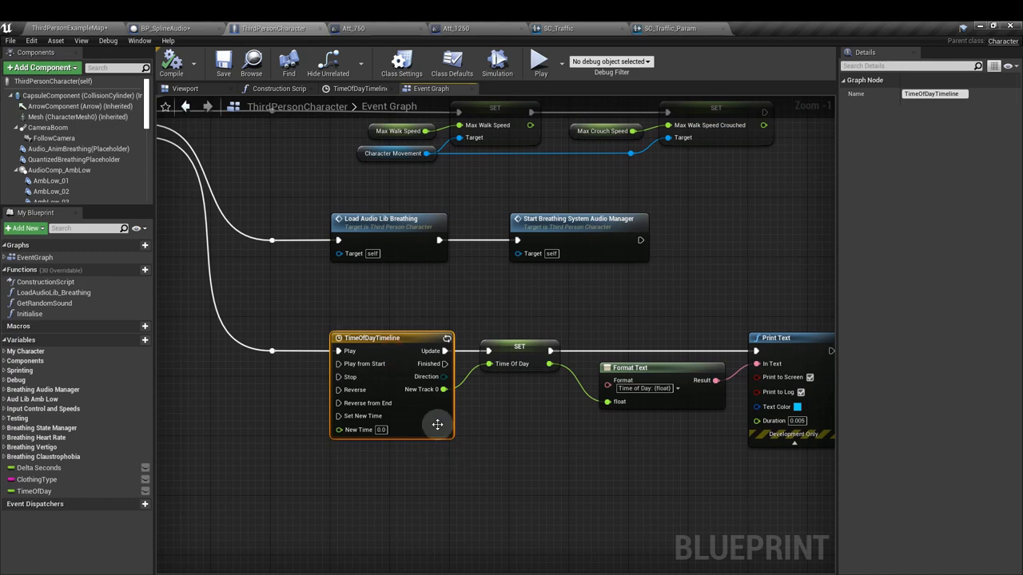
mouse_move(512, 451)
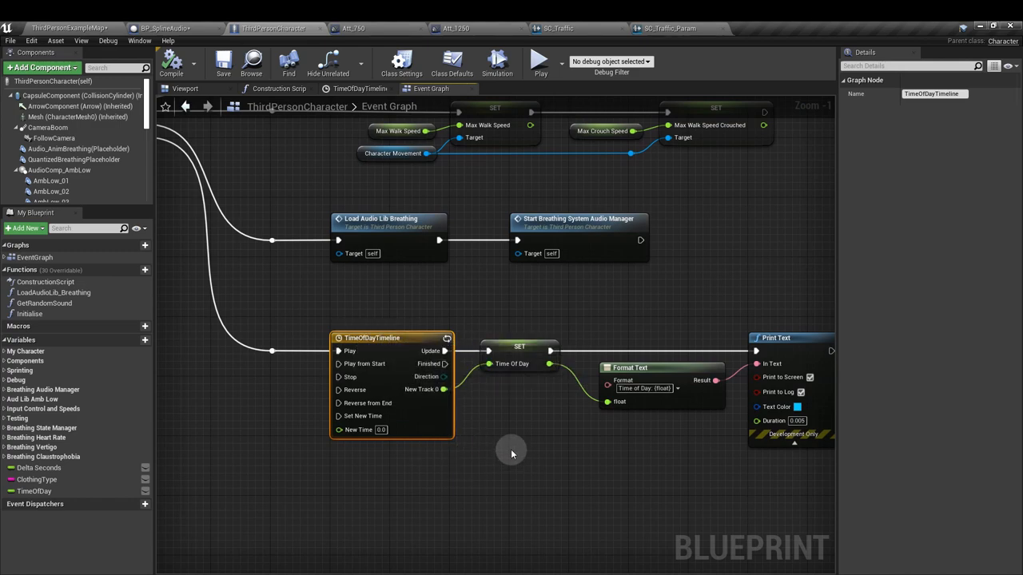
Step: Check TimeOfDayTimeline's 15-second looping 0-to-1 curve, then return to the character's Event Graph
left_click(352, 88)
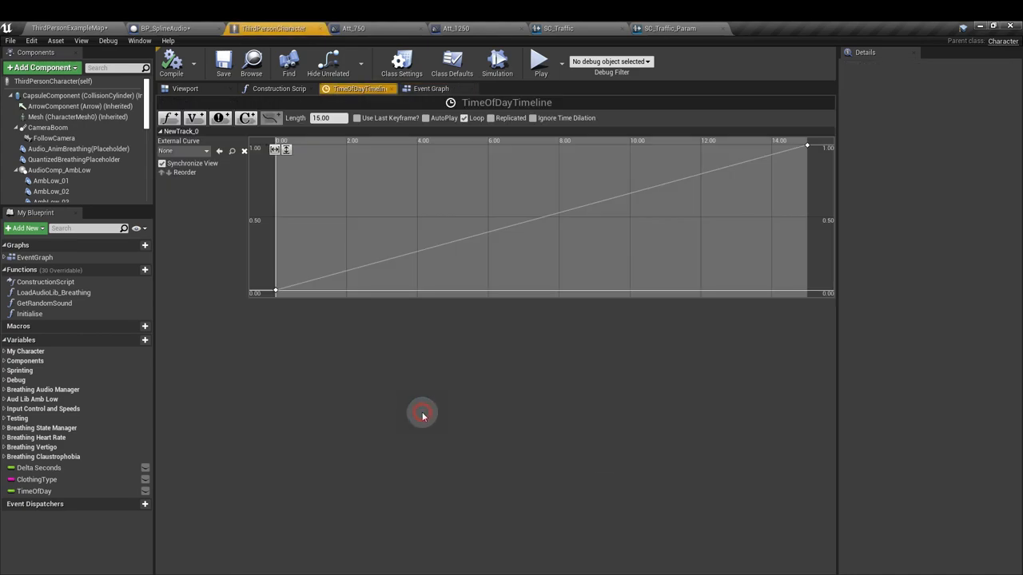
mouse_move(405, 253)
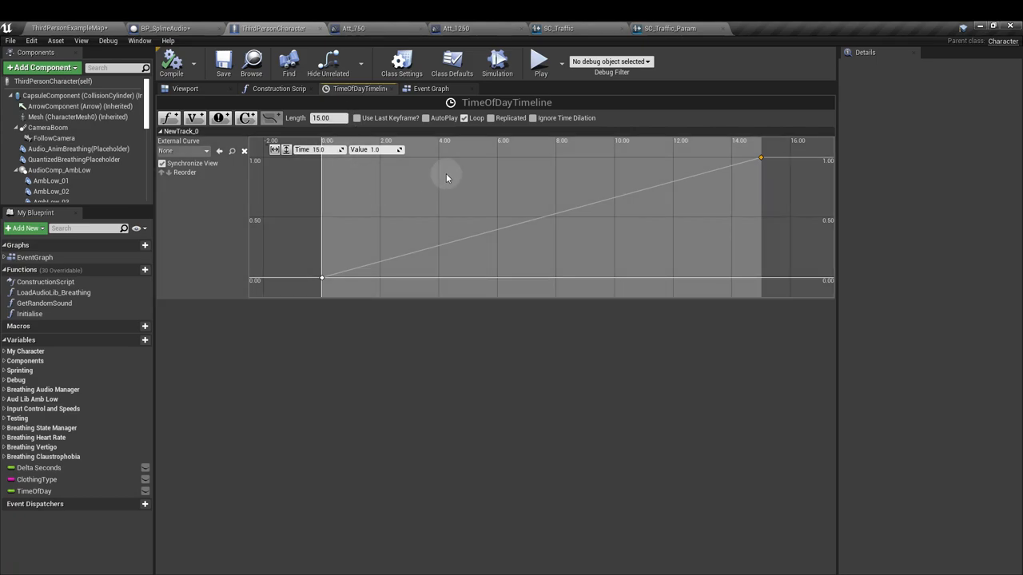
left_click(465, 118)
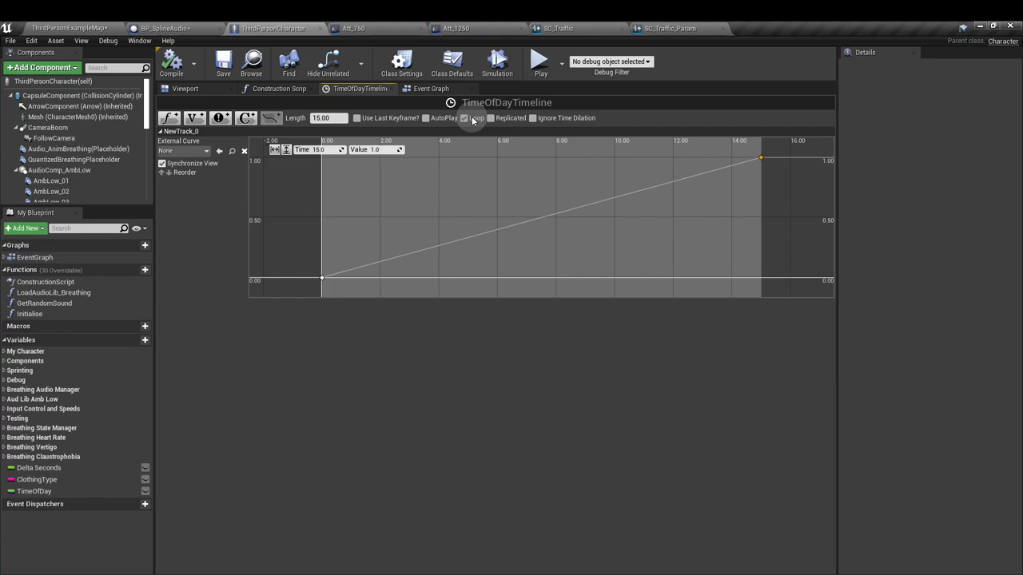
left_click(422, 89)
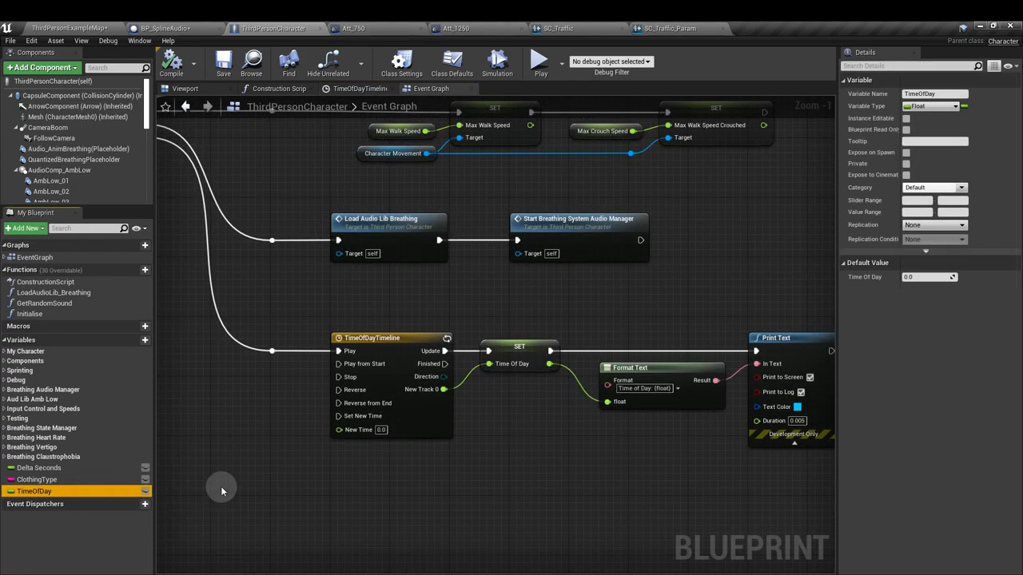
mouse_move(446, 404)
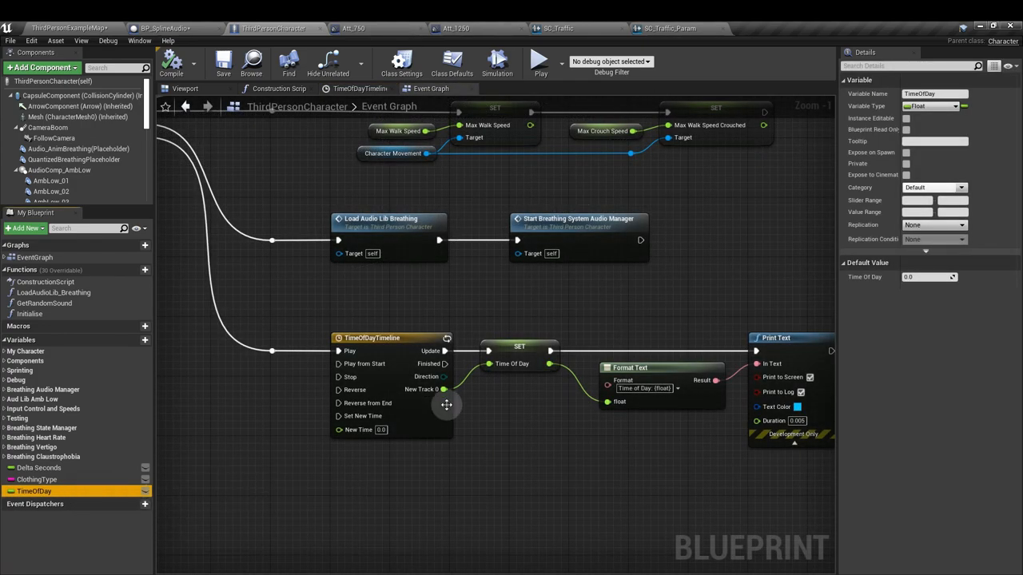
mouse_move(436, 398)
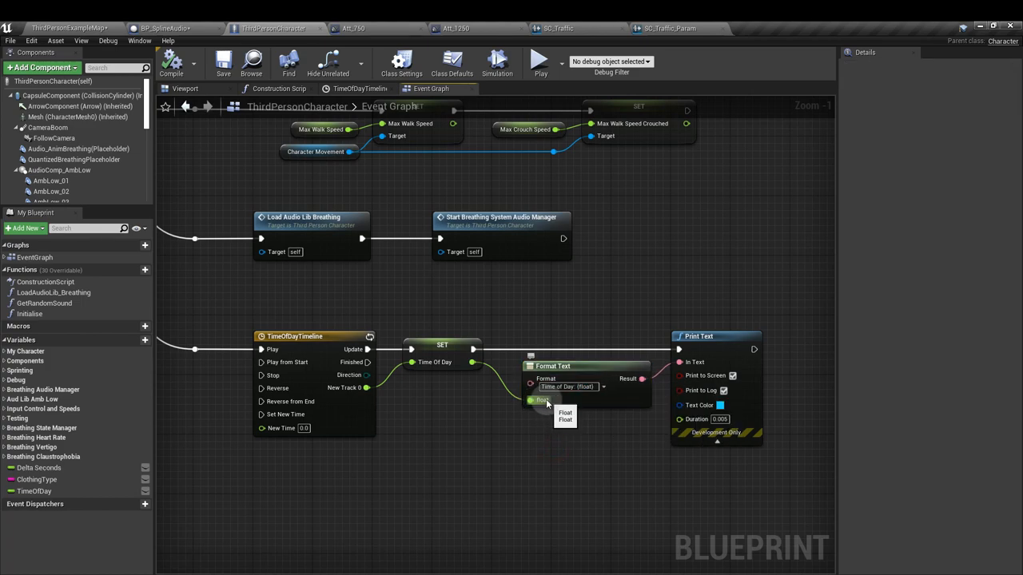
mouse_move(464, 367)
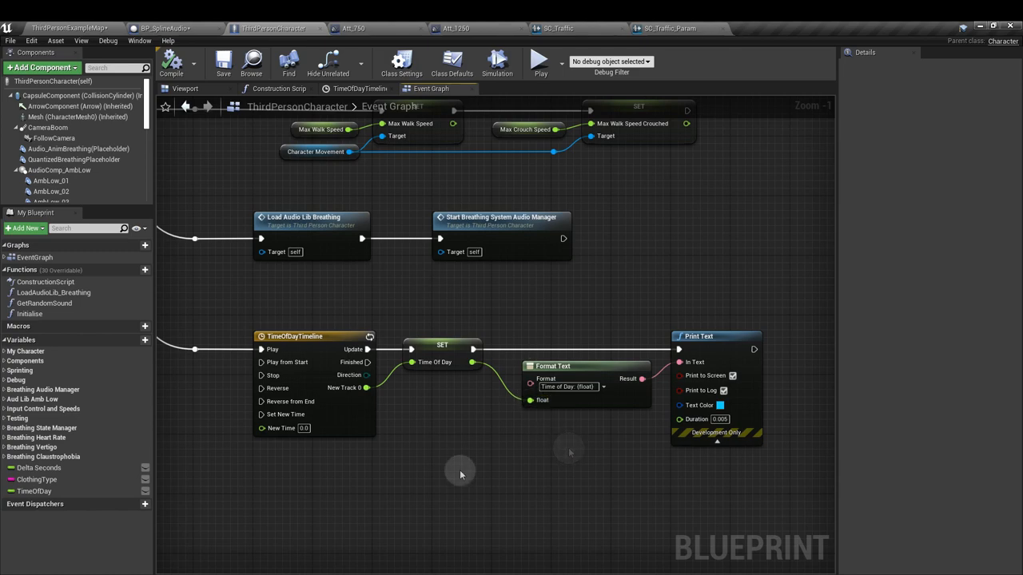
mouse_move(469, 466)
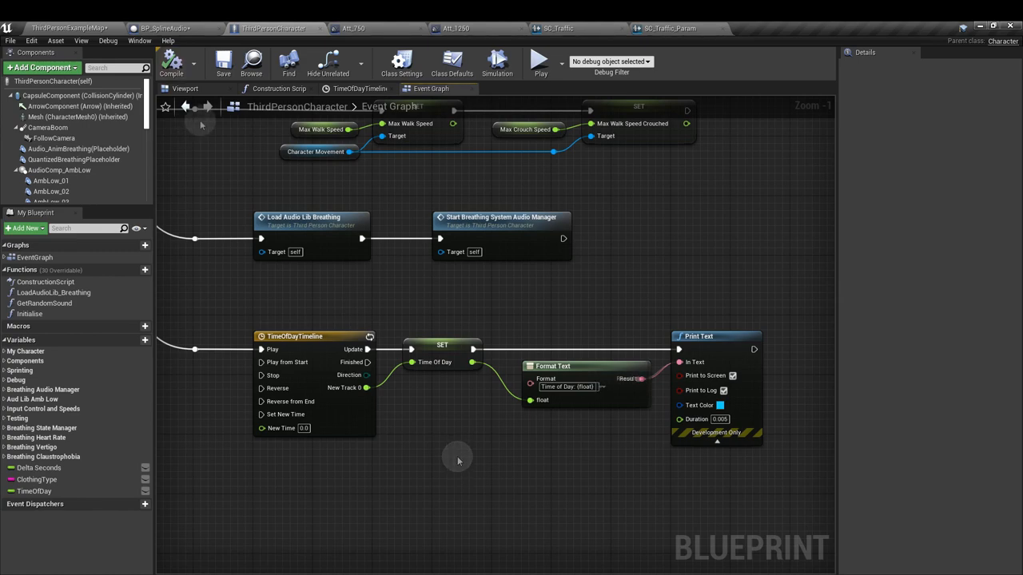
mouse_move(194, 129)
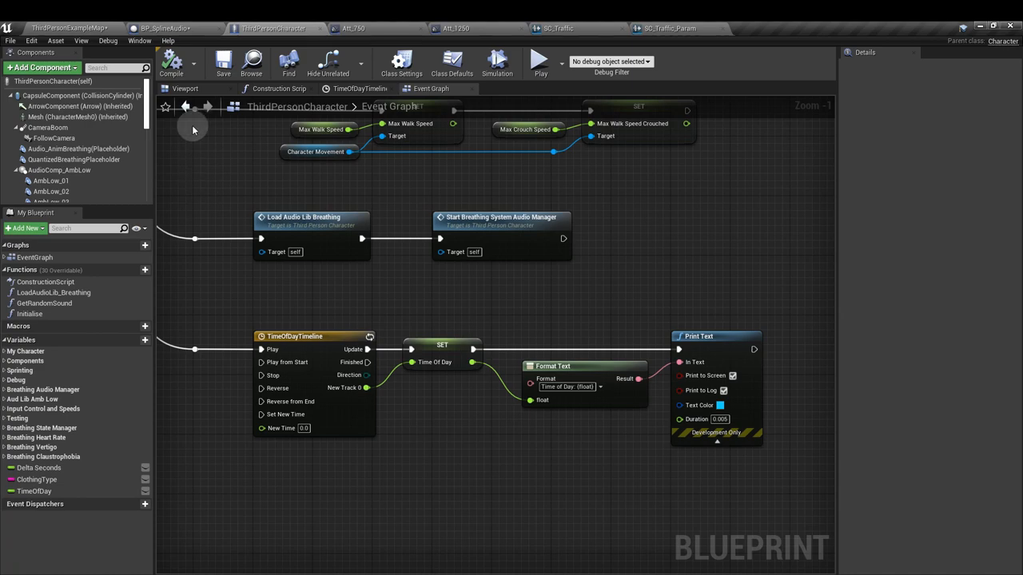
Step: Switch back to the BP_SplineAudio blueprint tab
left_click(156, 28)
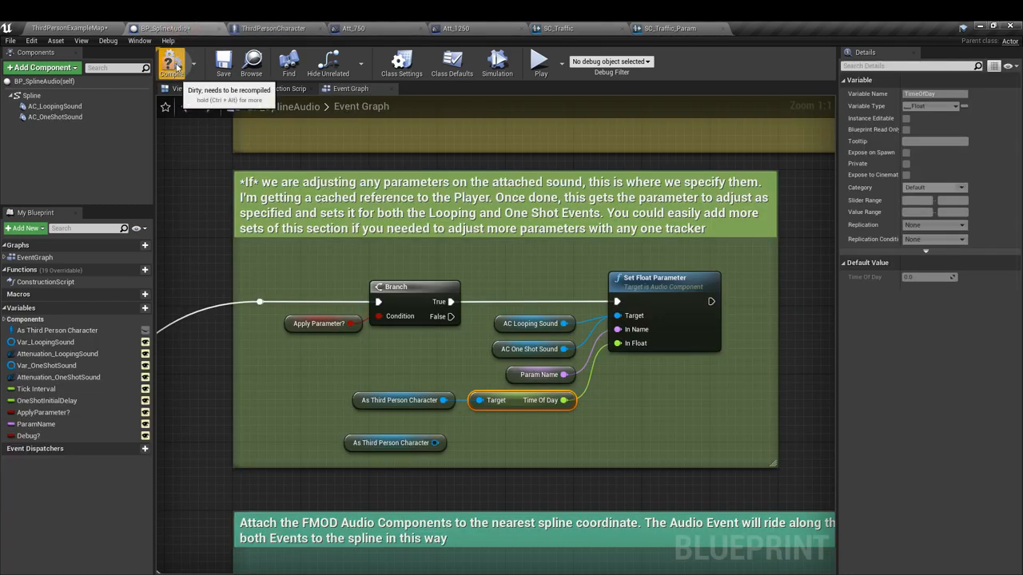
mouse_move(312, 419)
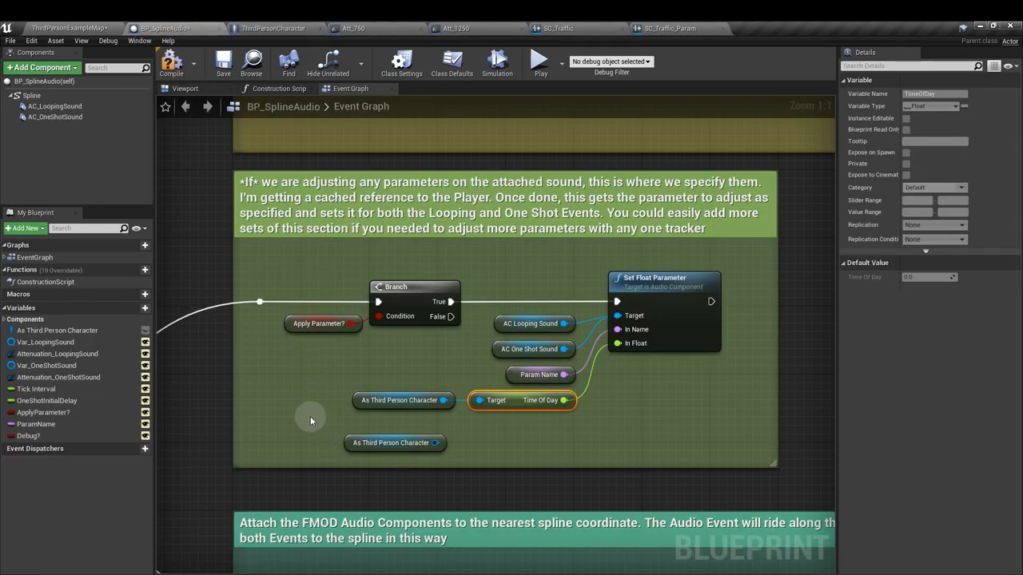
Step: Add a Get Time Of Day node from the As Third Person Character reference and position it by In Float
left_click(404, 400)
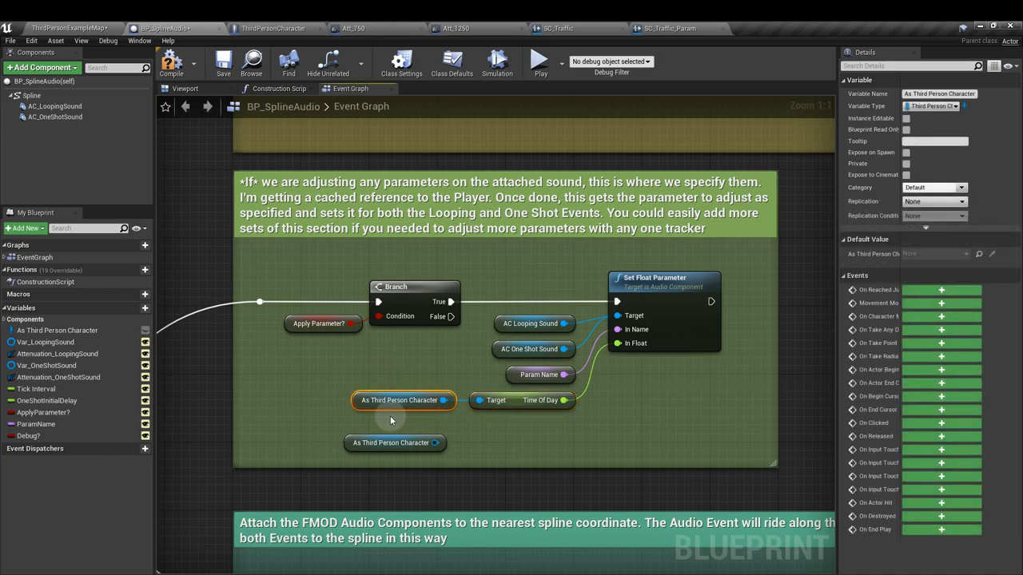
mouse_move(426, 447)
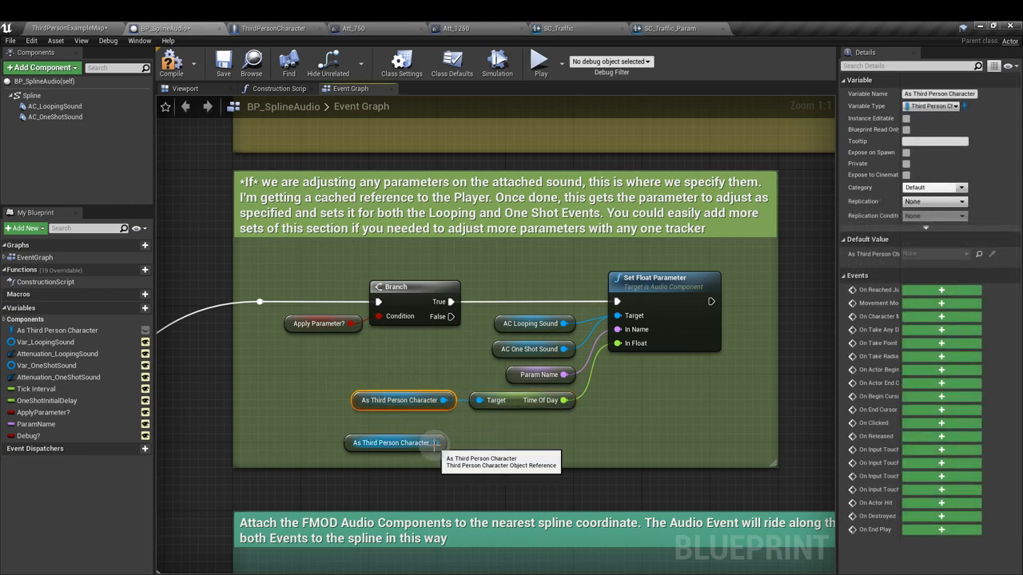
left_click_drag(444, 443, 491, 446)
type("time of")
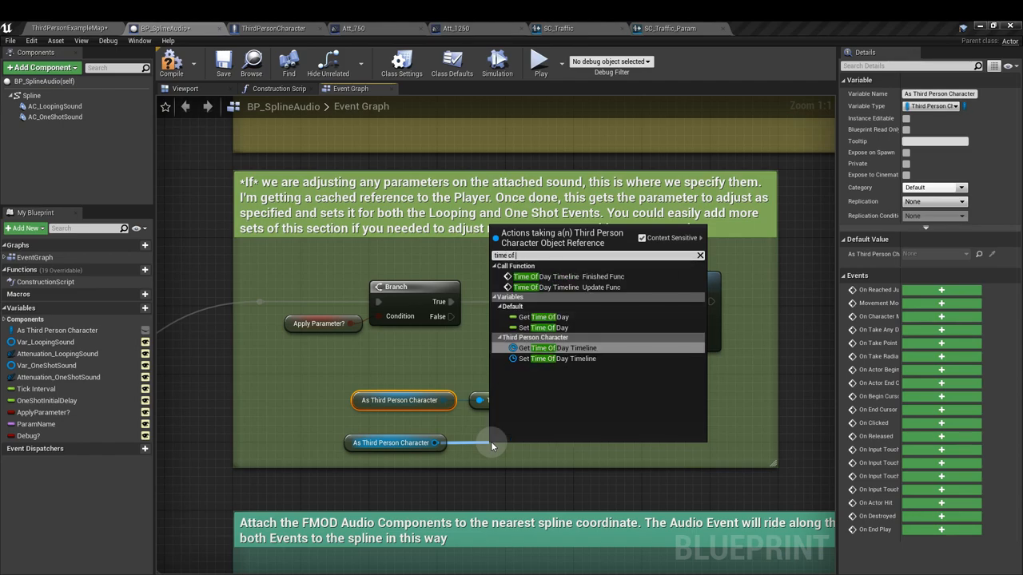
left_click(550, 348)
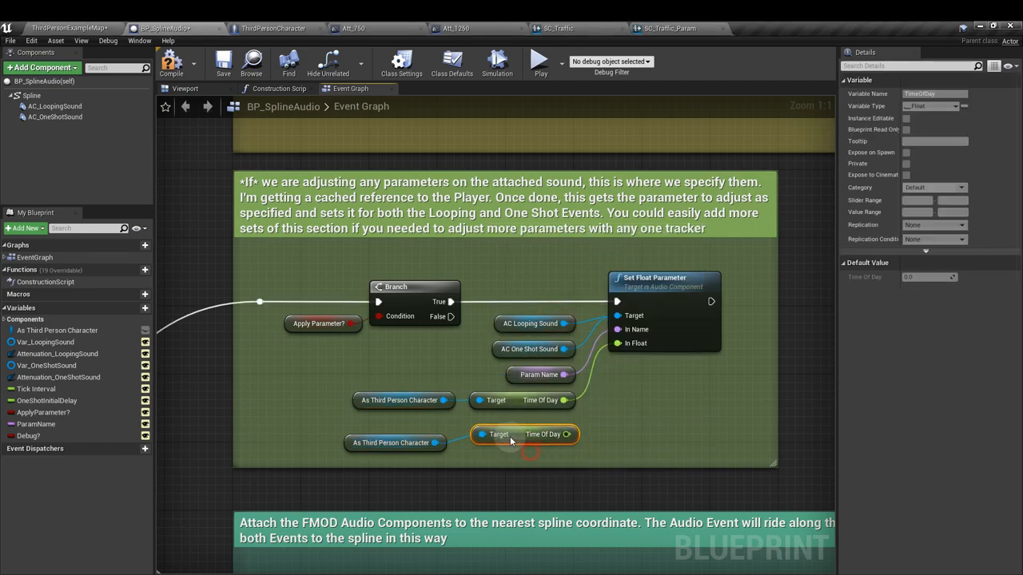
left_click_drag(568, 443, 617, 343)
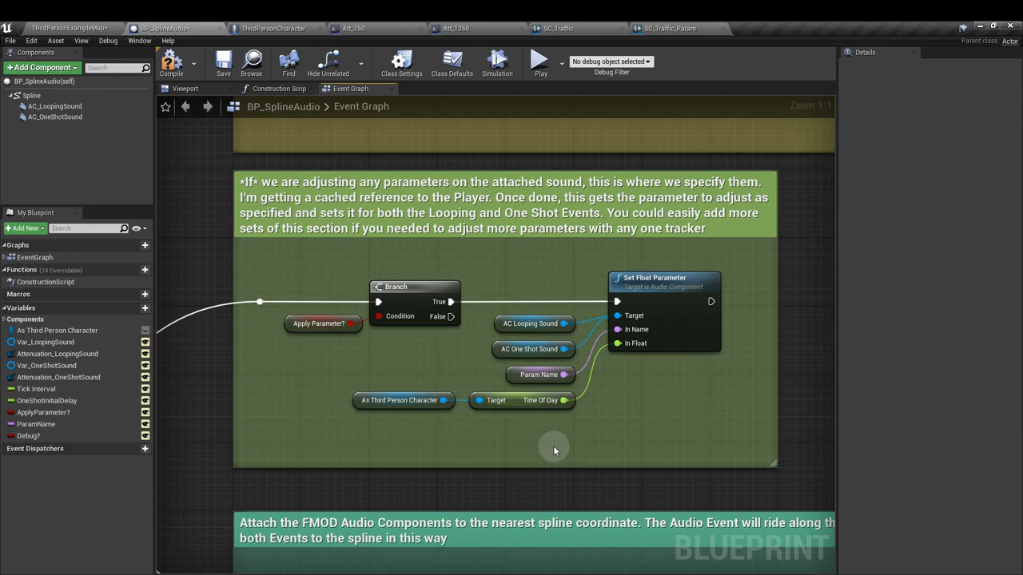
mouse_move(542, 408)
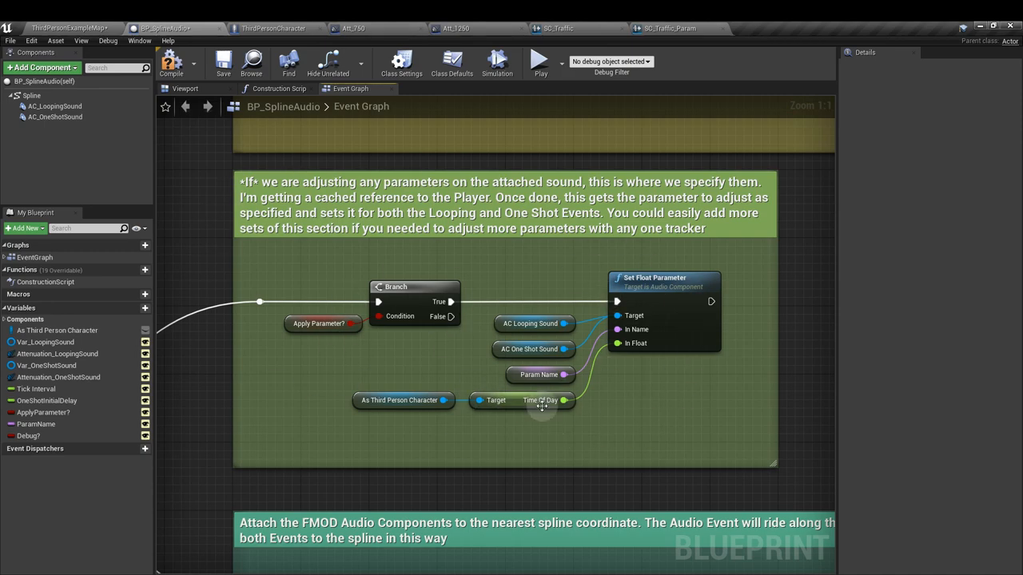
mouse_move(649, 423)
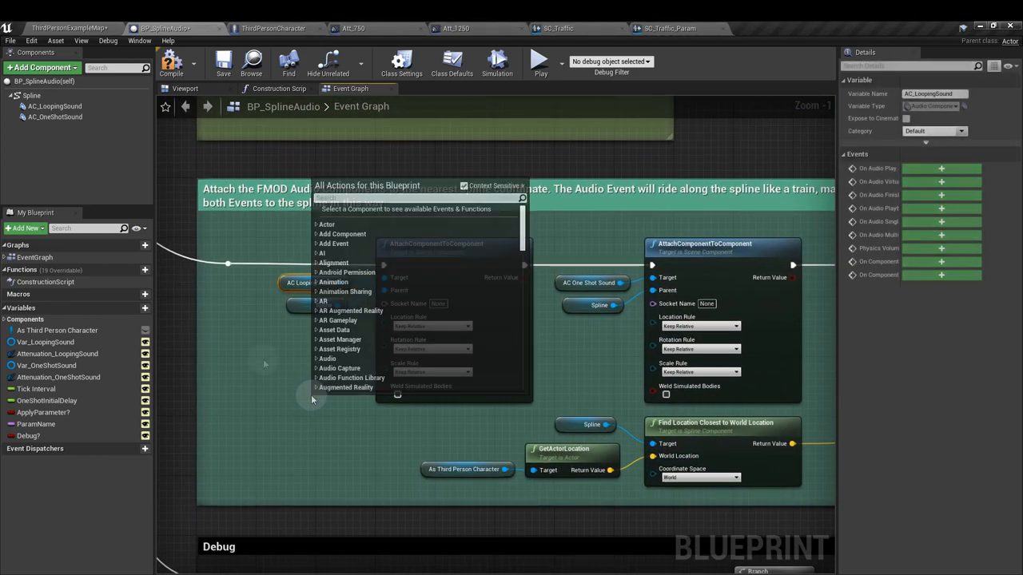
Step: Attach AC_LoopingSound to the Spline with AttachComponentToComponent and add a SetWorldLocation node
type("attach compon")
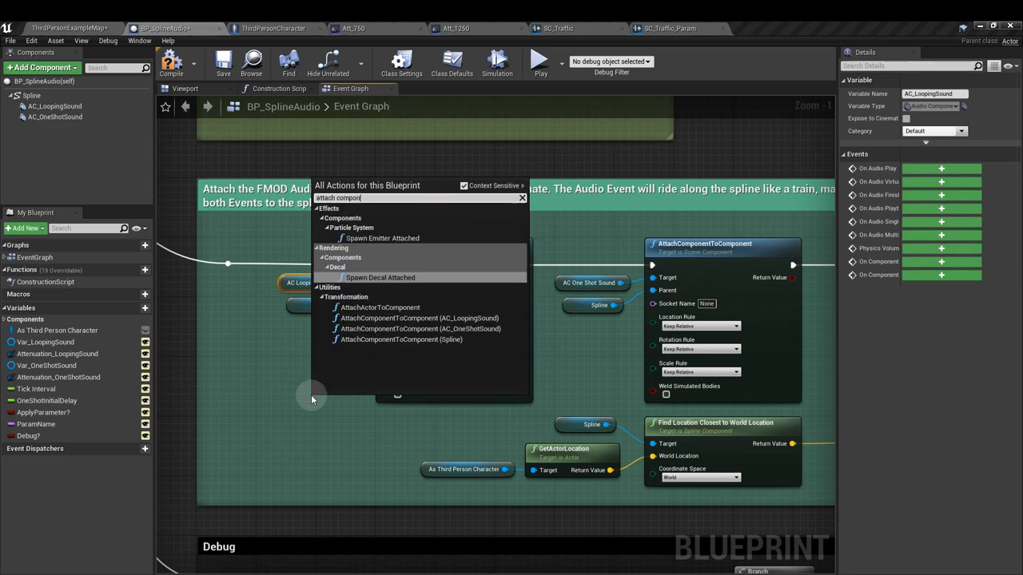
mouse_move(419, 318)
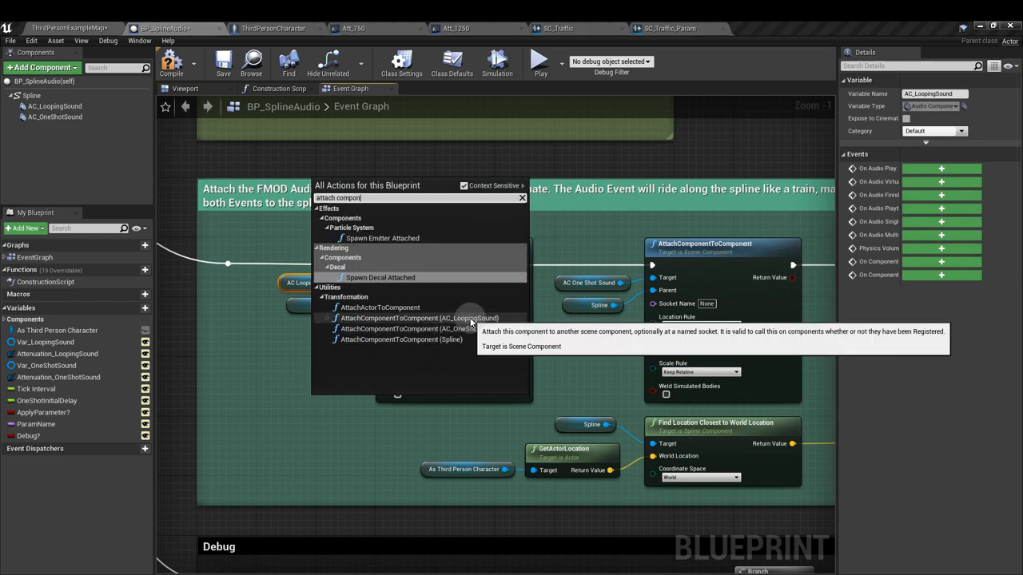
left_click(423, 318)
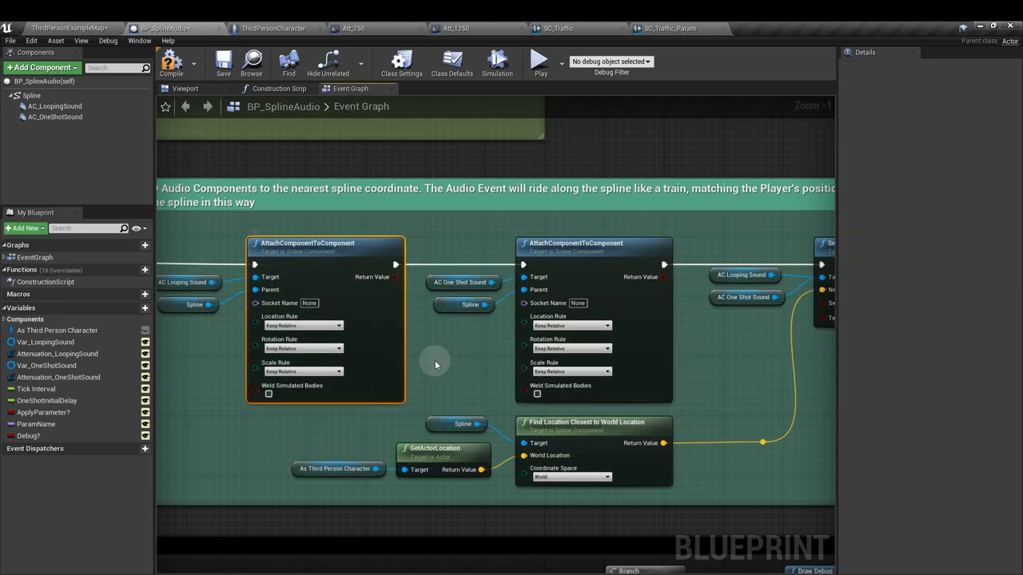
mouse_move(716, 354)
type("set wo")
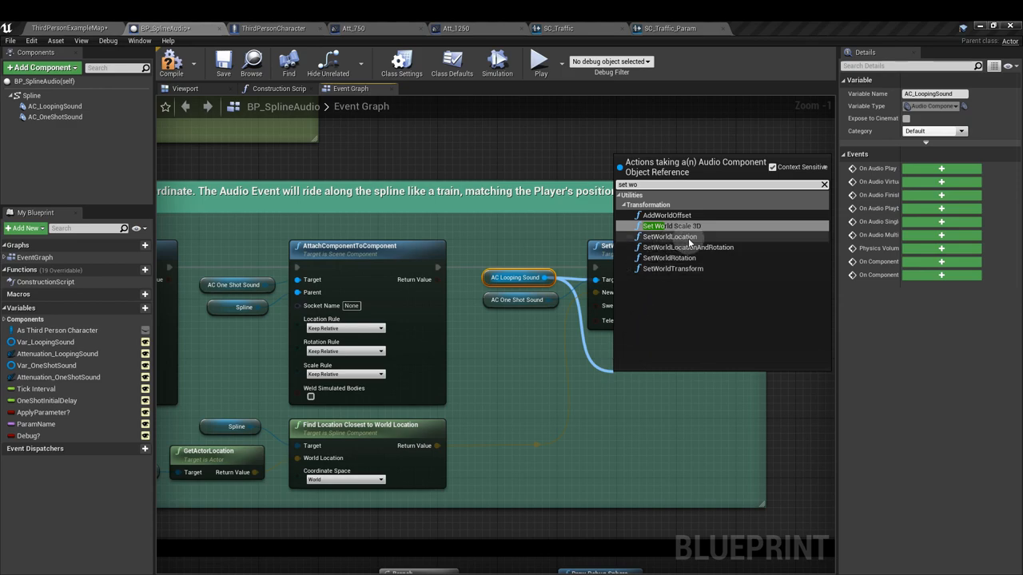
left_click(669, 236)
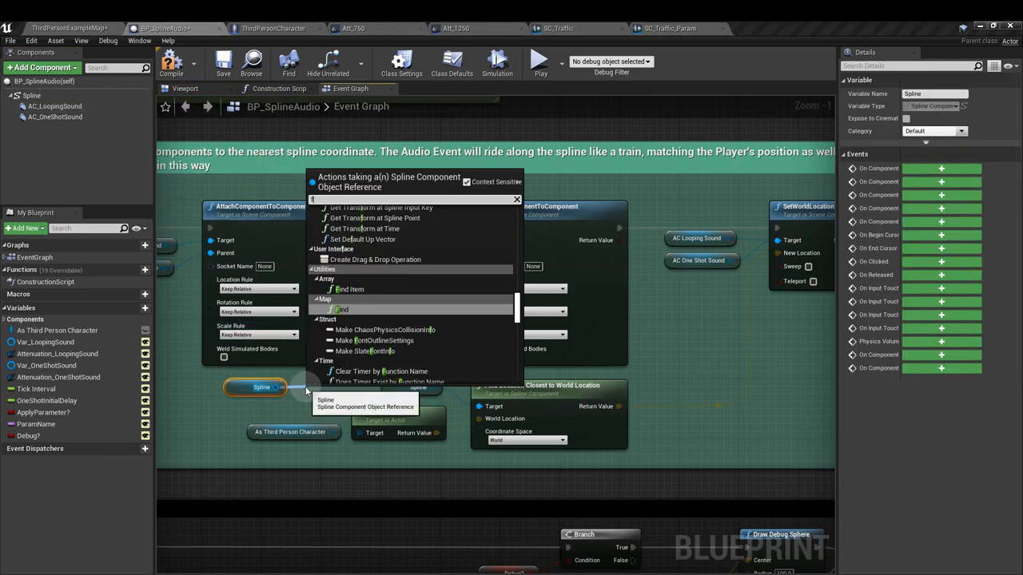
Step: Add Find Location Closest to World Location from the Spline and inspect the player character reference
type("find location")
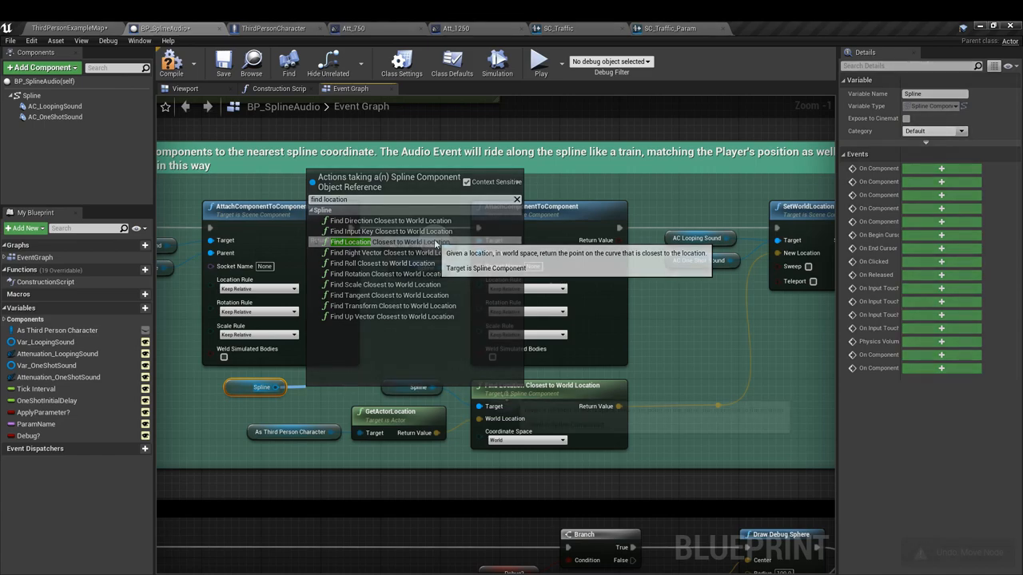
left_click(350, 242)
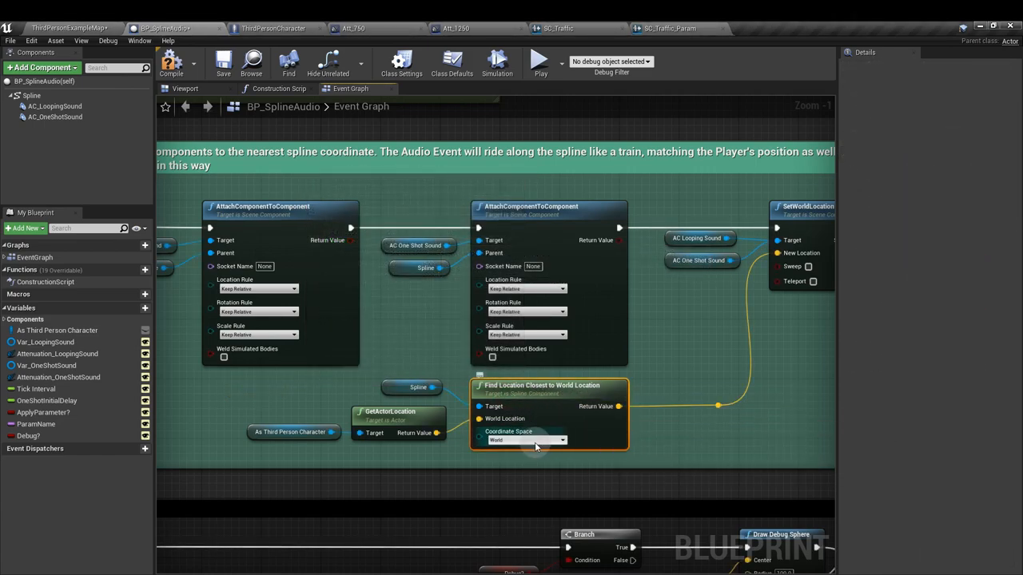
mouse_move(518, 459)
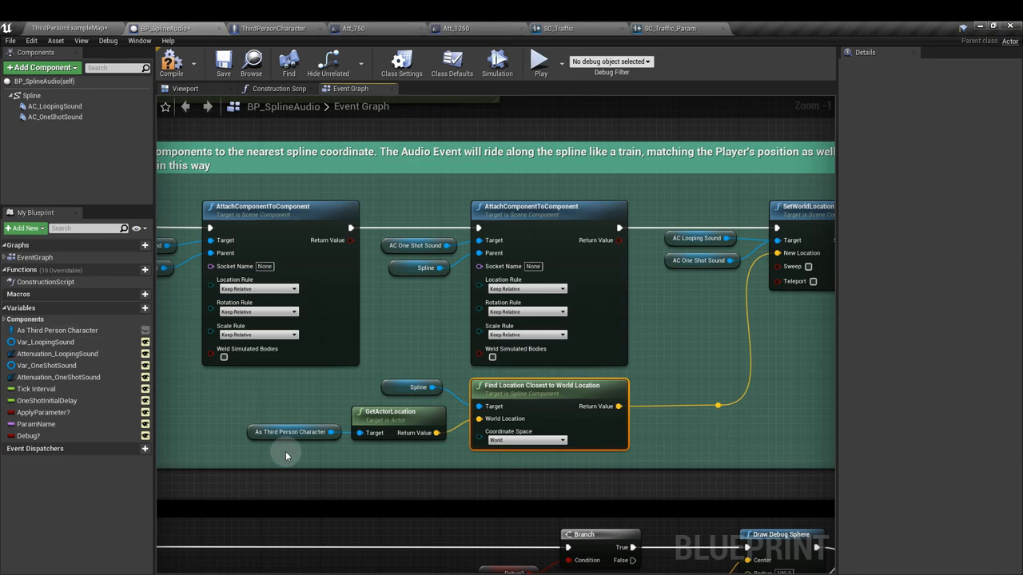
left_click(293, 431)
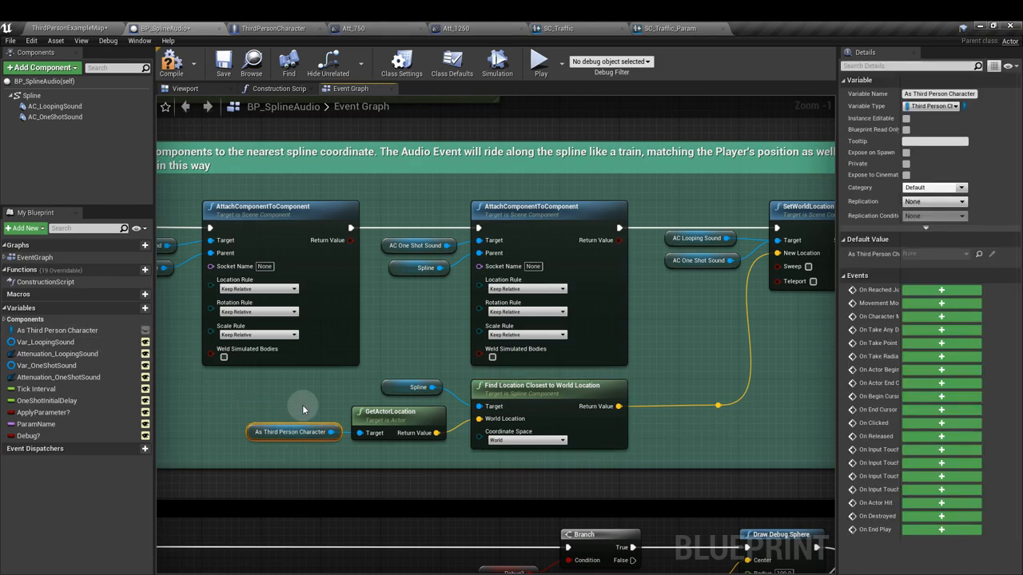
mouse_move(375, 427)
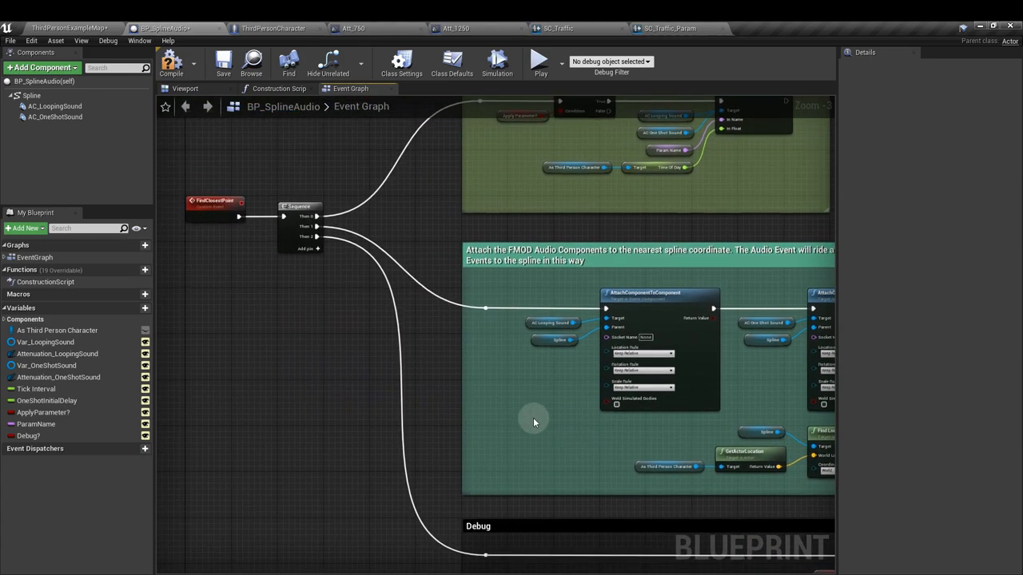
left_click(301, 207)
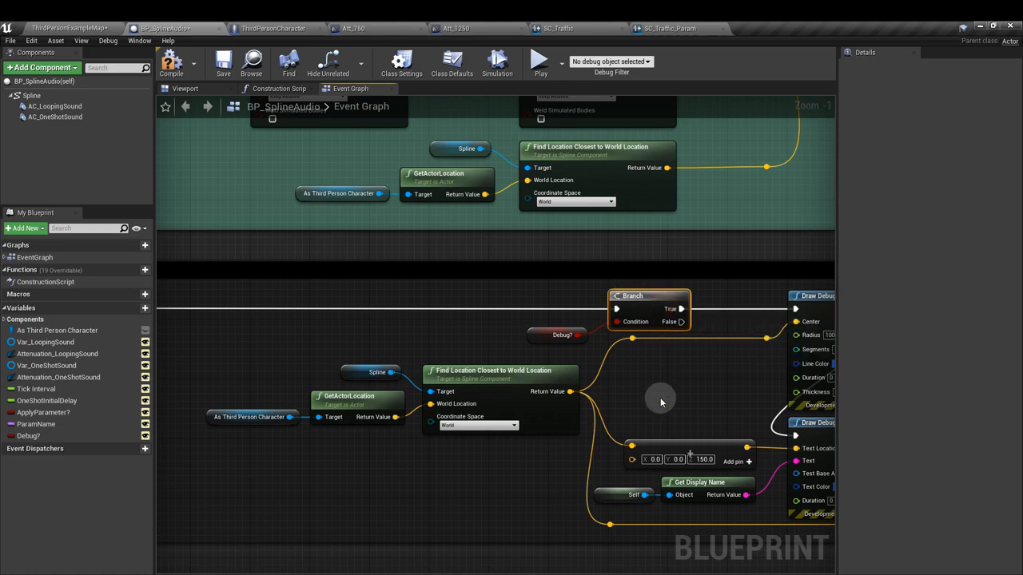
left_click(556, 336)
type("draw debug")
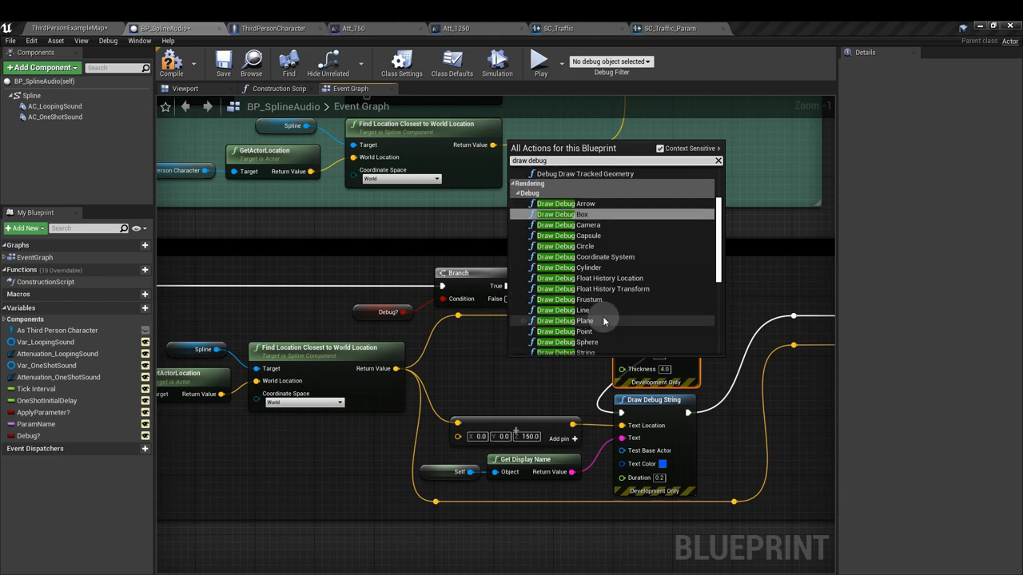
scroll("down", 3)
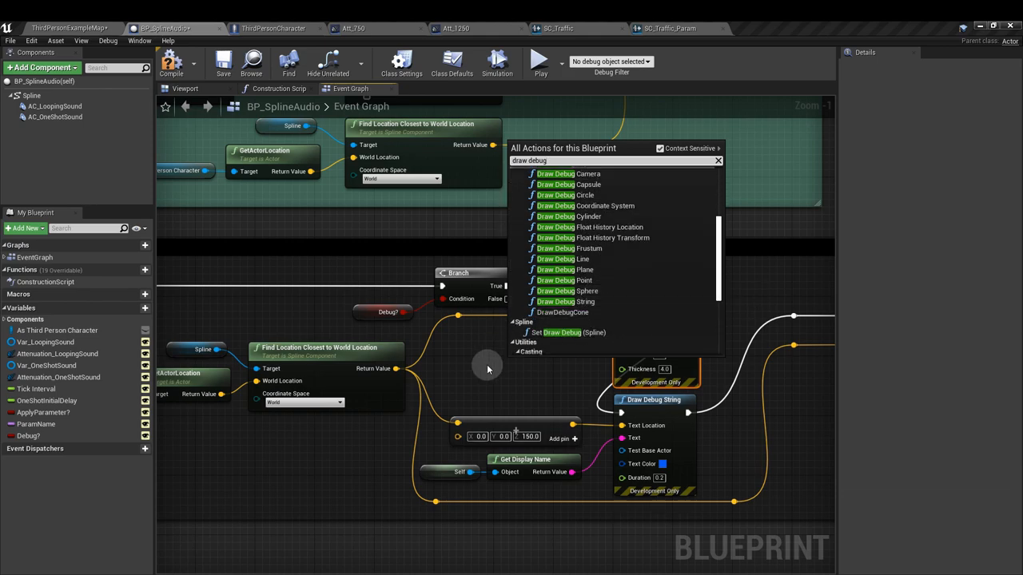
left_click(555, 291)
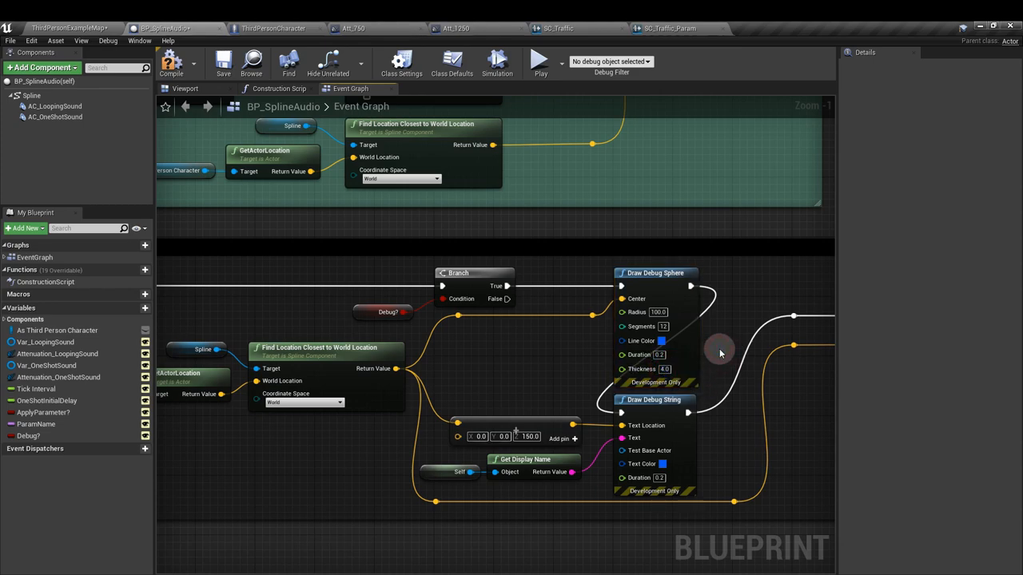
mouse_move(663, 342)
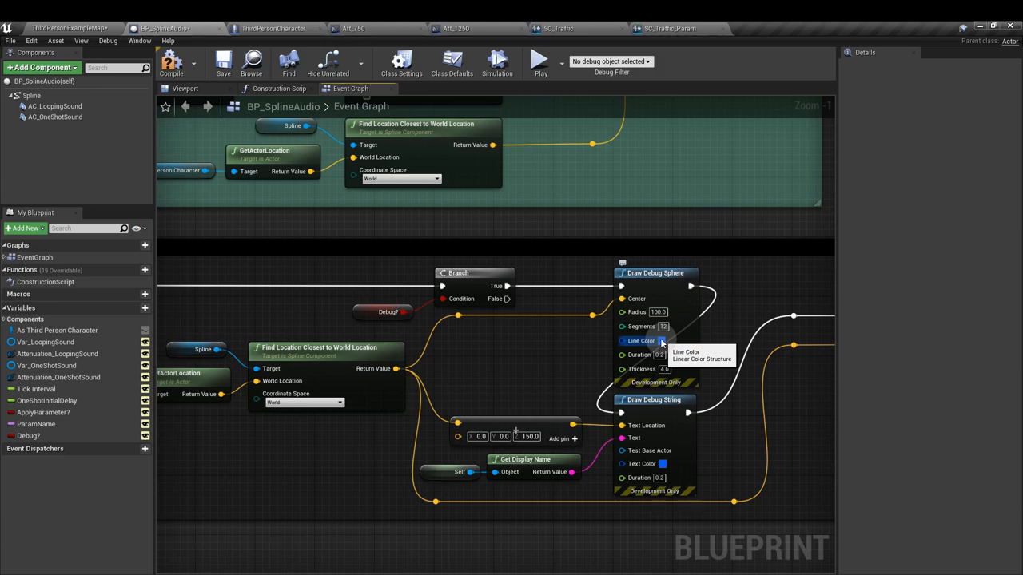
mouse_move(633, 302)
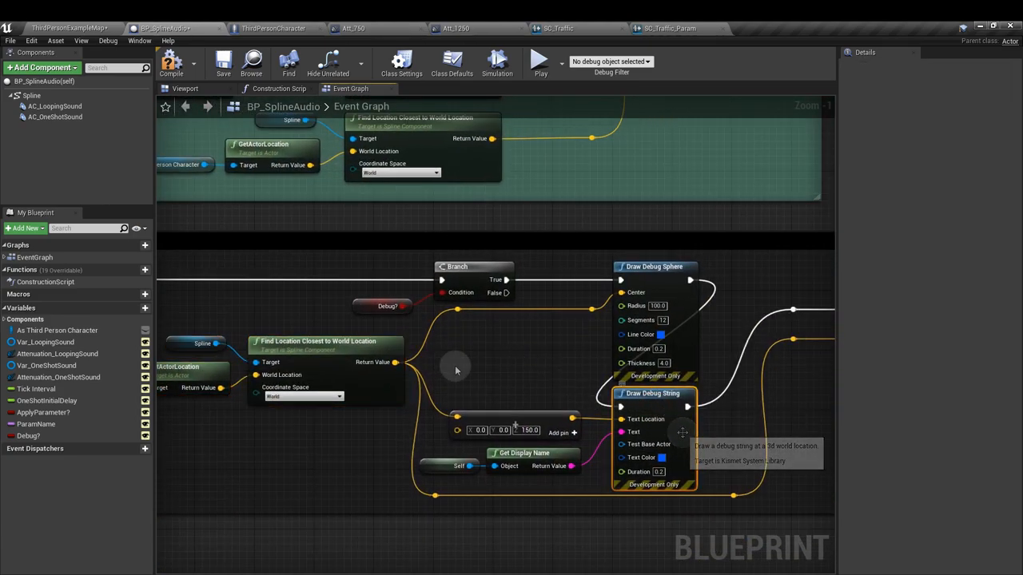
mouse_move(391, 362)
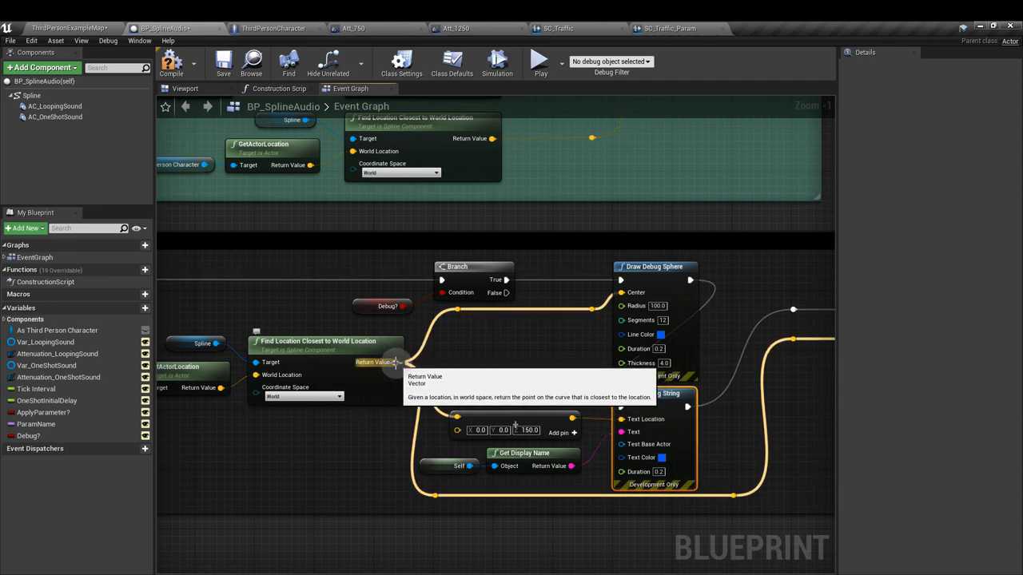
left_click_drag(392, 362, 475, 354)
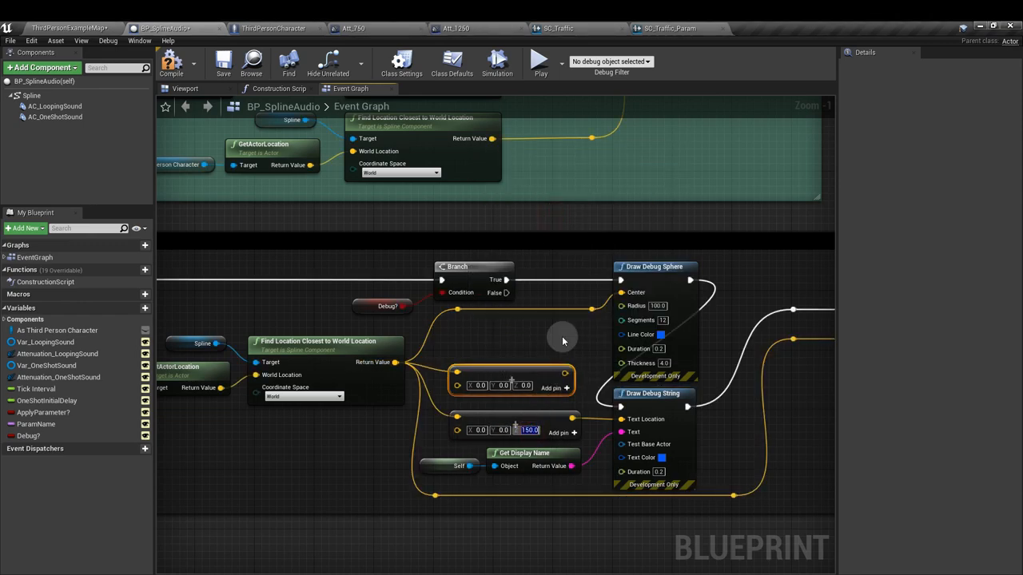
mouse_move(553, 367)
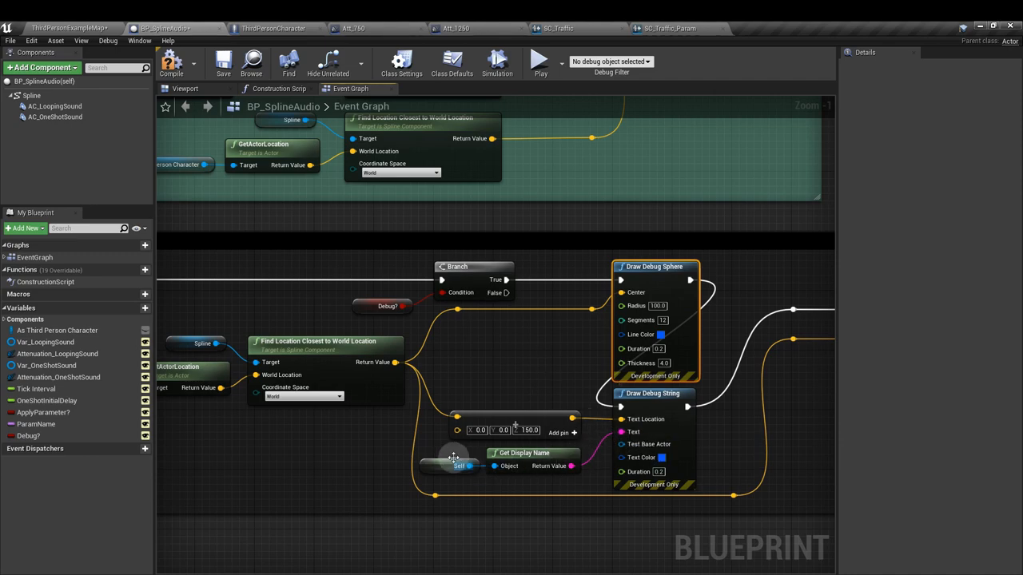
right_click(450, 464)
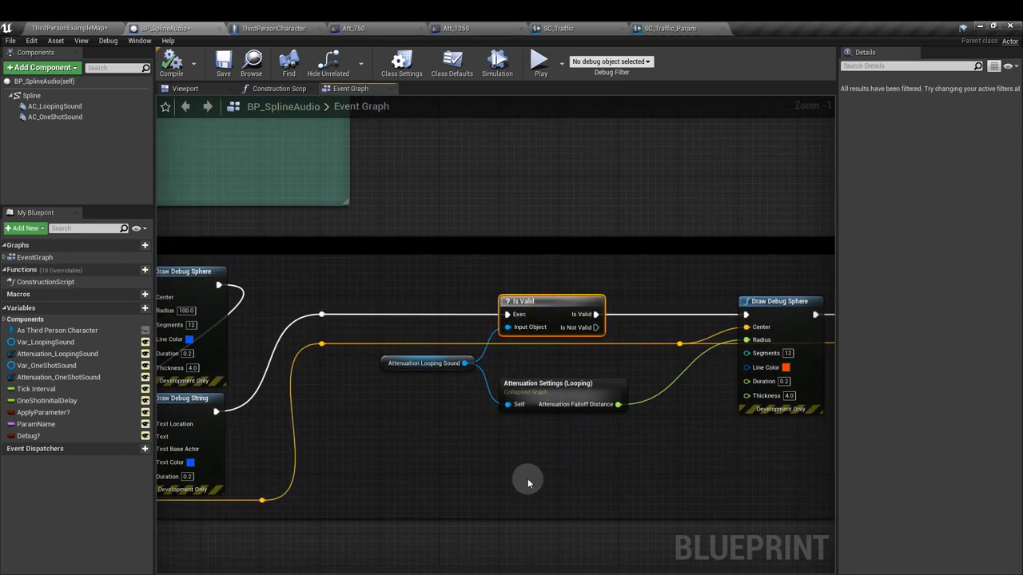
left_click_drag(527, 482, 405, 439)
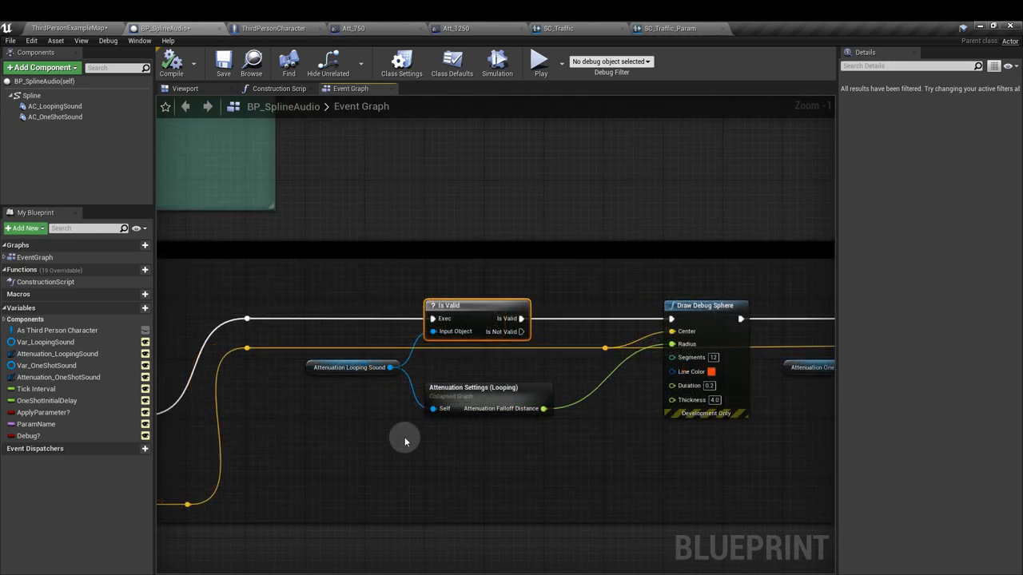
mouse_move(407, 437)
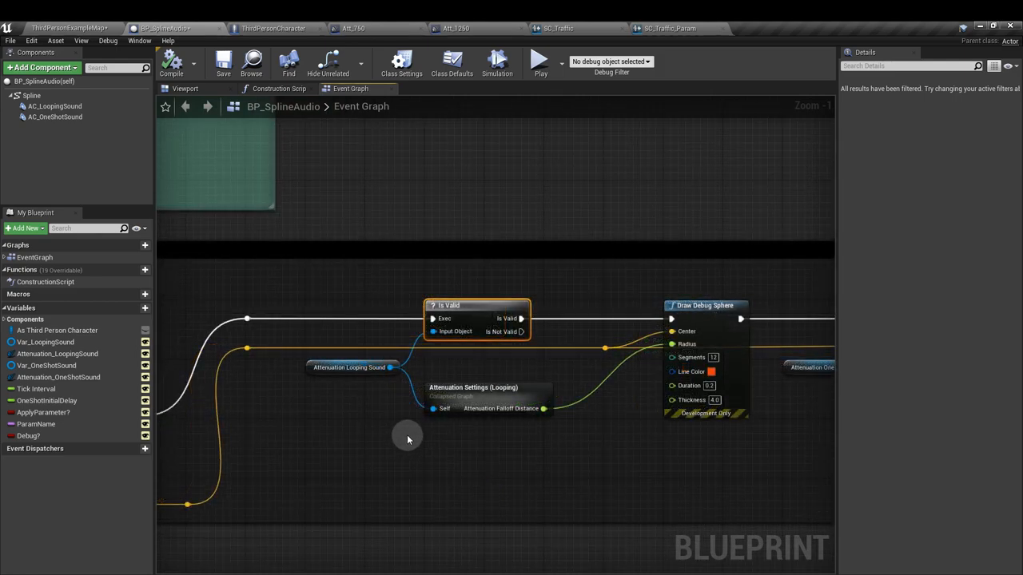
left_click(58, 354)
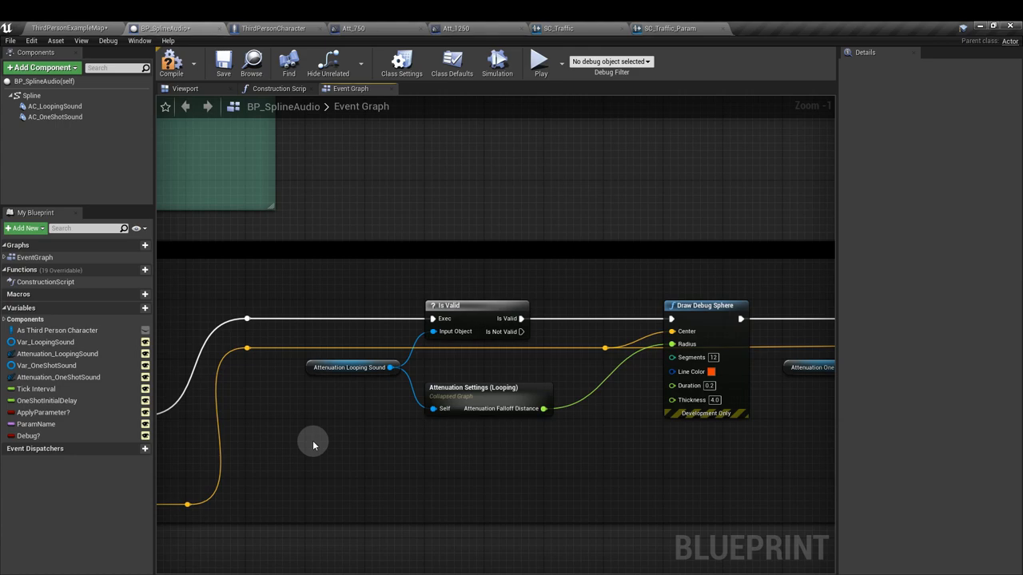
left_click(706, 305)
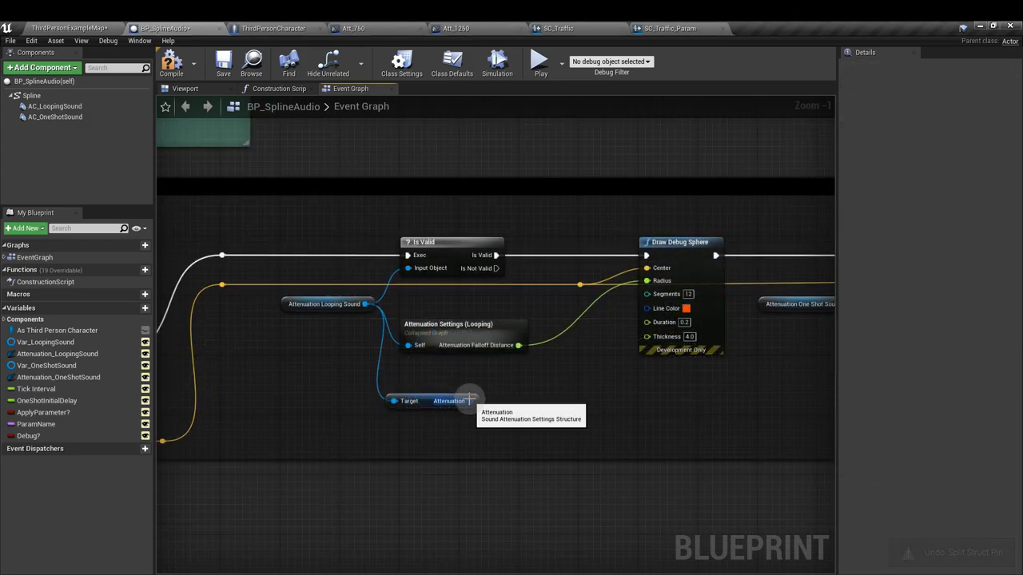
Step: Split the looping sound's Attenuation output pin into separate values with Split Struct Pin
right_click(447, 401)
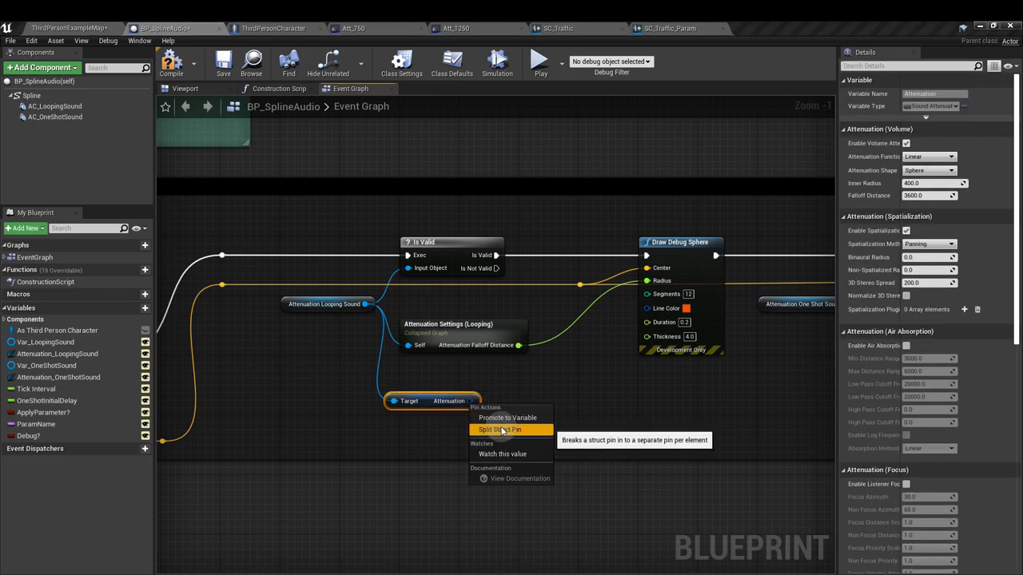
left_click(508, 429)
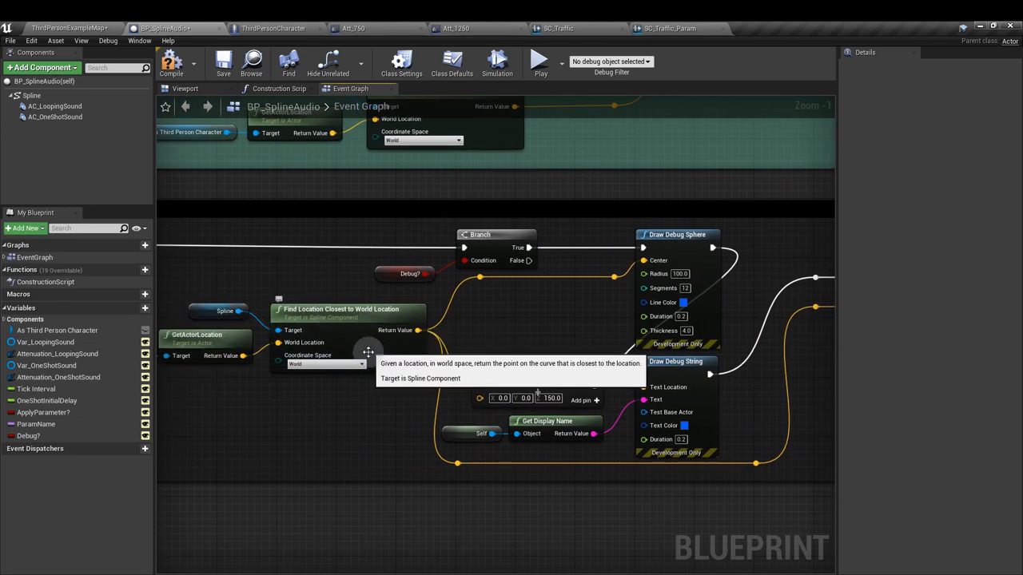
left_click_drag(367, 351, 636, 359)
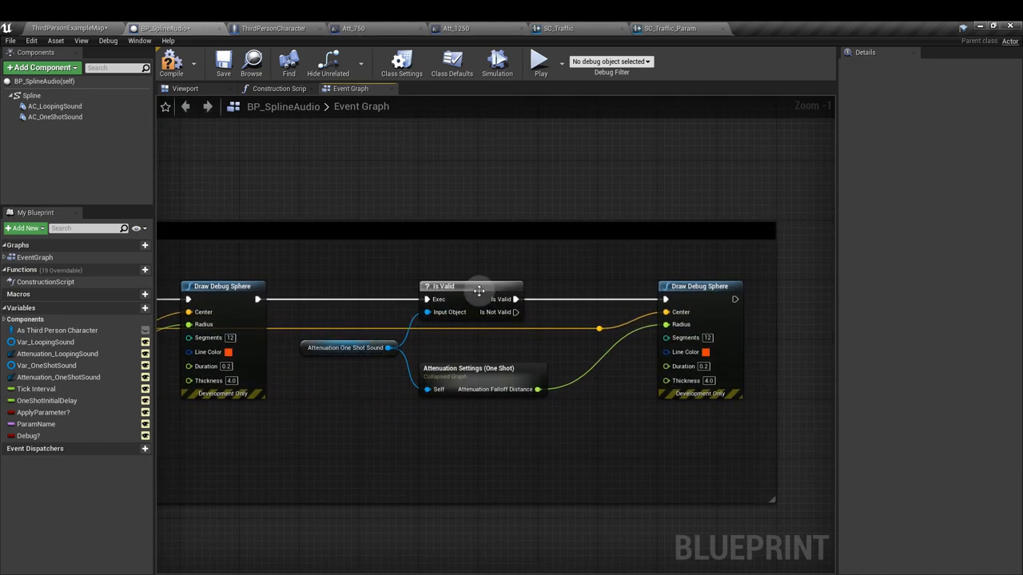
left_click(347, 349)
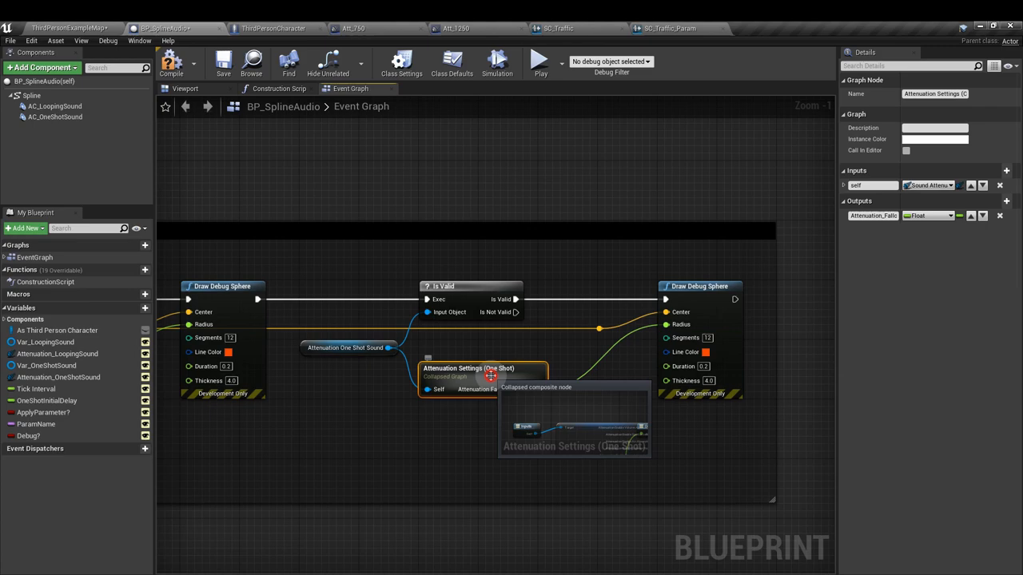
mouse_move(525, 402)
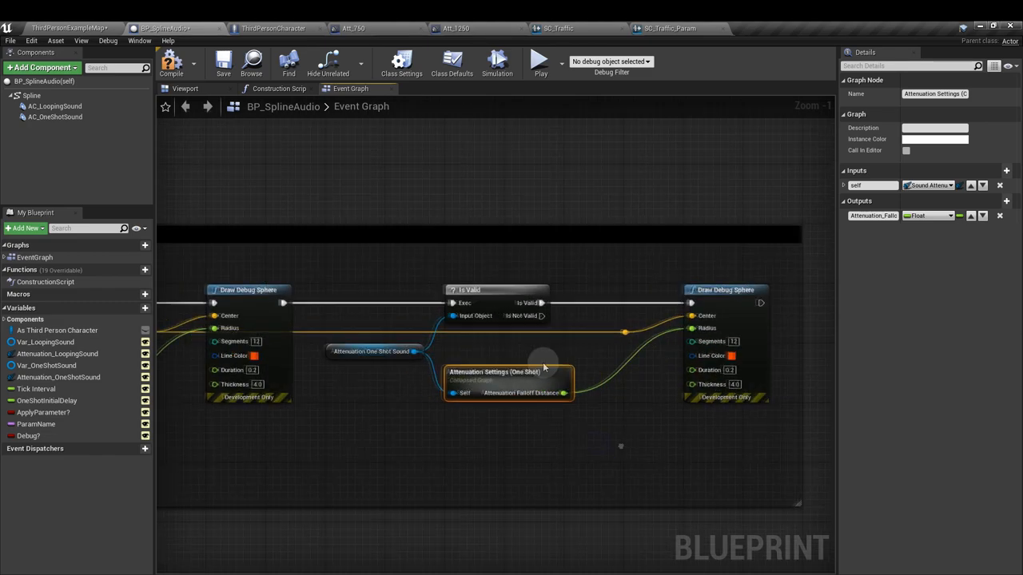
mouse_move(504, 434)
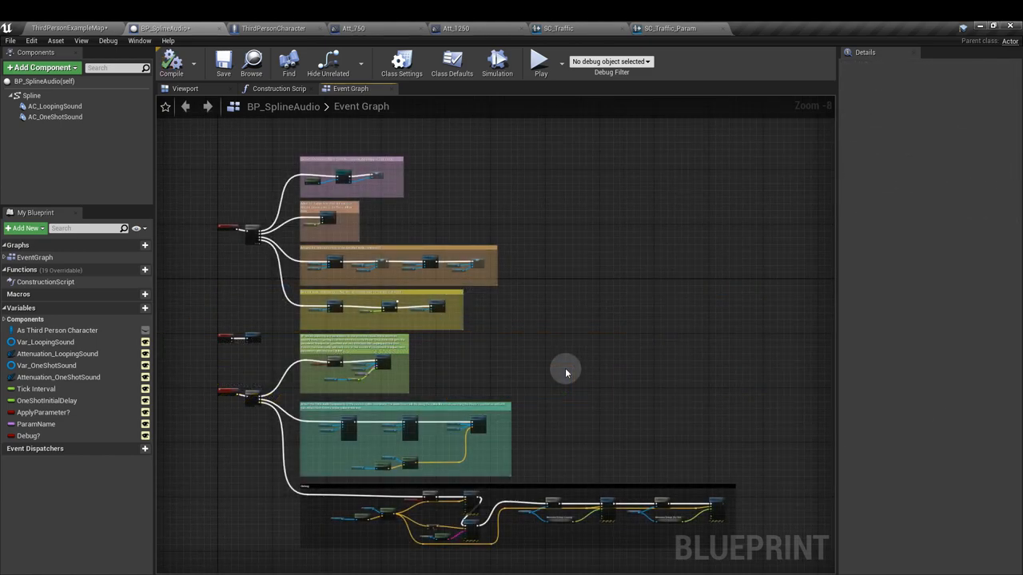
mouse_move(251, 62)
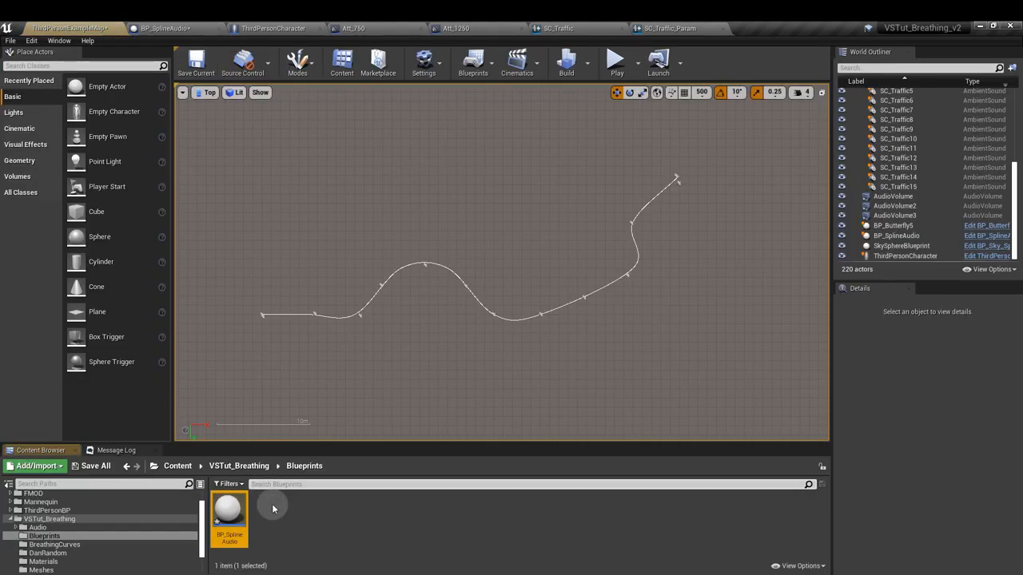
mouse_move(231, 524)
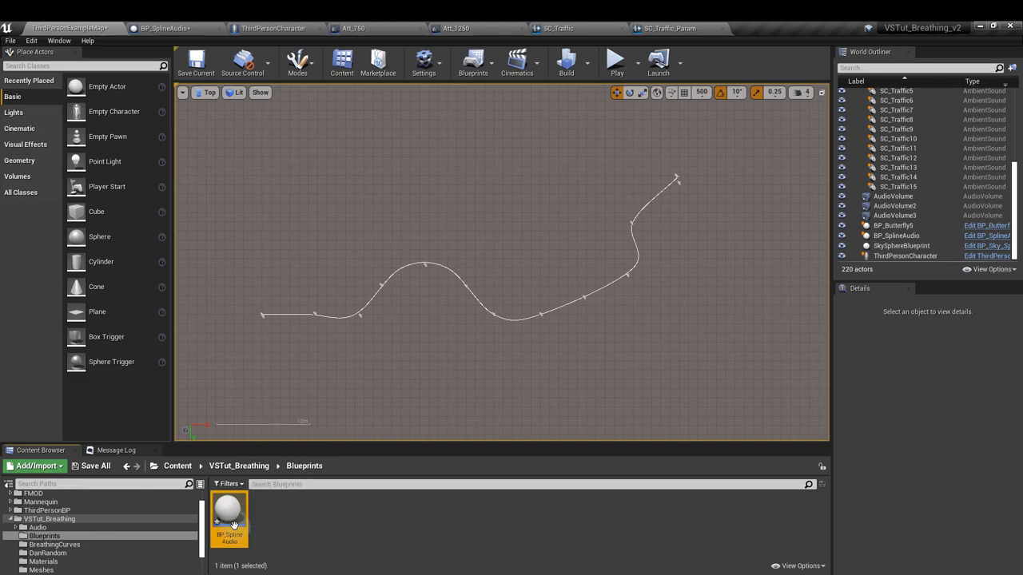
Step: Place BP_SplineAudio2 in the level from the Content Browser's BP_SplineAudio
left_click_drag(230, 511, 488, 160)
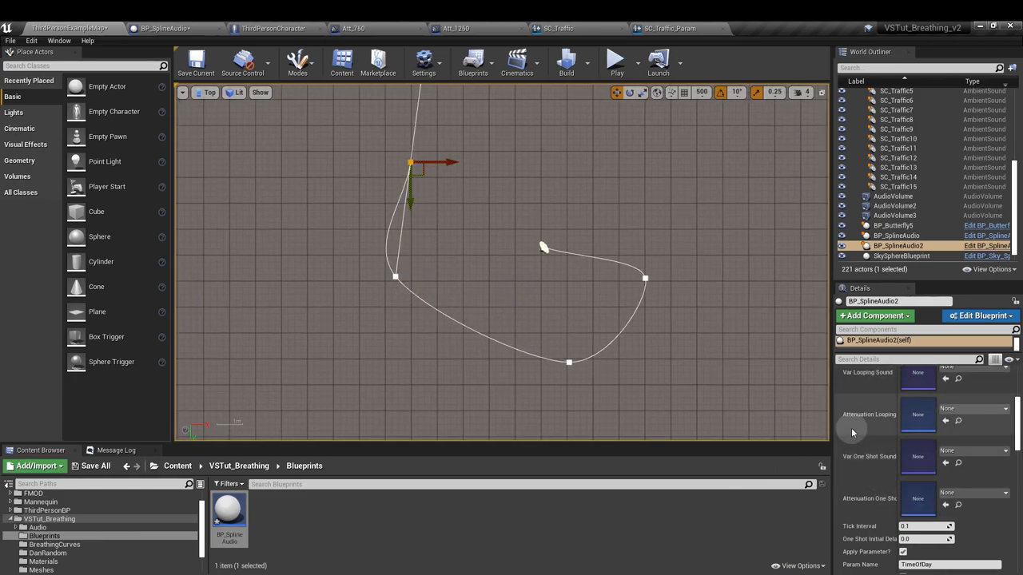
scroll("down", 3)
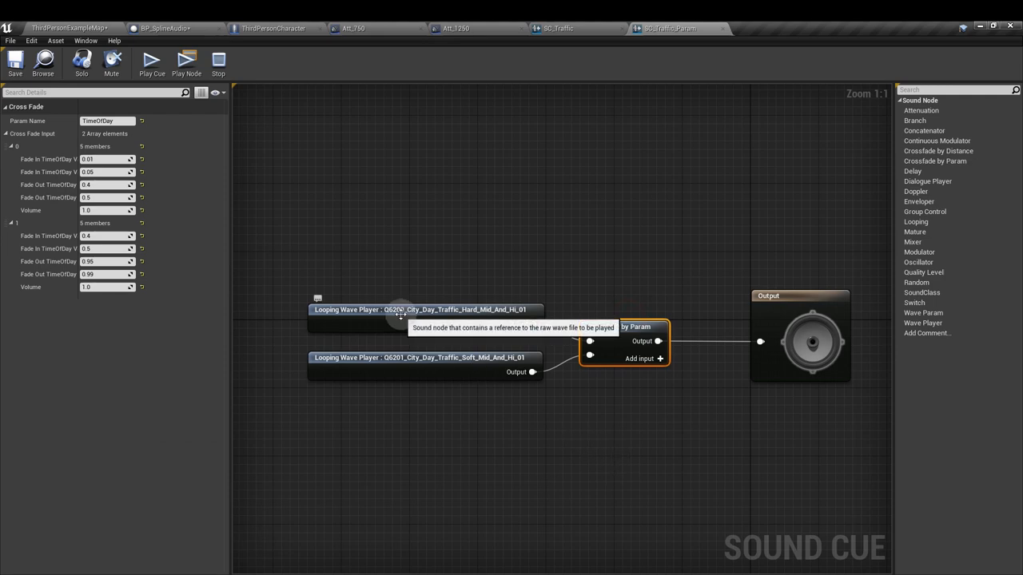
Step: Preview SC_Traffic_Param and inspect its TimeOfDay Crossfade by Param and hard/soft loop nodes
left_click(398, 310)
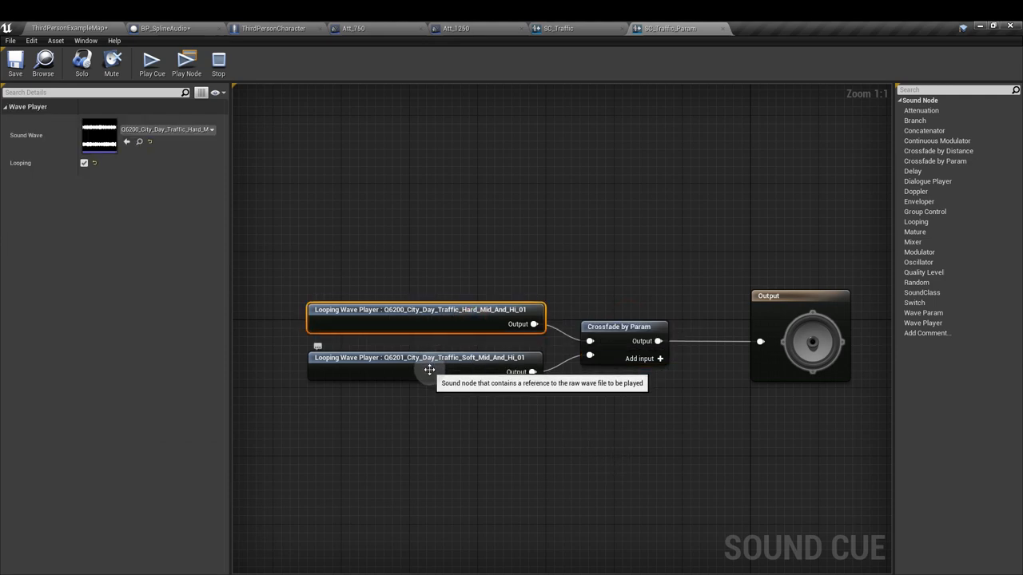
left_click(421, 358)
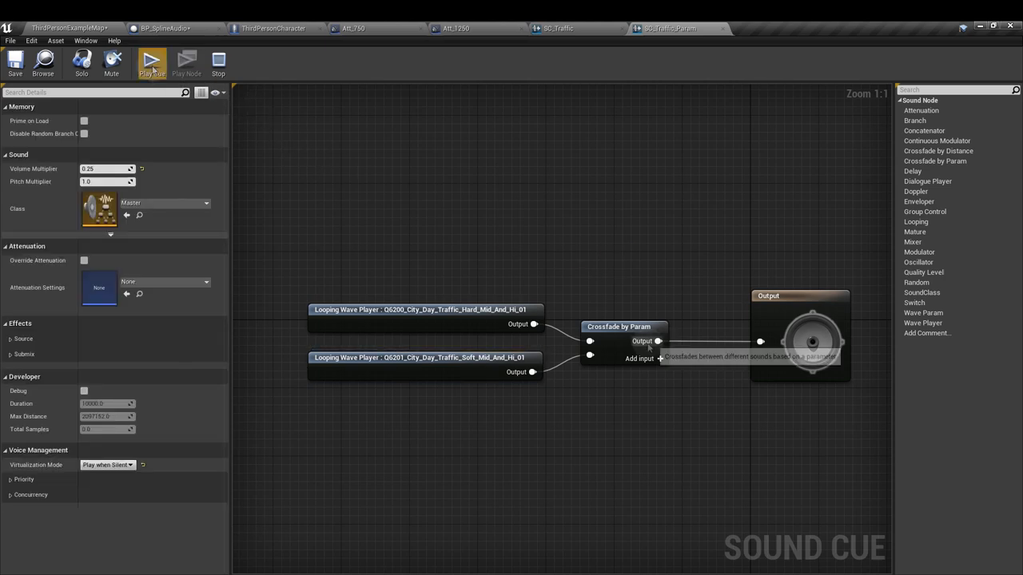
left_click(623, 326)
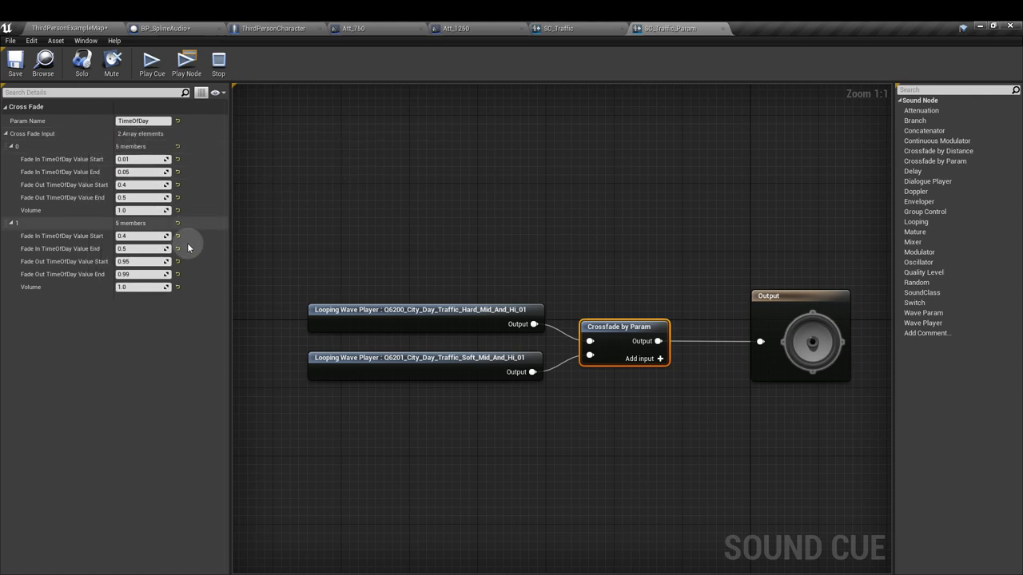
mouse_move(192, 335)
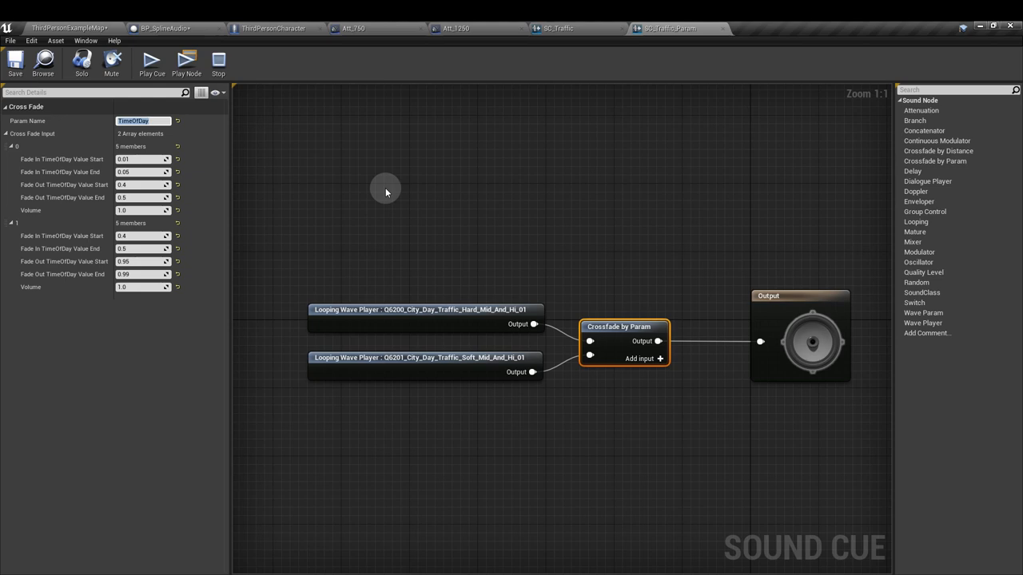
mouse_move(414, 322)
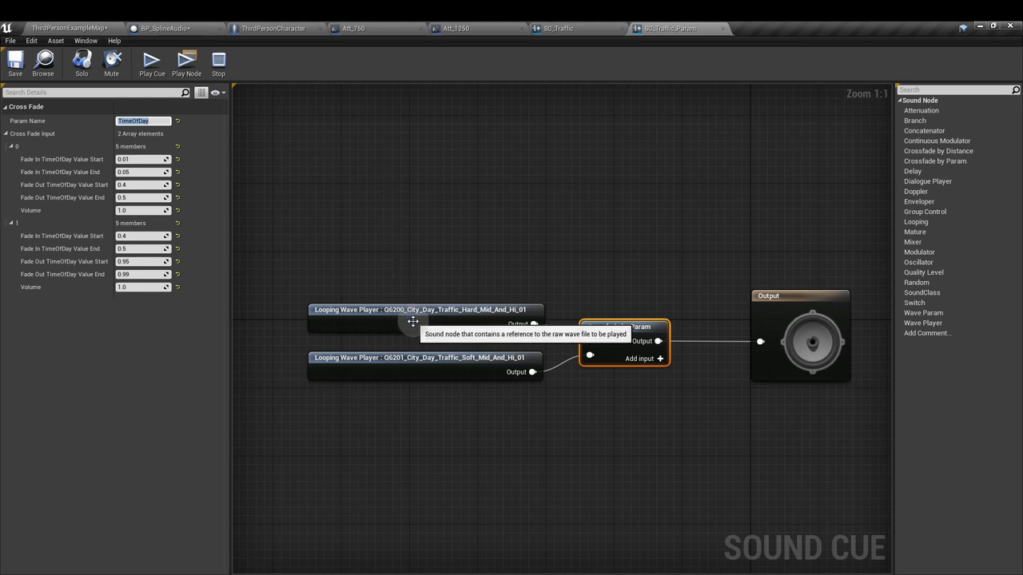
left_click(423, 358)
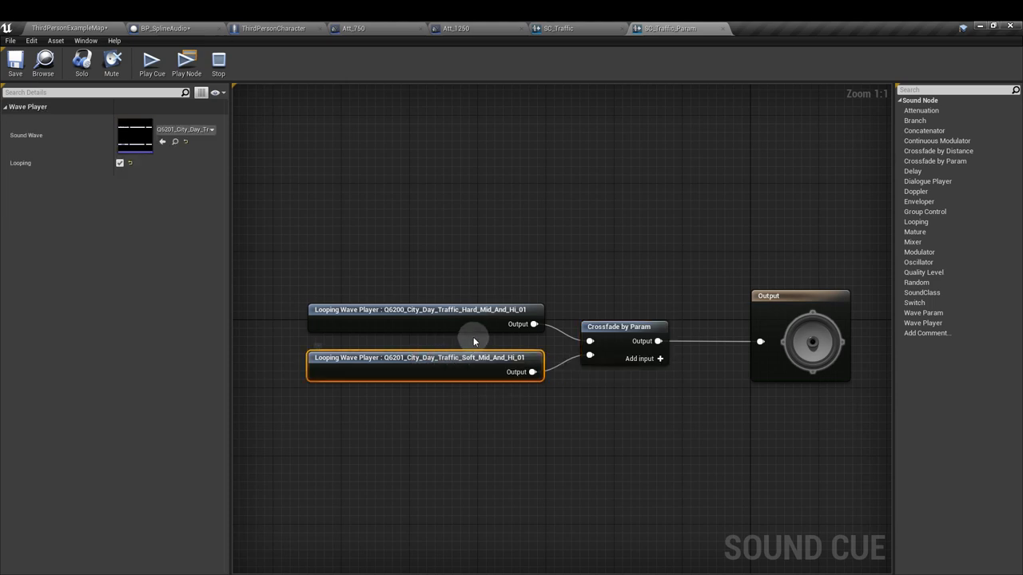
left_click(419, 310)
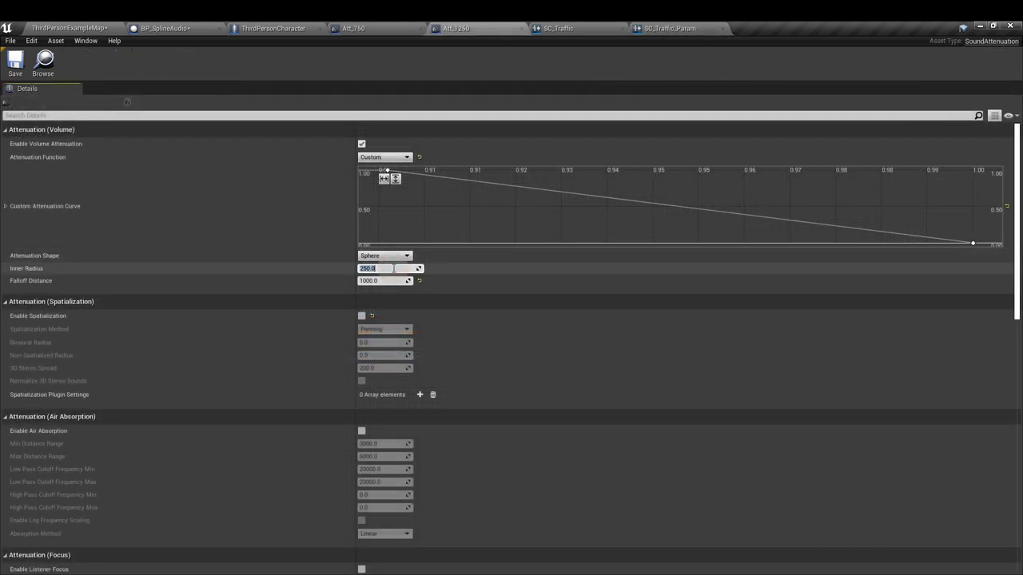
Step: Adjust Att_1250's inner radius and toggle the Enable Spatialization setting
left_click(383, 281)
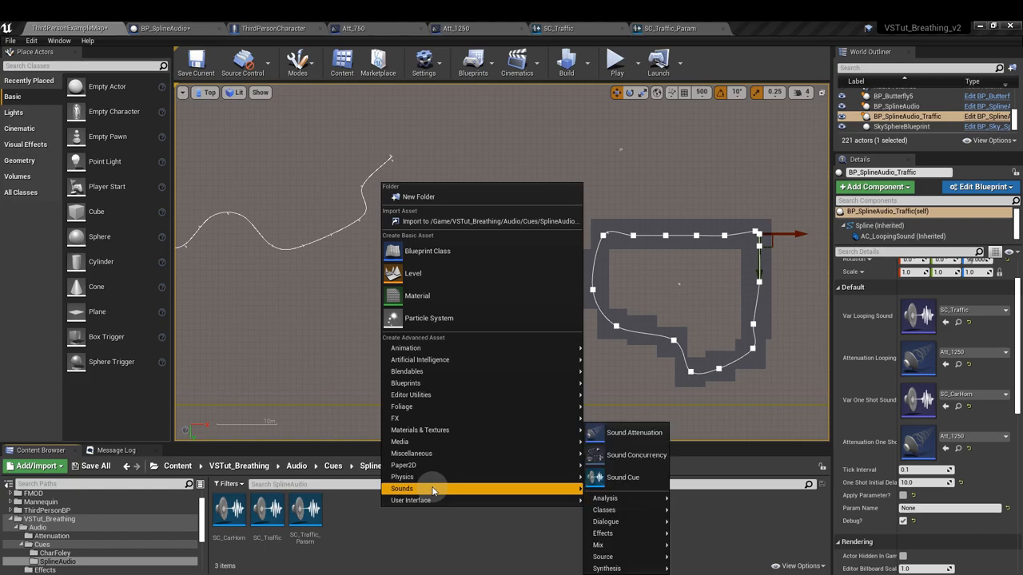
mouse_move(635, 432)
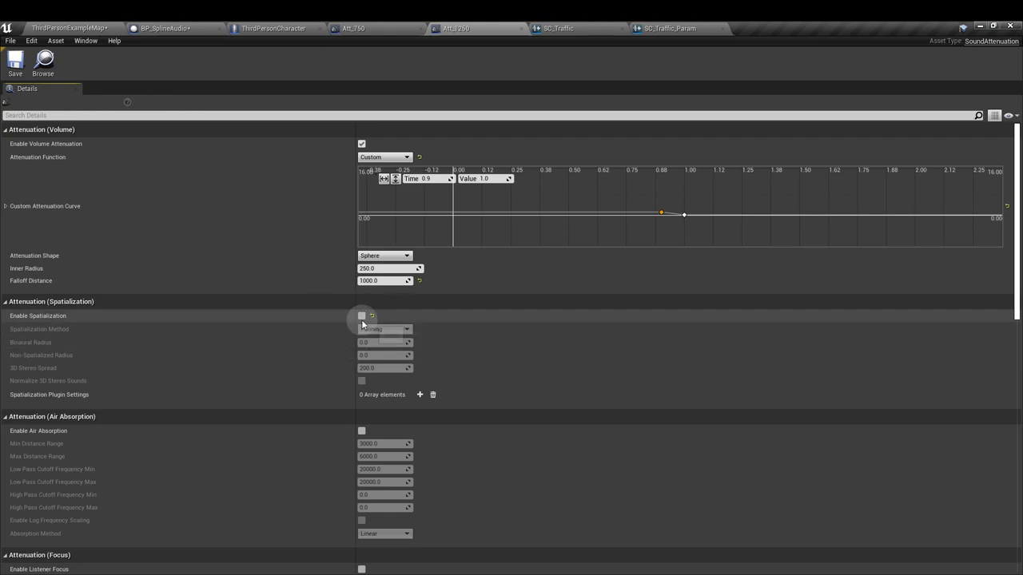
left_click(360, 316)
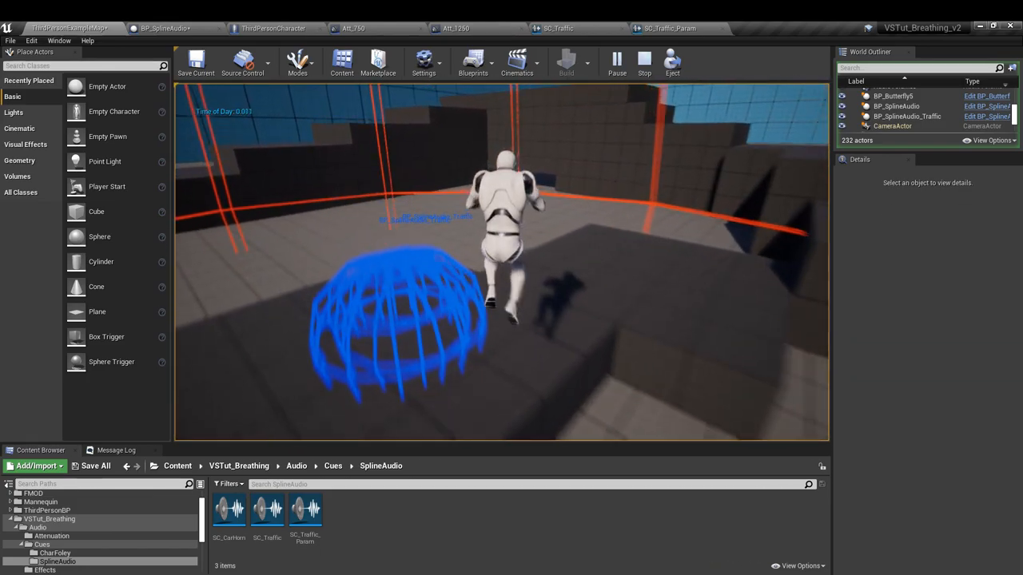
Step: Run the play-test around the splines to hear the traffic crossfade, then end it
left_click(906, 115)
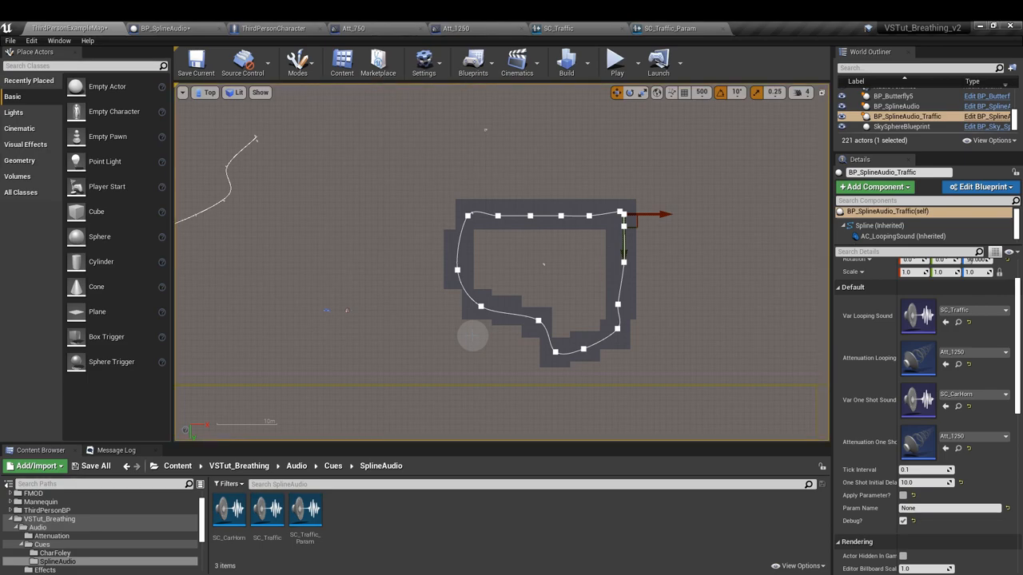
mouse_move(473, 30)
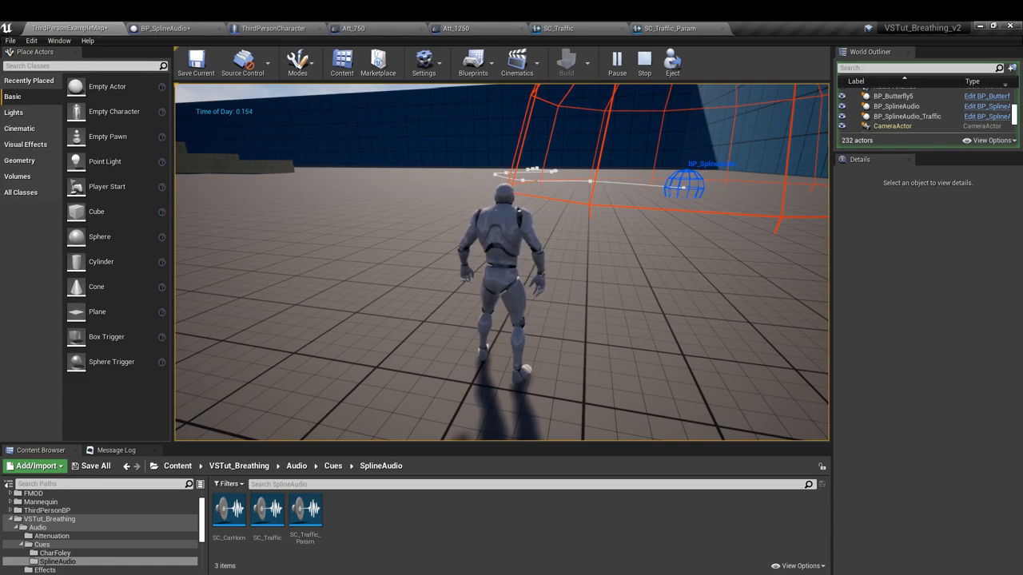
left_click(913, 116)
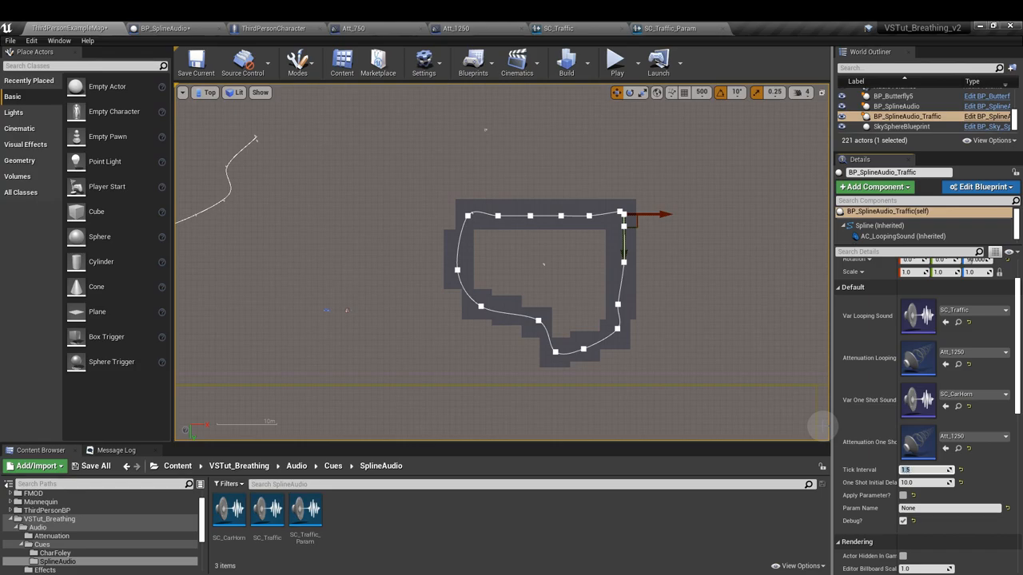
Step: Play-test the traffic actor at Tick Interval 1.5, then replay with 0.1 restored
left_click(616, 59)
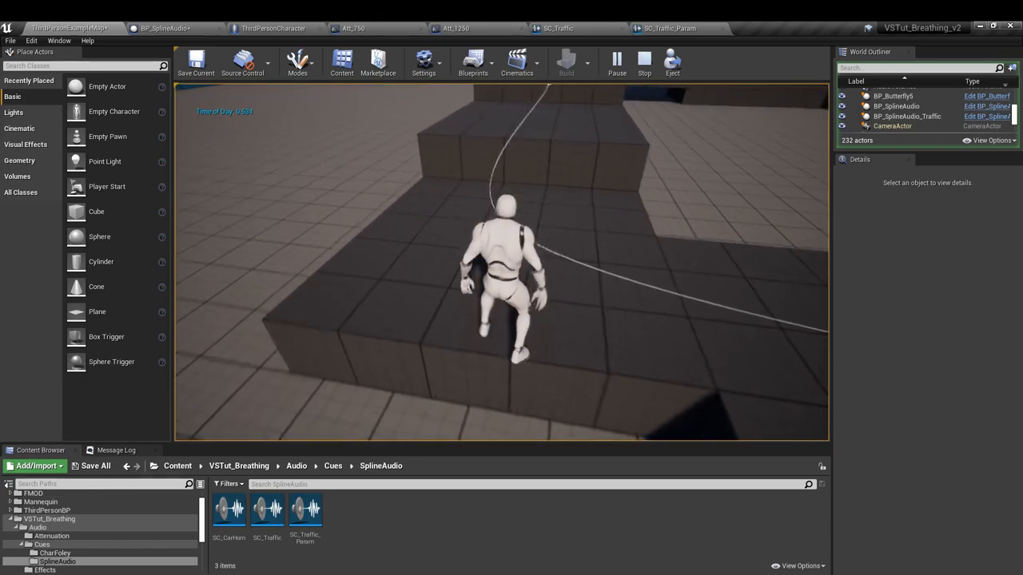
left_click(903, 116)
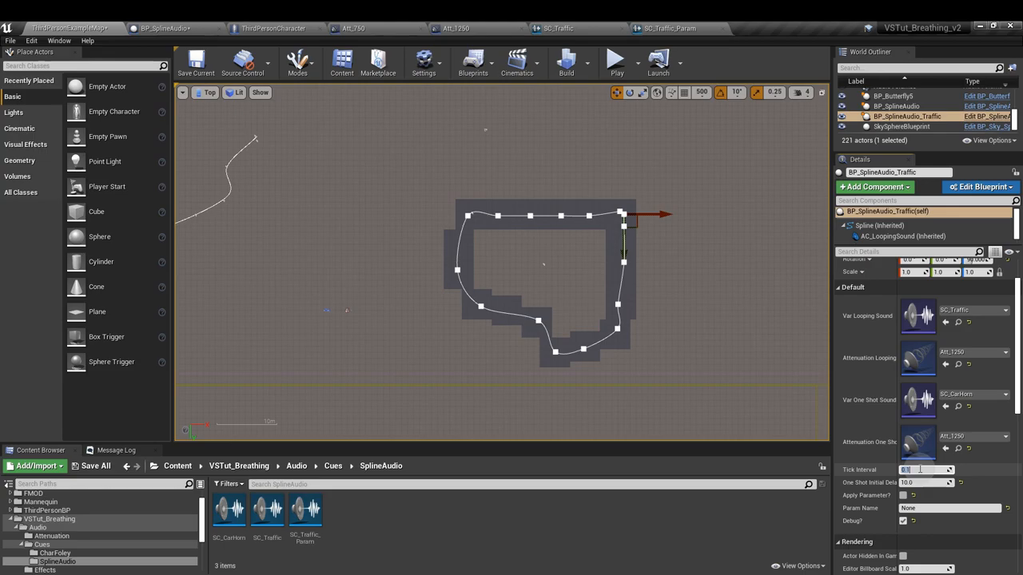
left_click(612, 61)
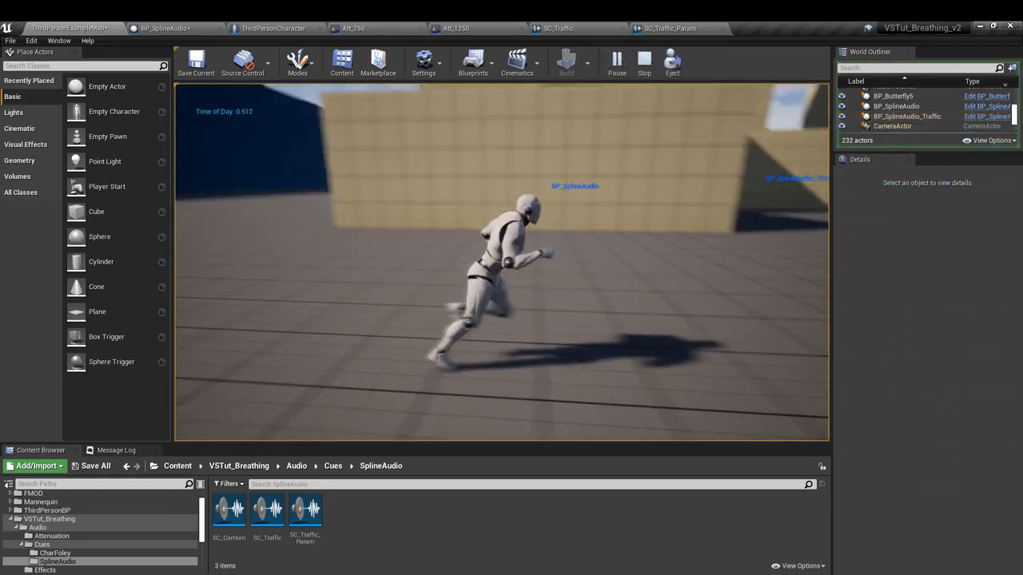